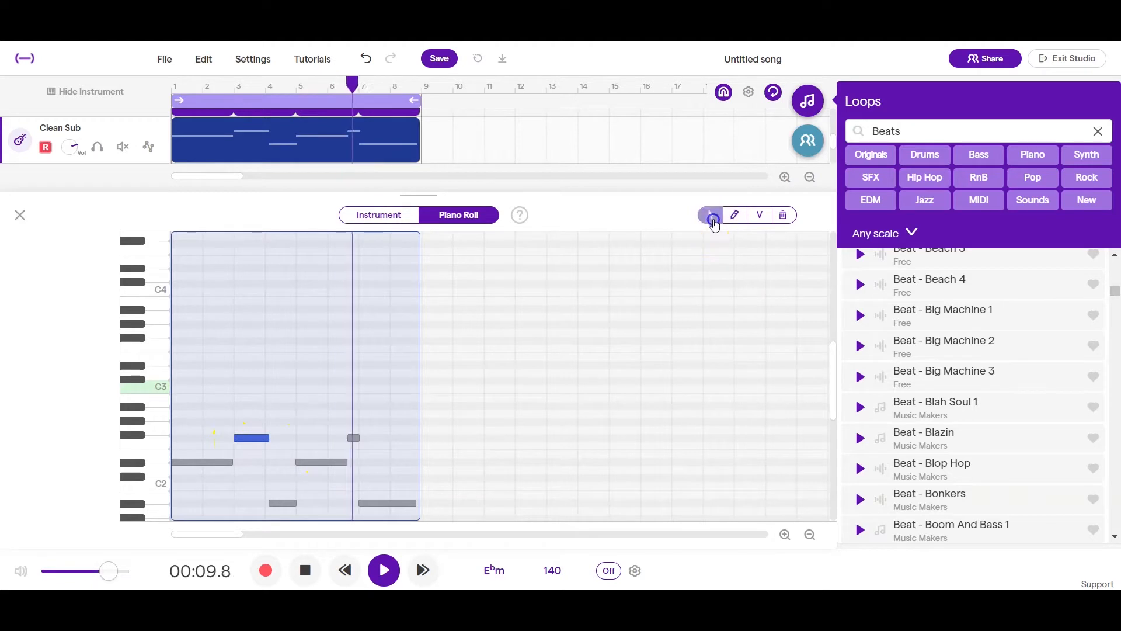
- Adjust the note selection and playback controls before leaving the current studio view
click(710, 215)
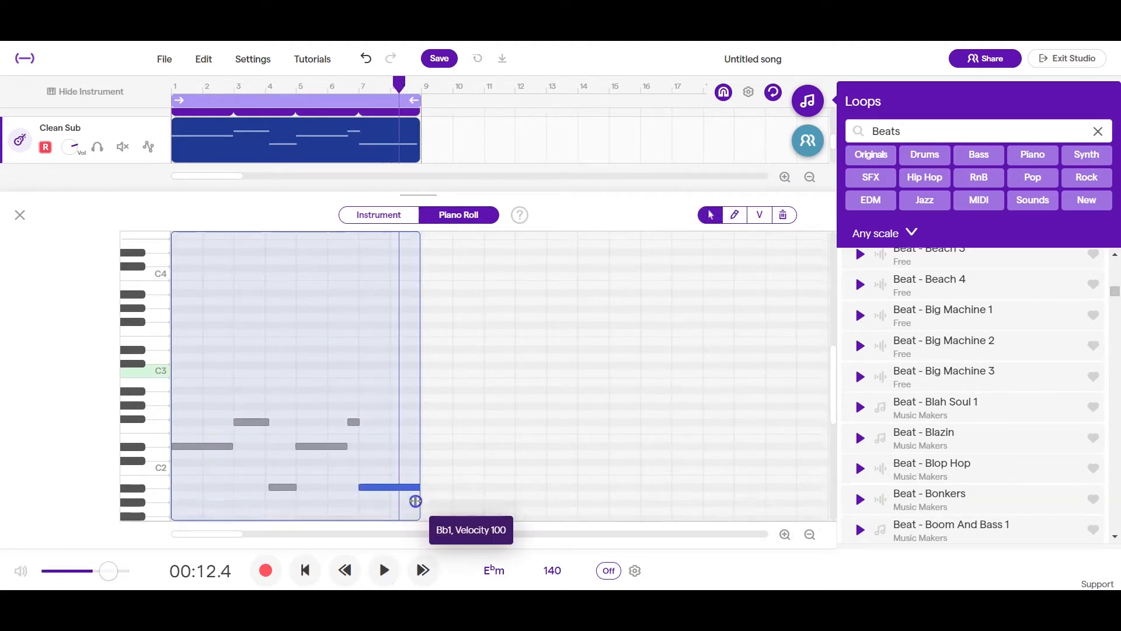
right_click(211, 409)
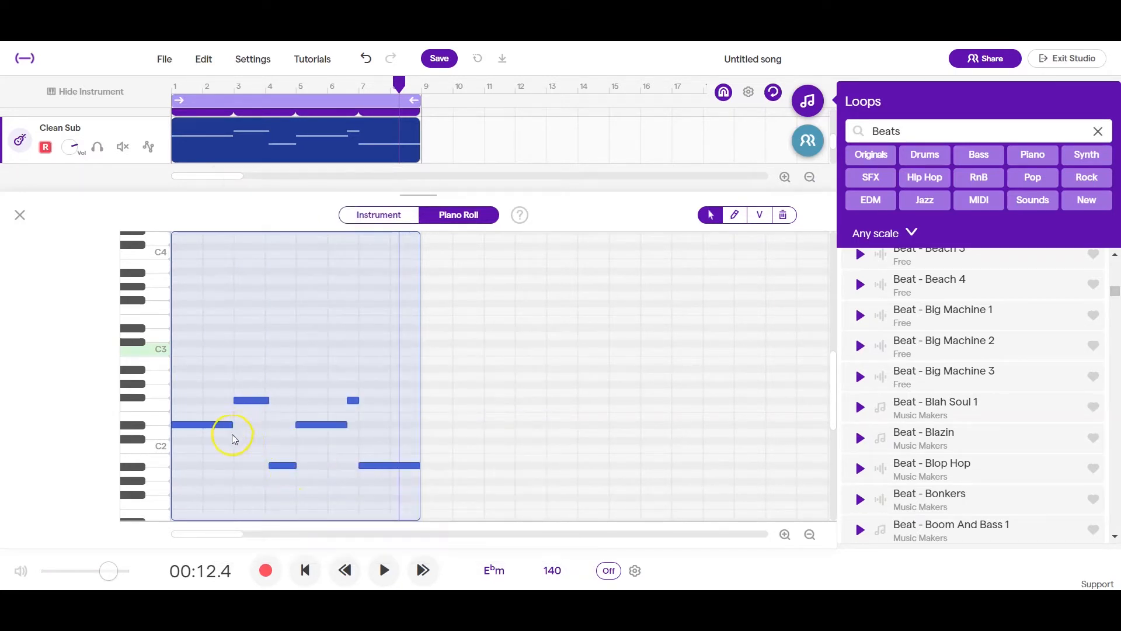
click(383, 570)
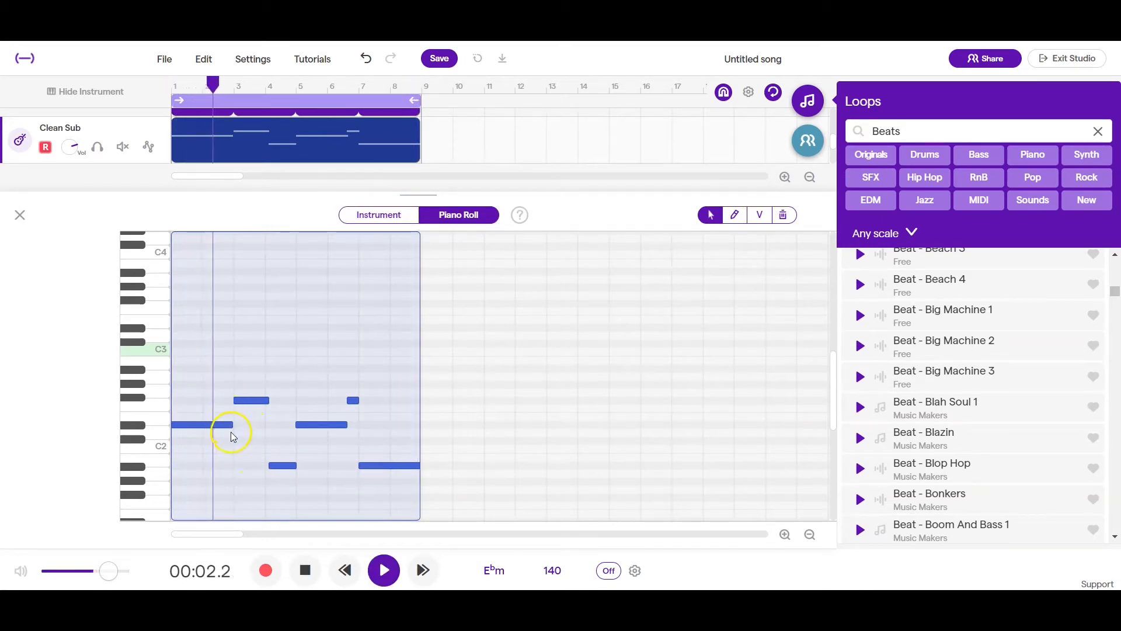
click(384, 570)
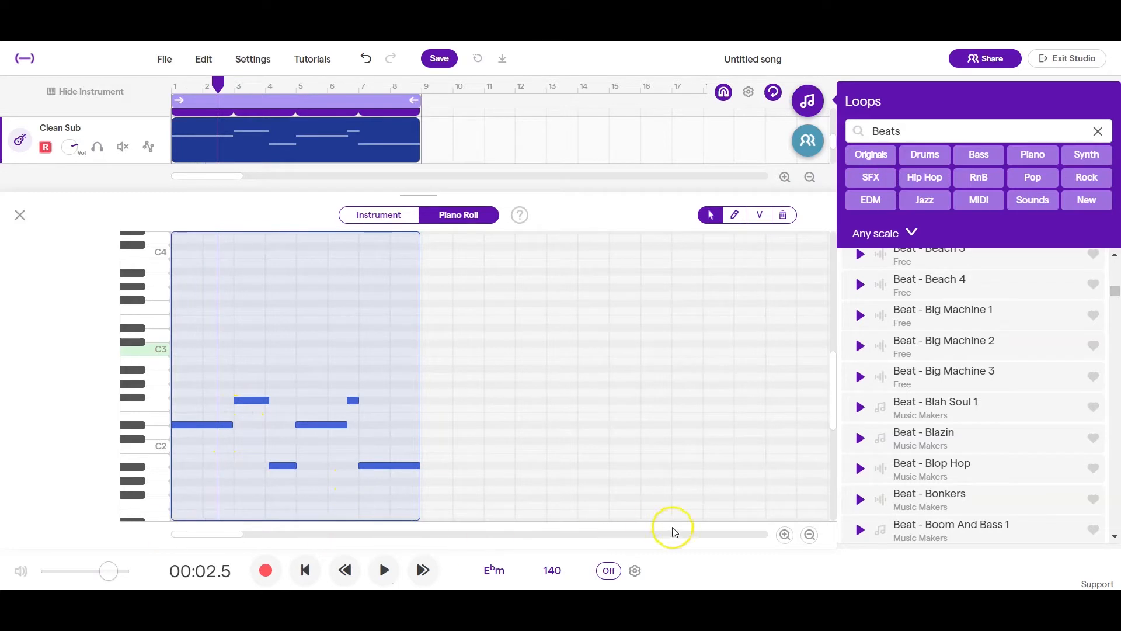
click(784, 534)
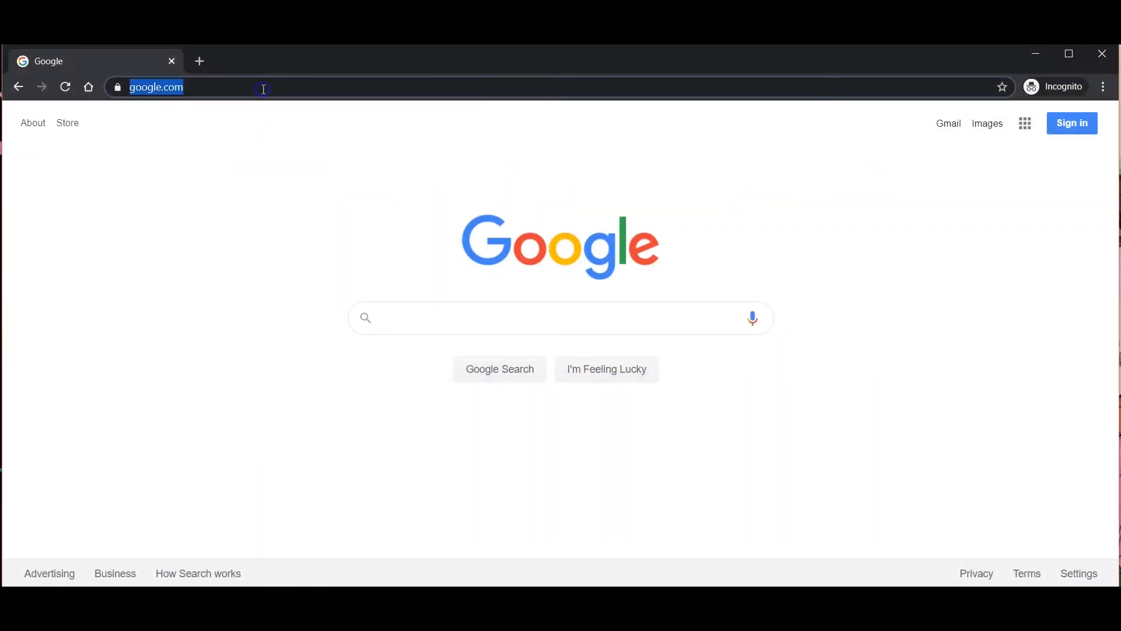
- Go to soundtrap.com, choose Join Now and pick an account type
text(soundtrap.com)
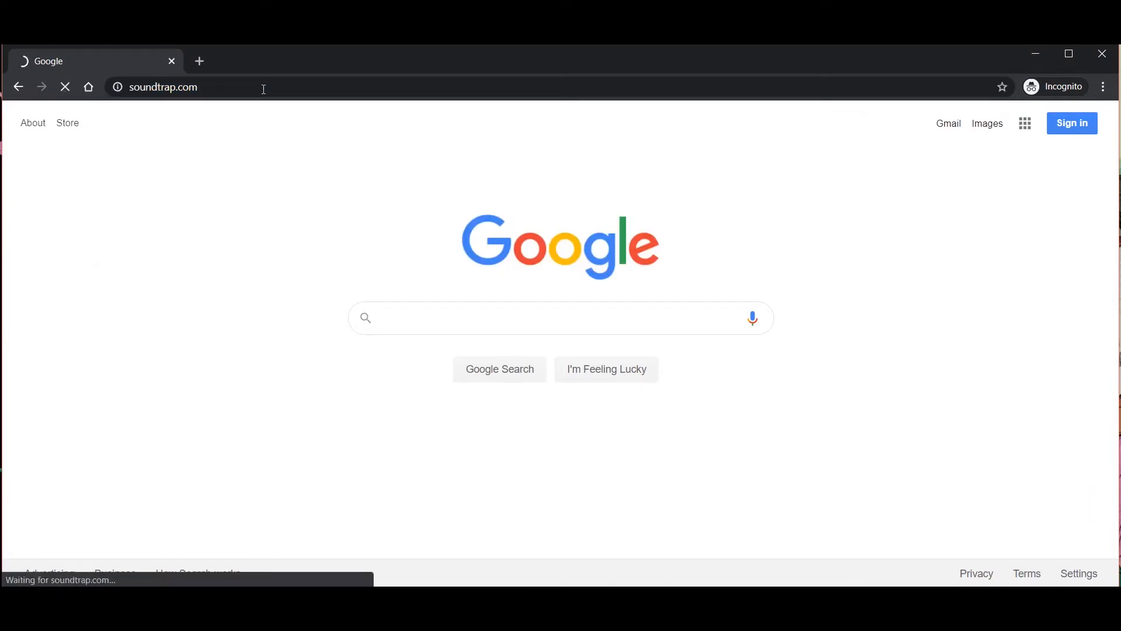
key(Return)
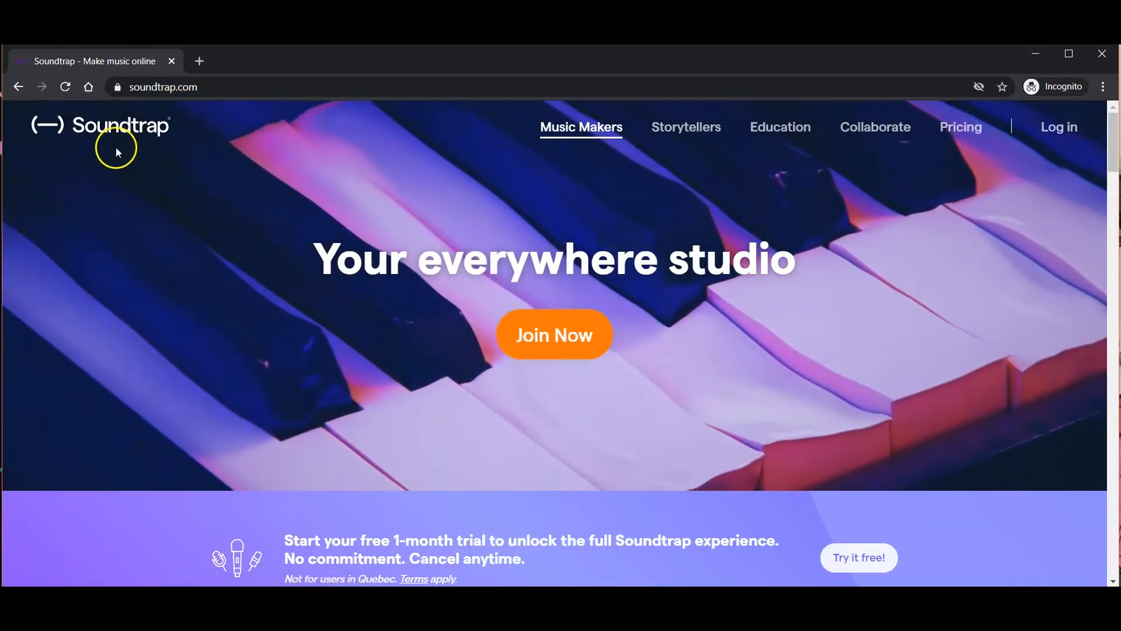
click(553, 335)
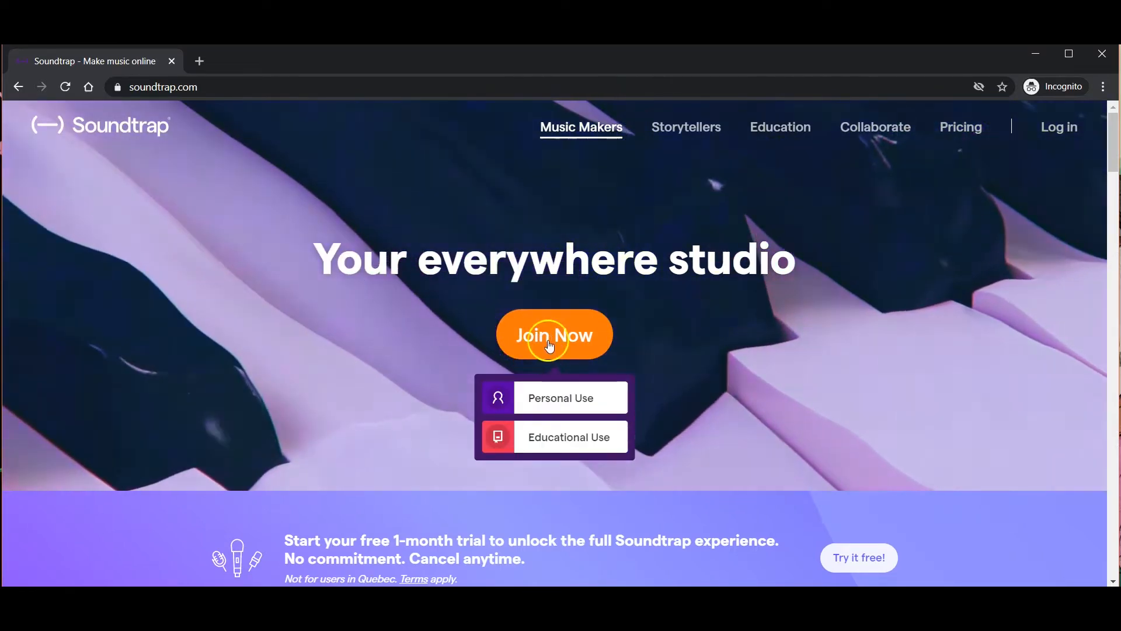
click(569, 397)
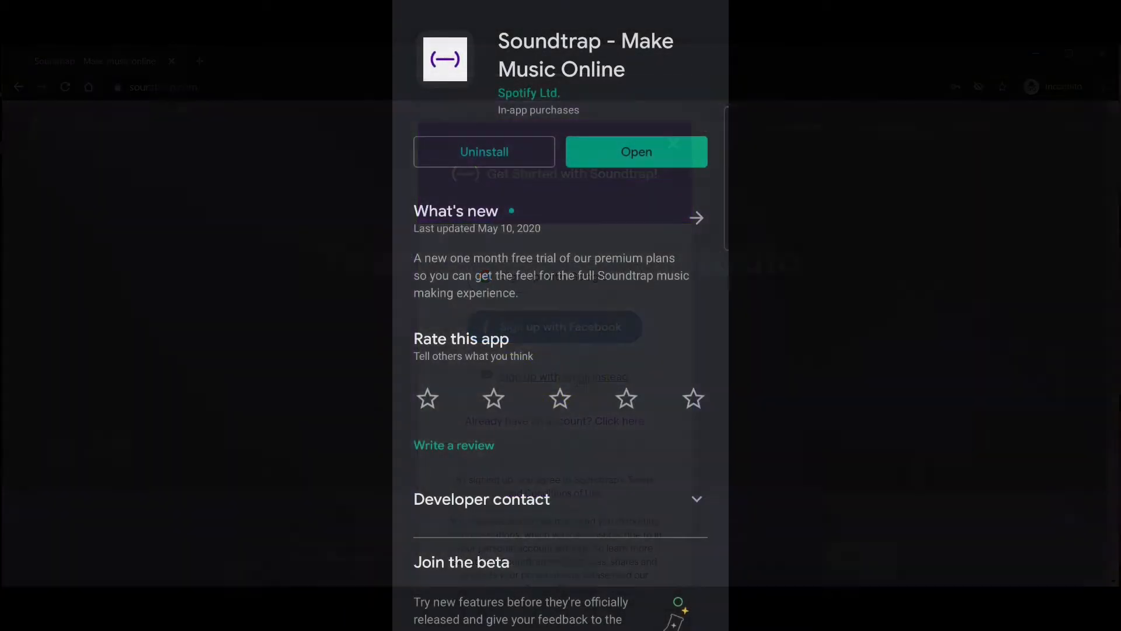
- Launch the Soundtrap mobile app, start a new account and focus the sign-up email field
click(635, 151)
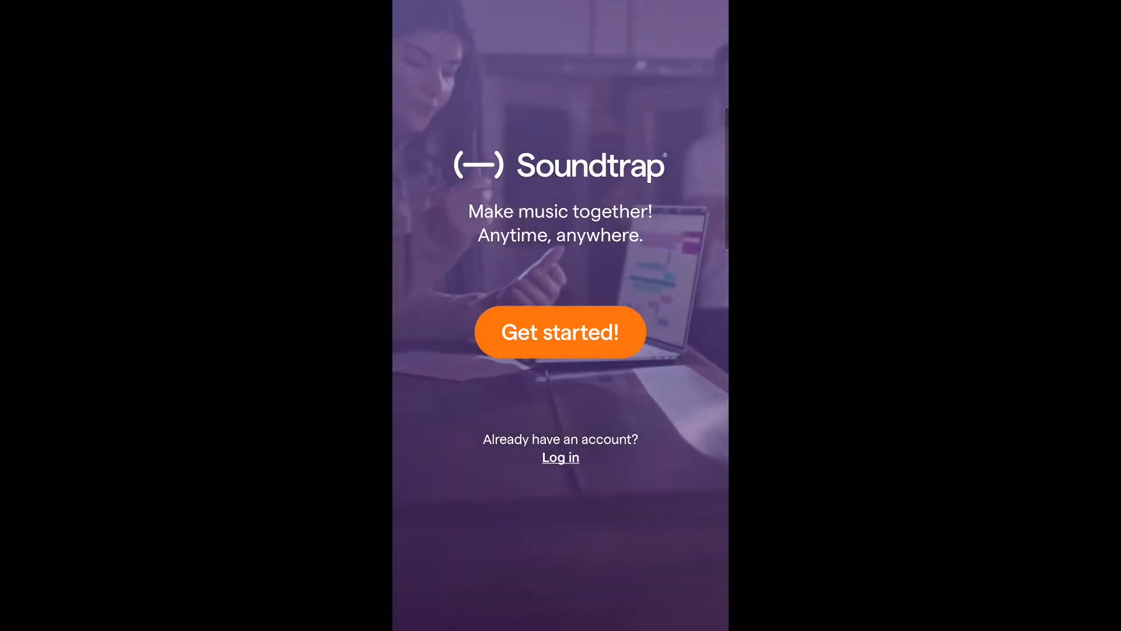
click(559, 331)
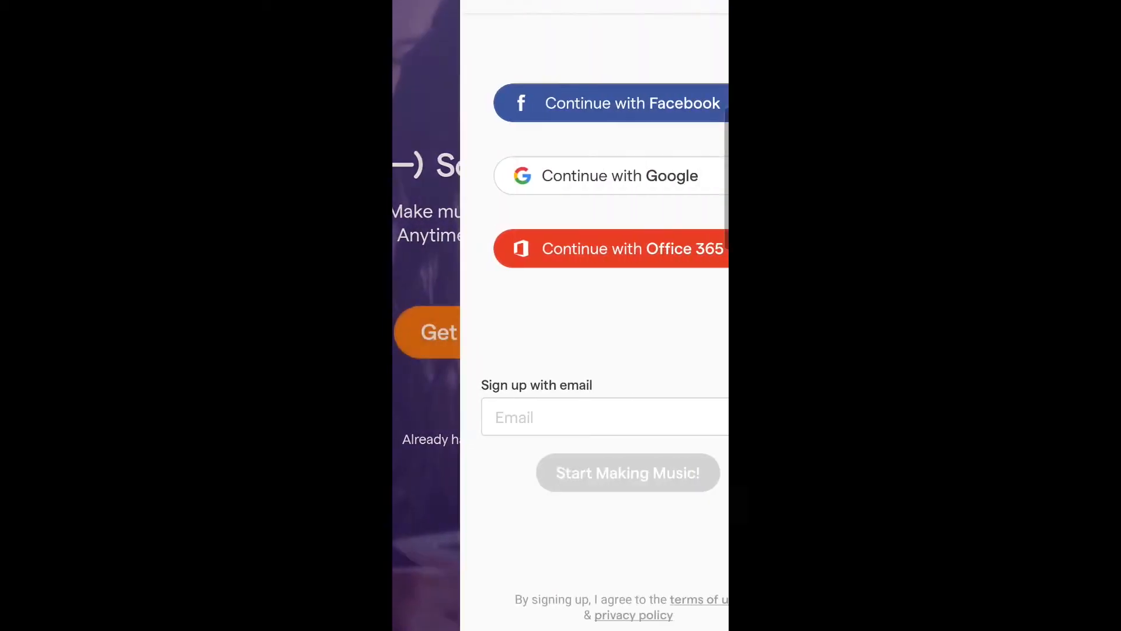
click(561, 417)
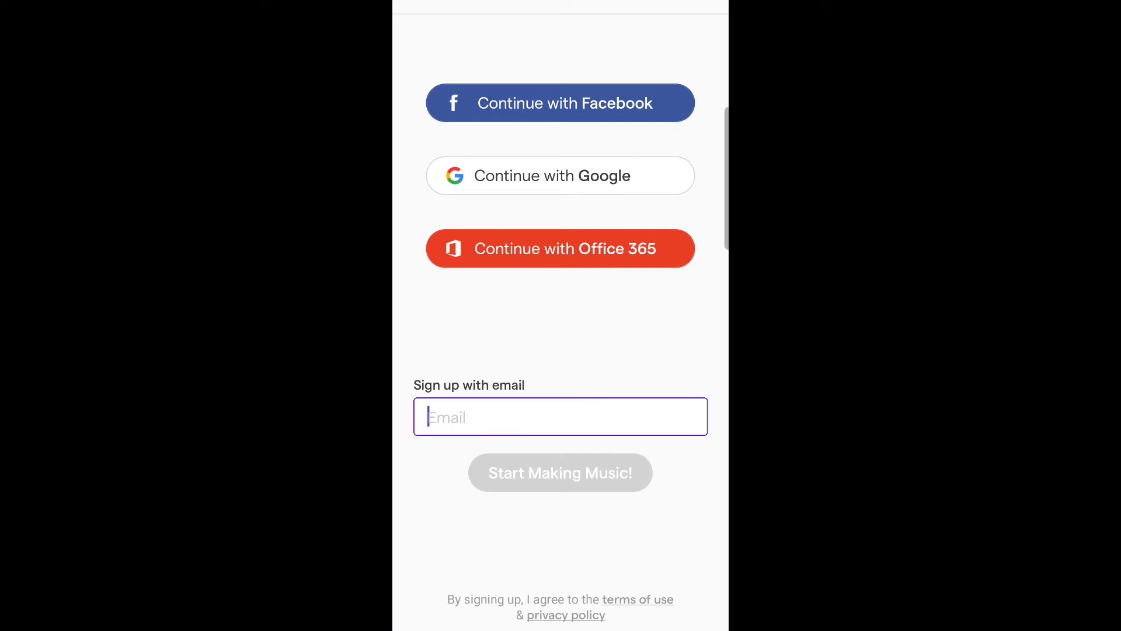
click(559, 416)
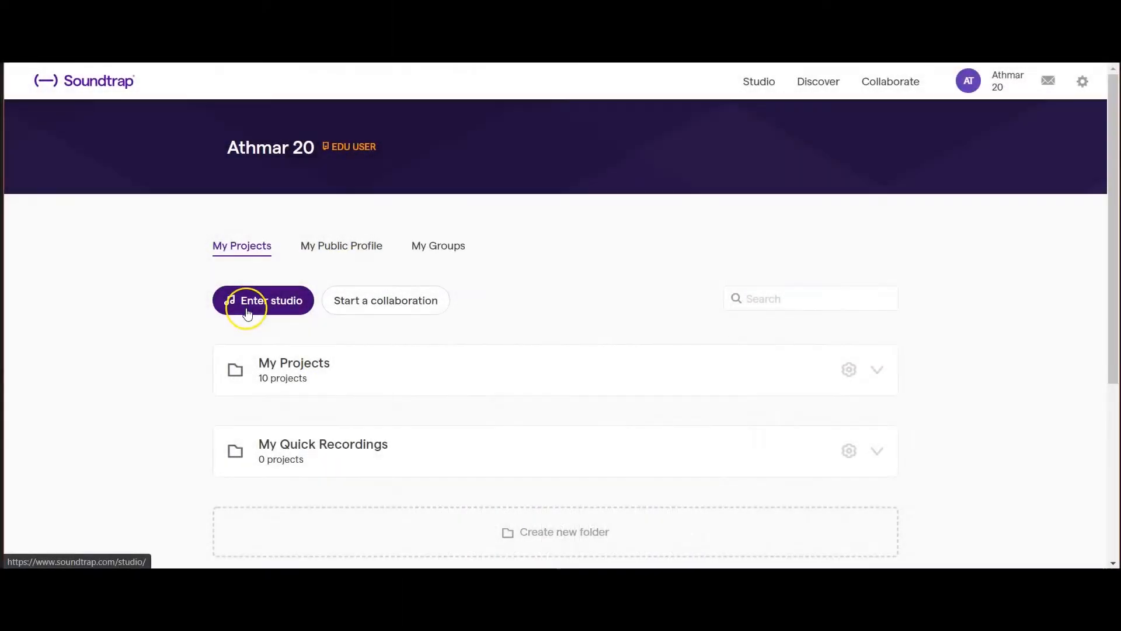
mouse_move(274, 307)
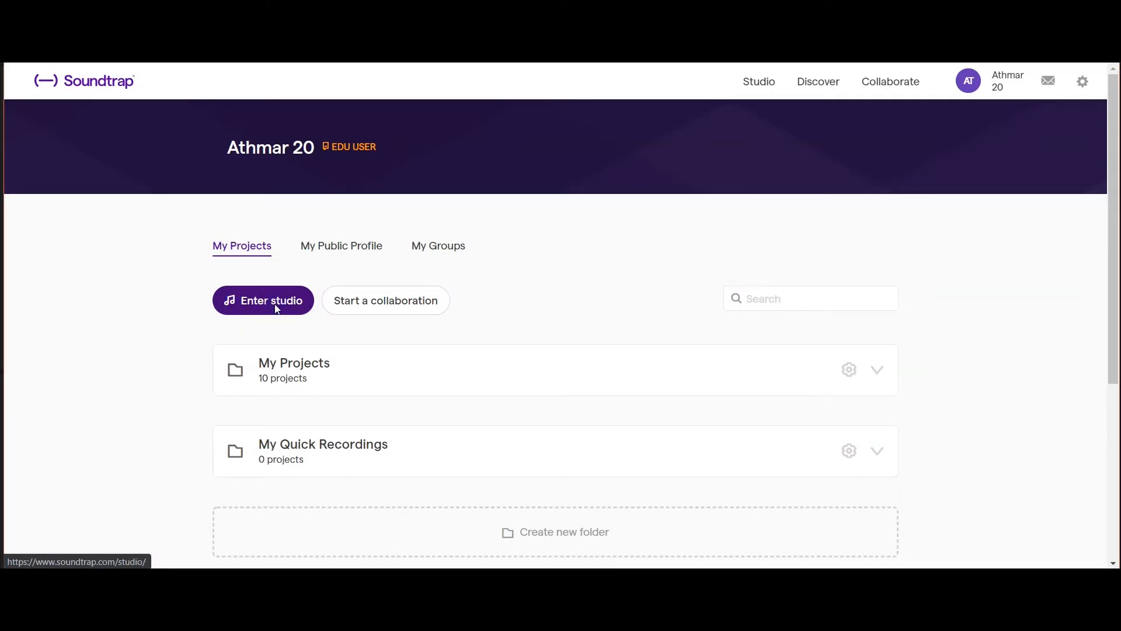
- Enter the studio from the My Projects dashboard
click(263, 300)
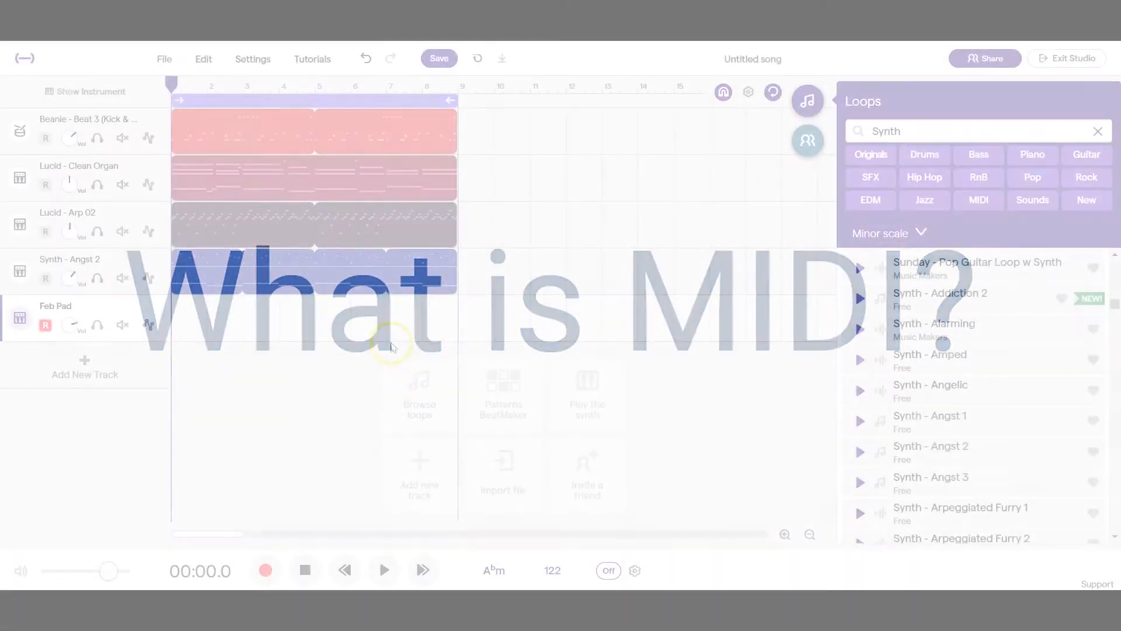
- Play the song briefly, then show the Feb Pad instrument and its piano roll
click(384, 570)
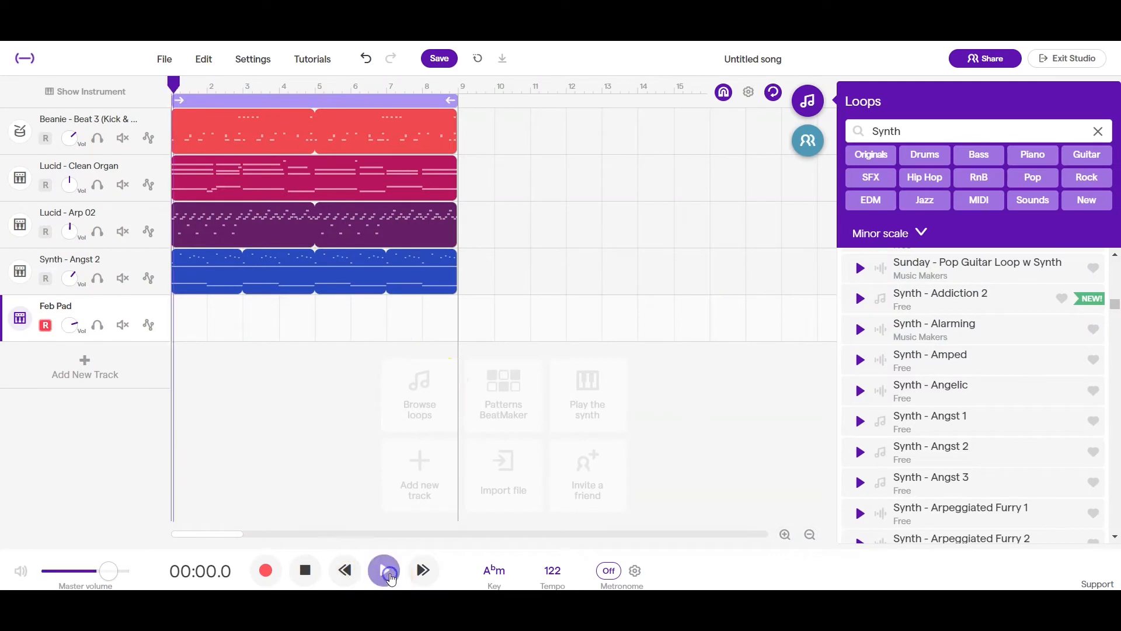
click(383, 570)
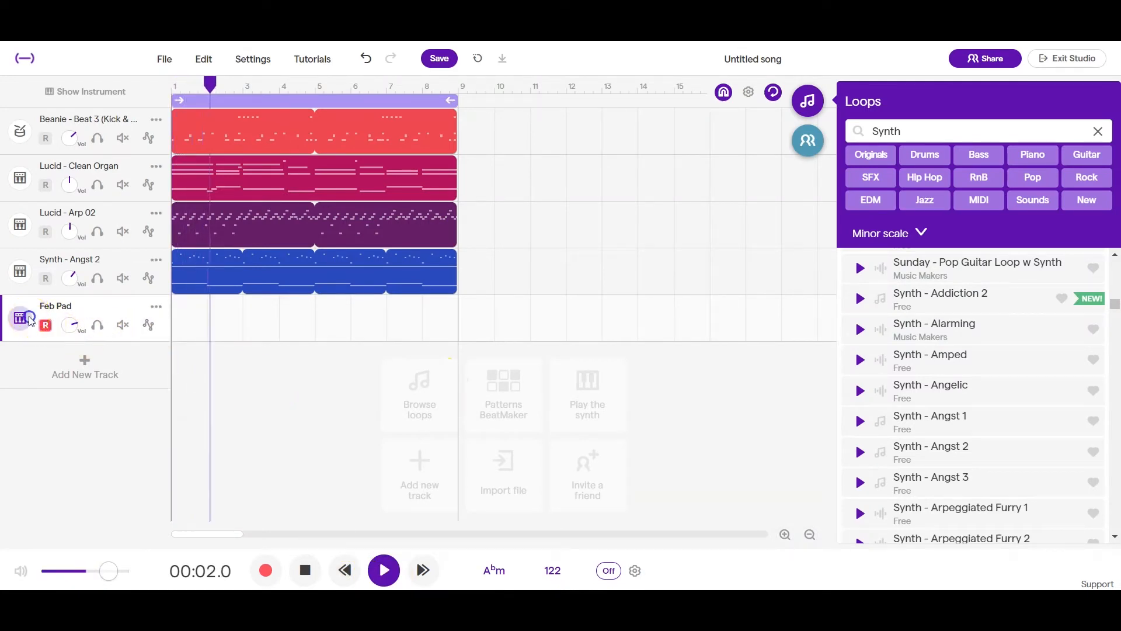
click(20, 319)
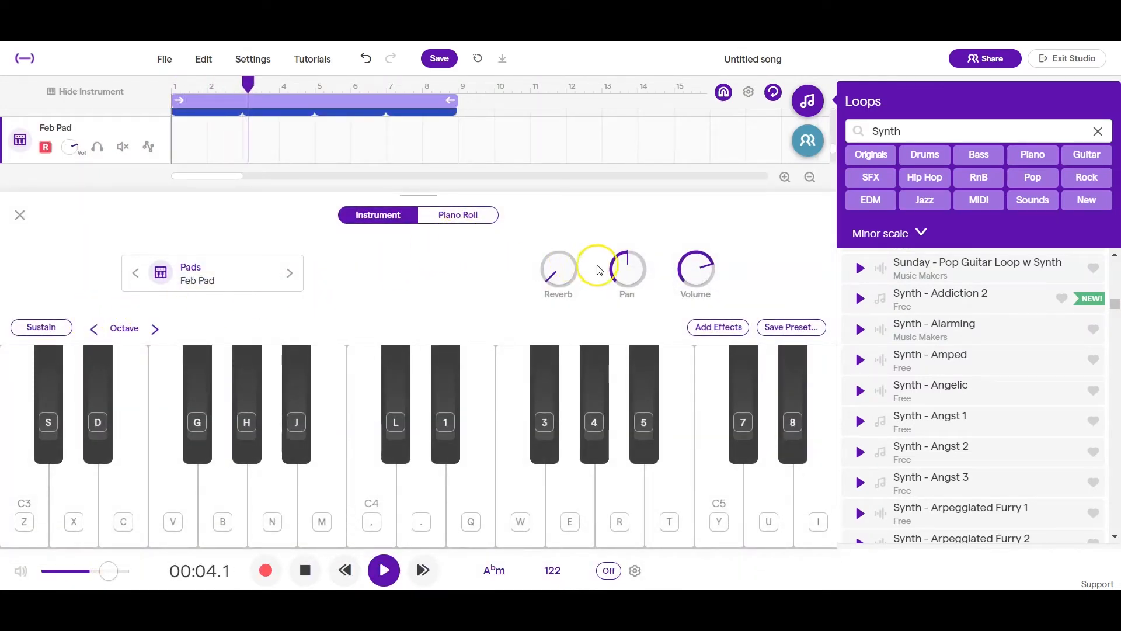
click(694, 270)
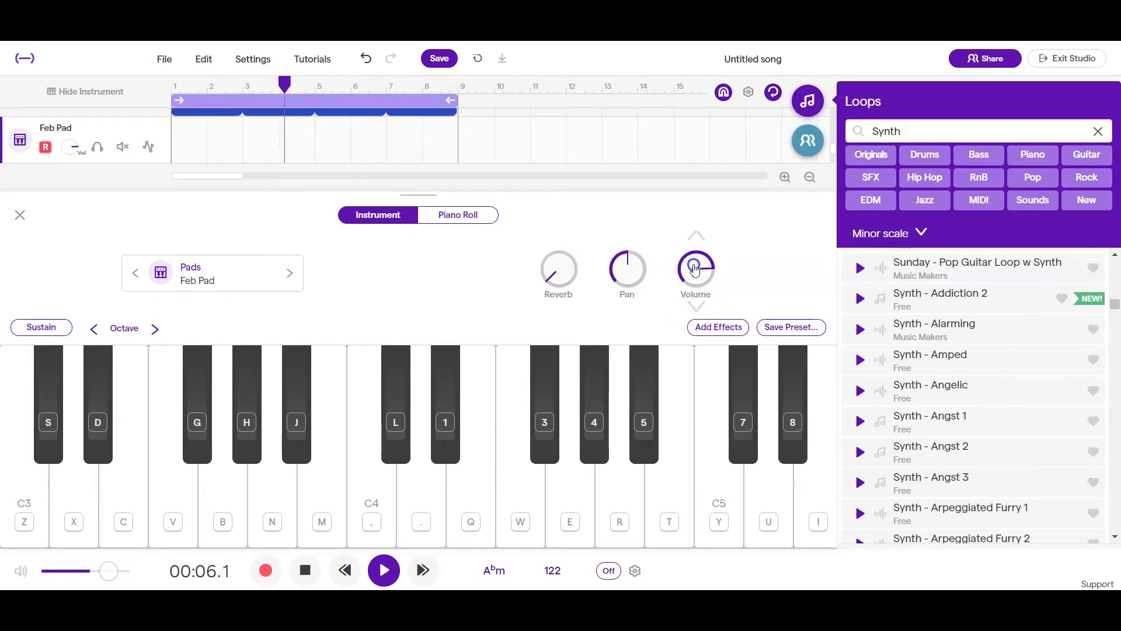
click(457, 215)
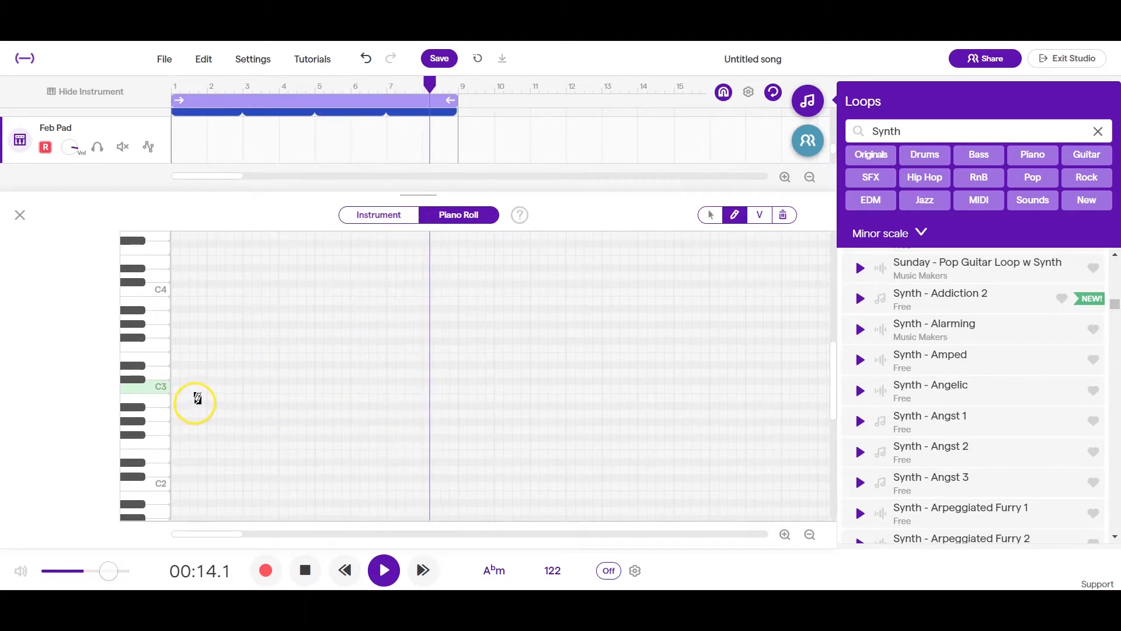
- Draw a three-note chord near C3 on Feb Pad and stretch its clip to bar 9
click(343, 570)
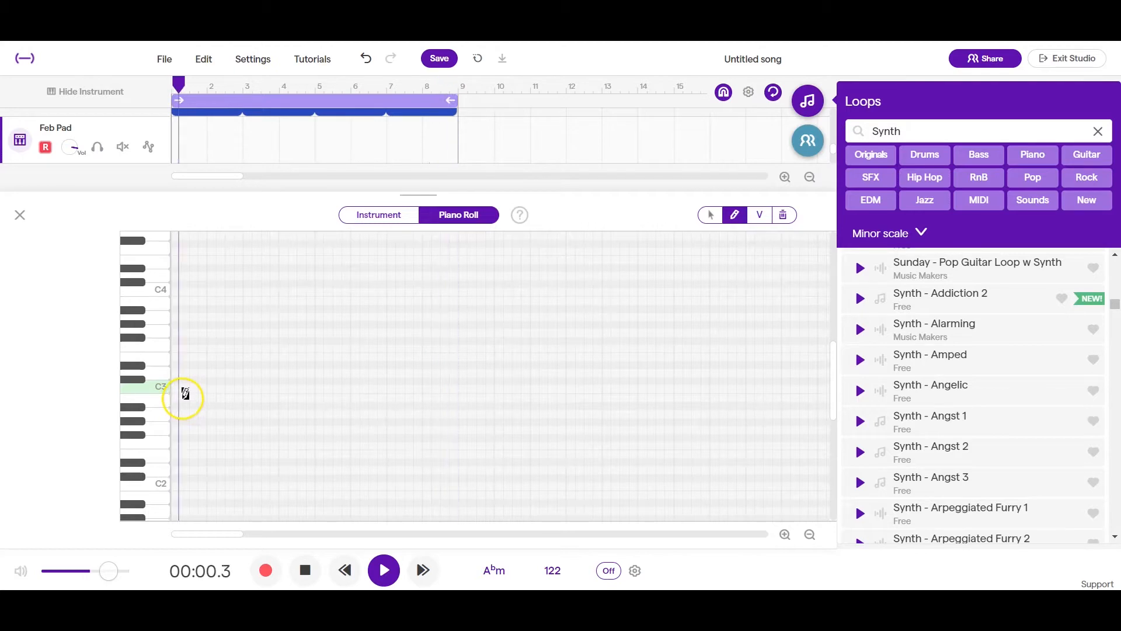
click(135, 410)
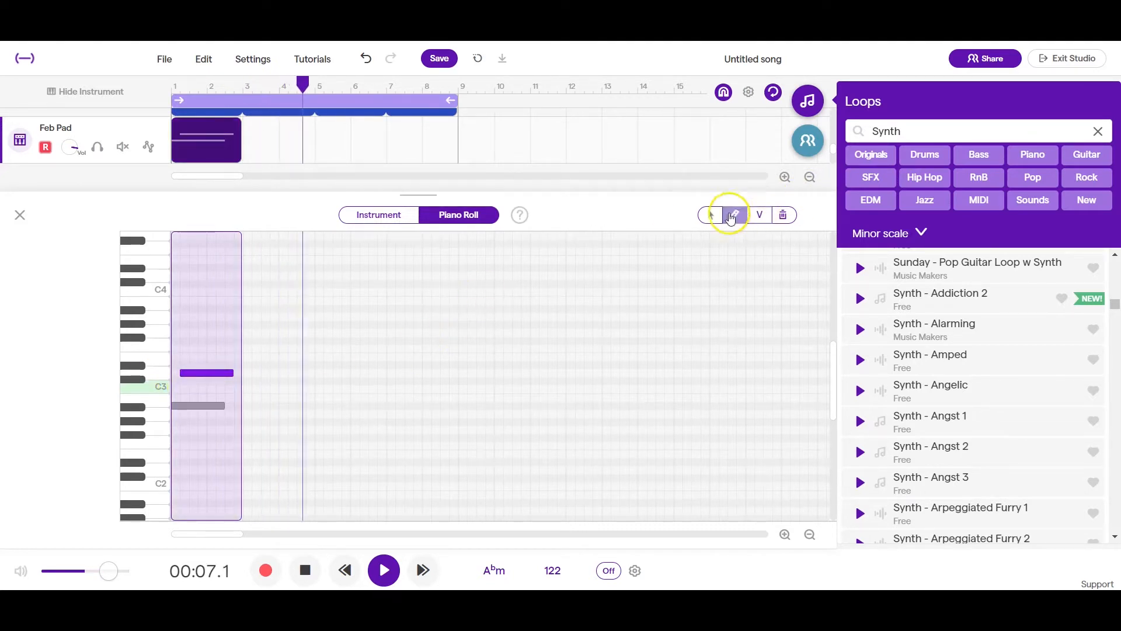
click(733, 215)
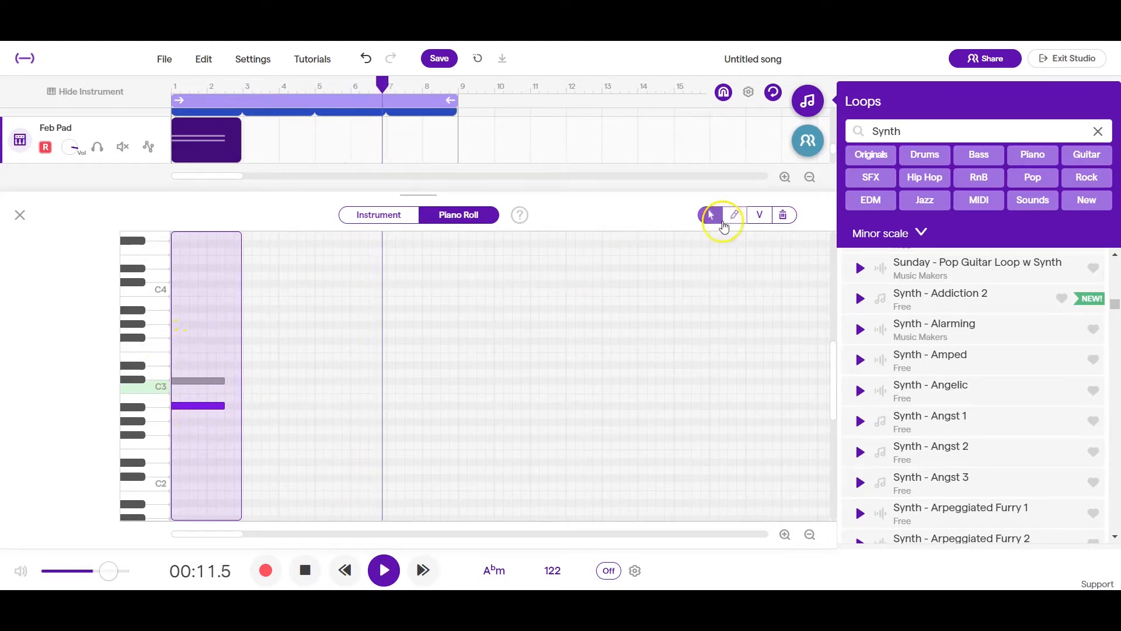
click(733, 215)
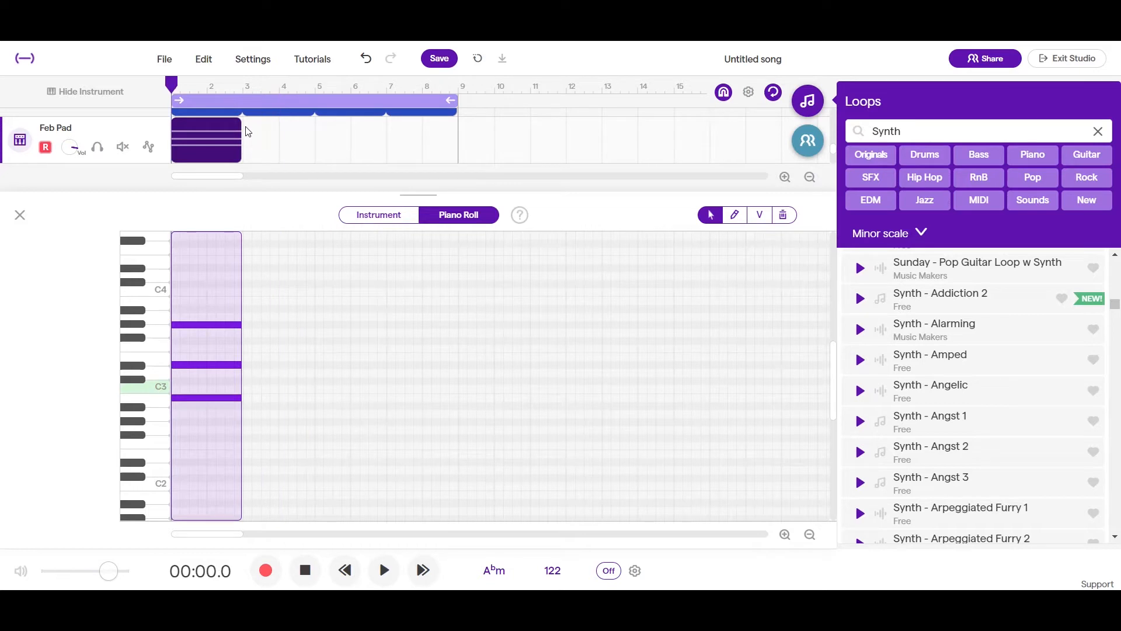
click(207, 301)
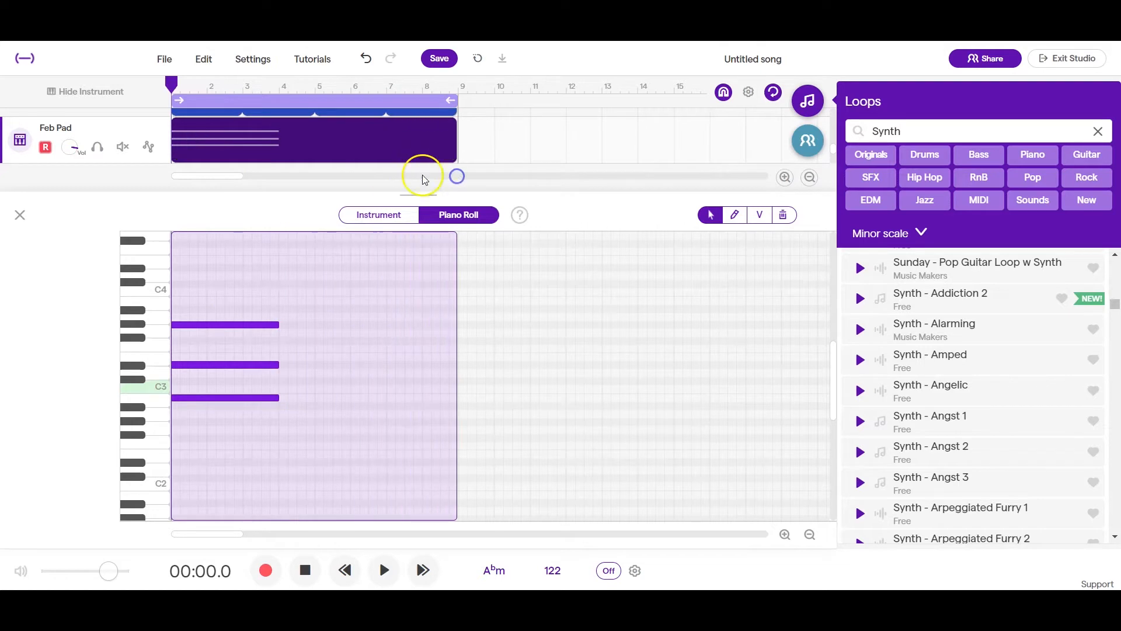
click(383, 570)
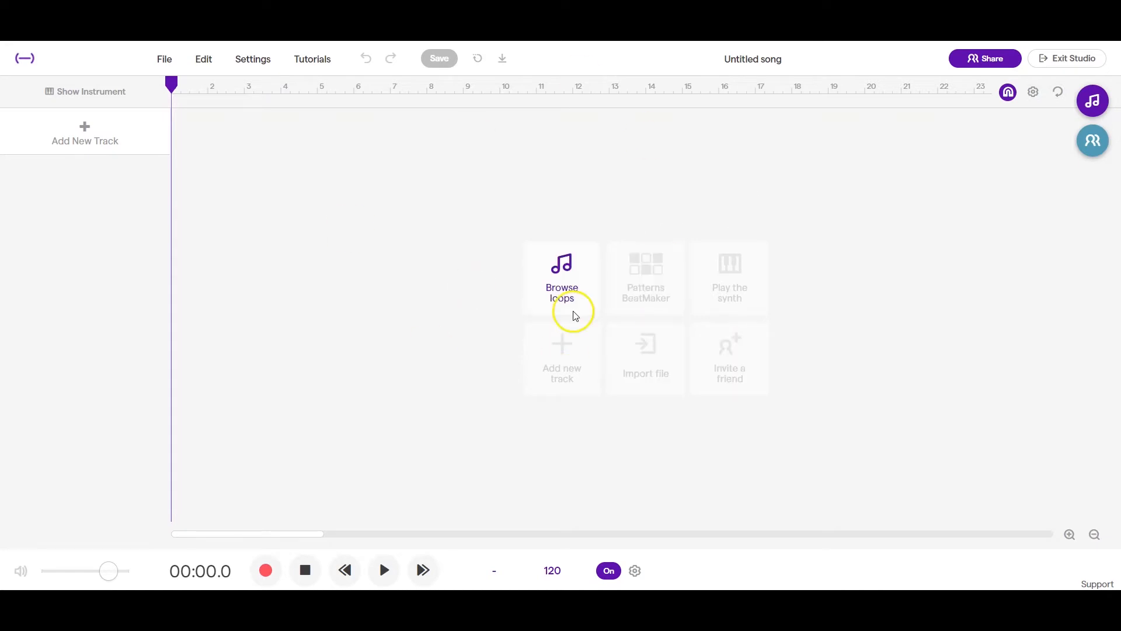
- Add a new synthesizer track using the free Cushy Pad preset
click(562, 357)
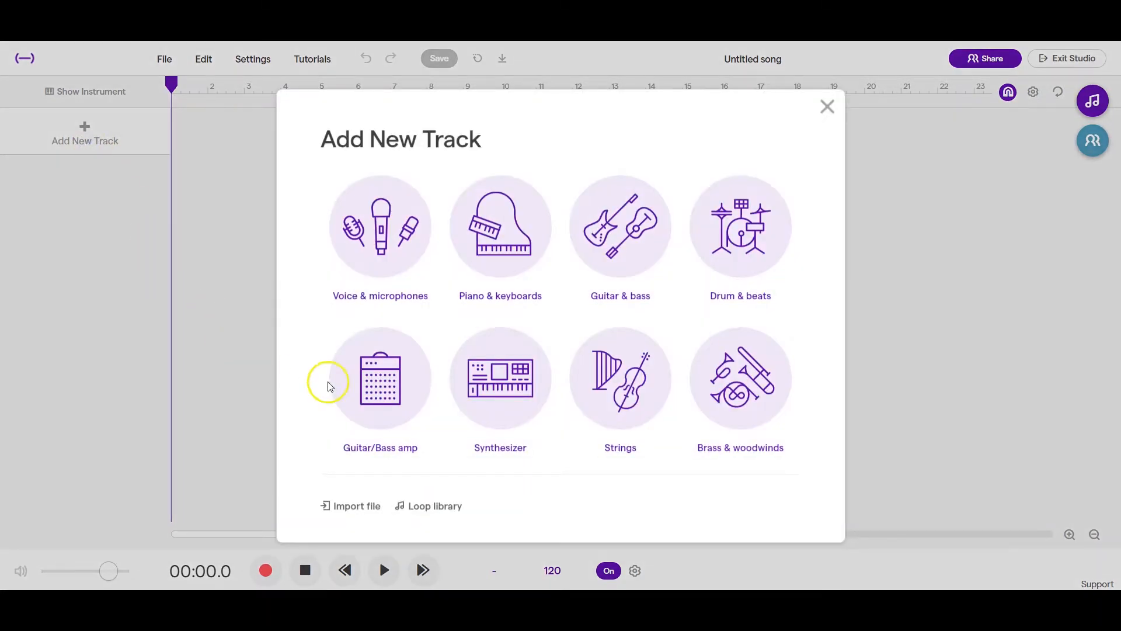
click(500, 379)
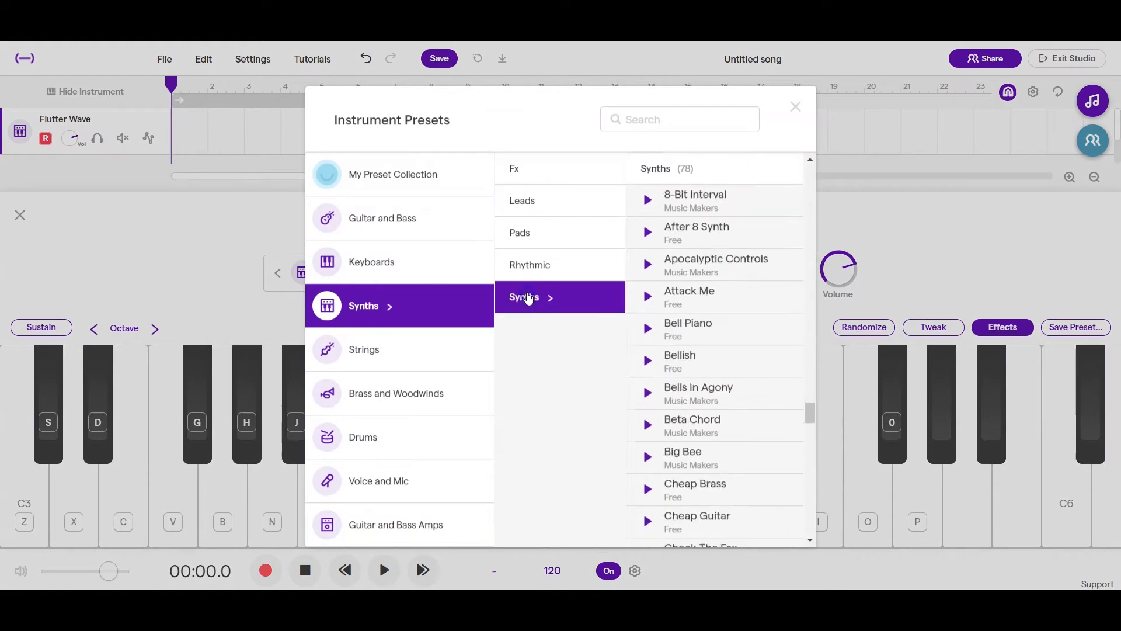
scroll(down, 3)
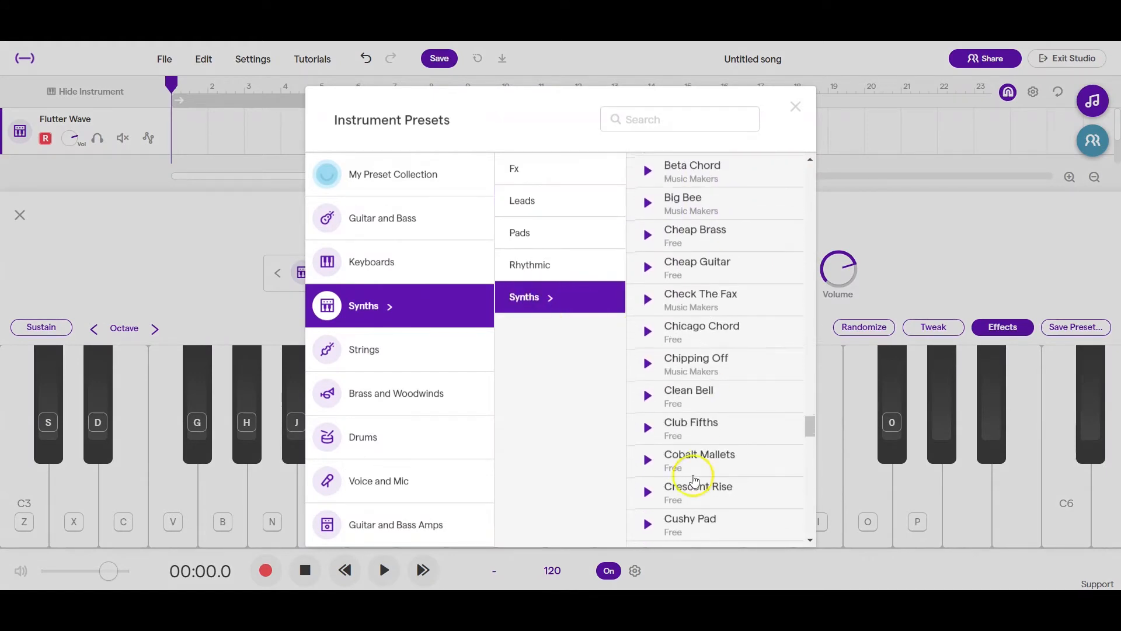
click(690, 524)
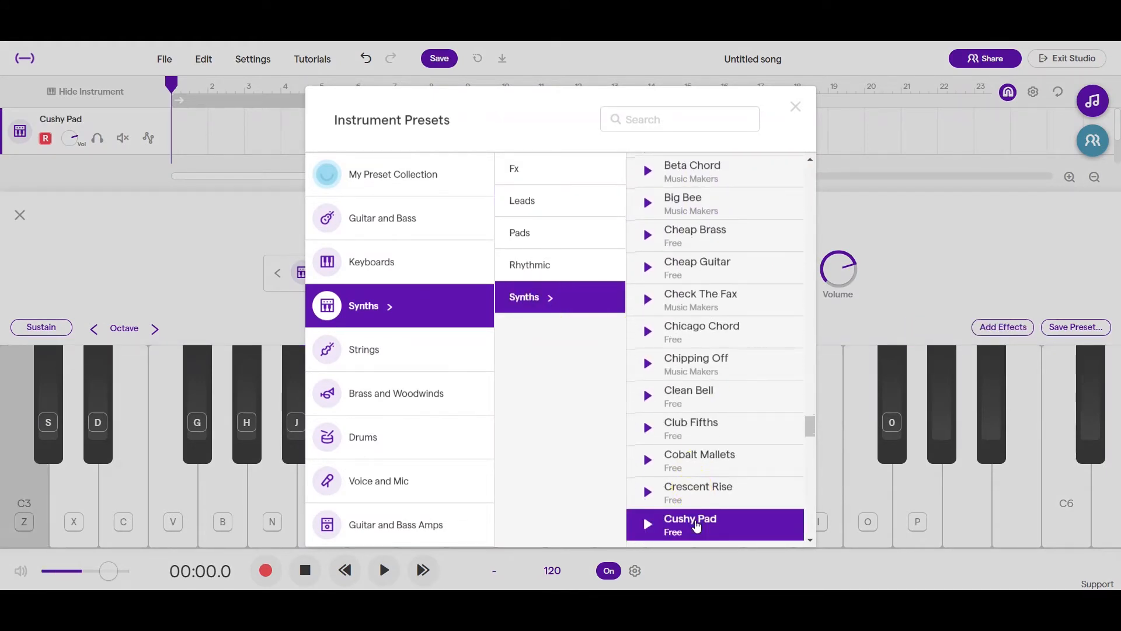
click(796, 106)
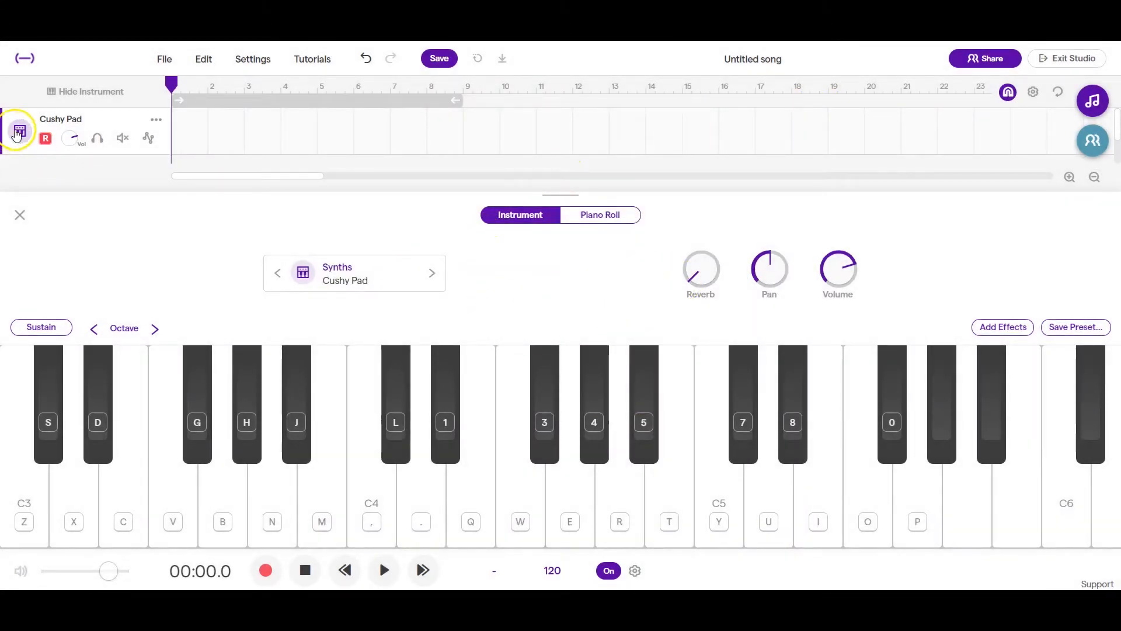
mouse_move(215, 257)
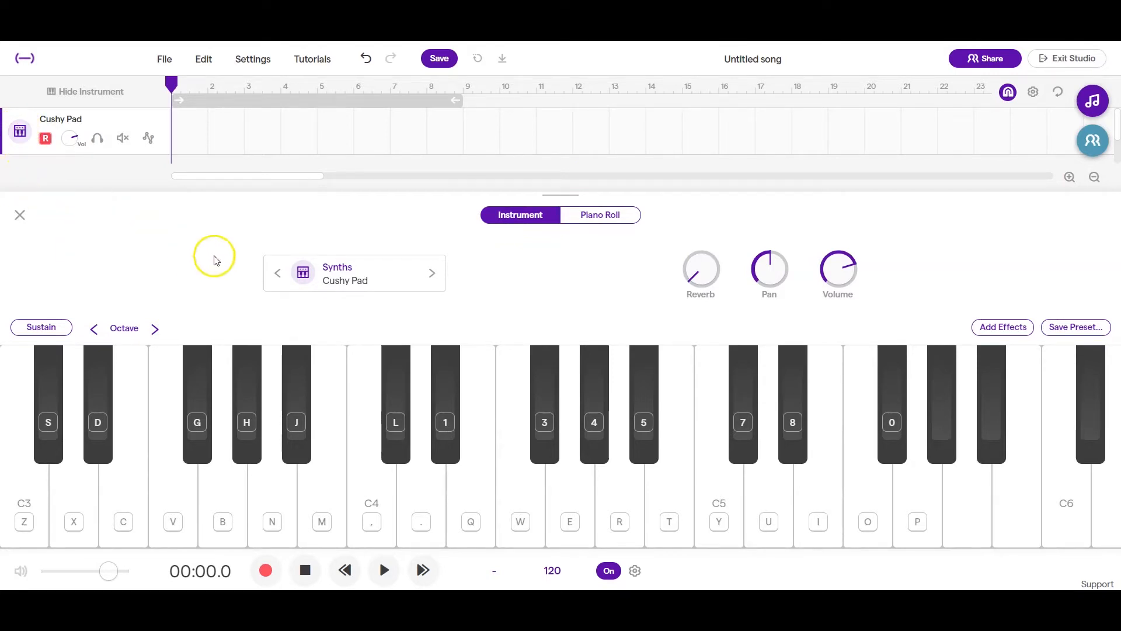
mouse_move(684, 327)
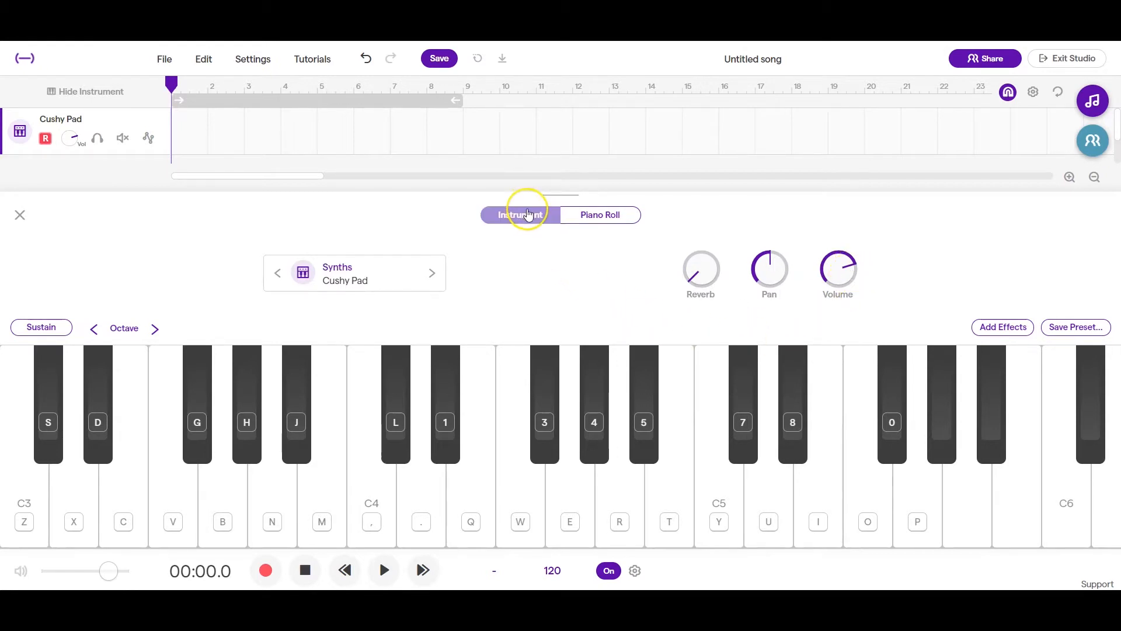
mouse_move(625, 218)
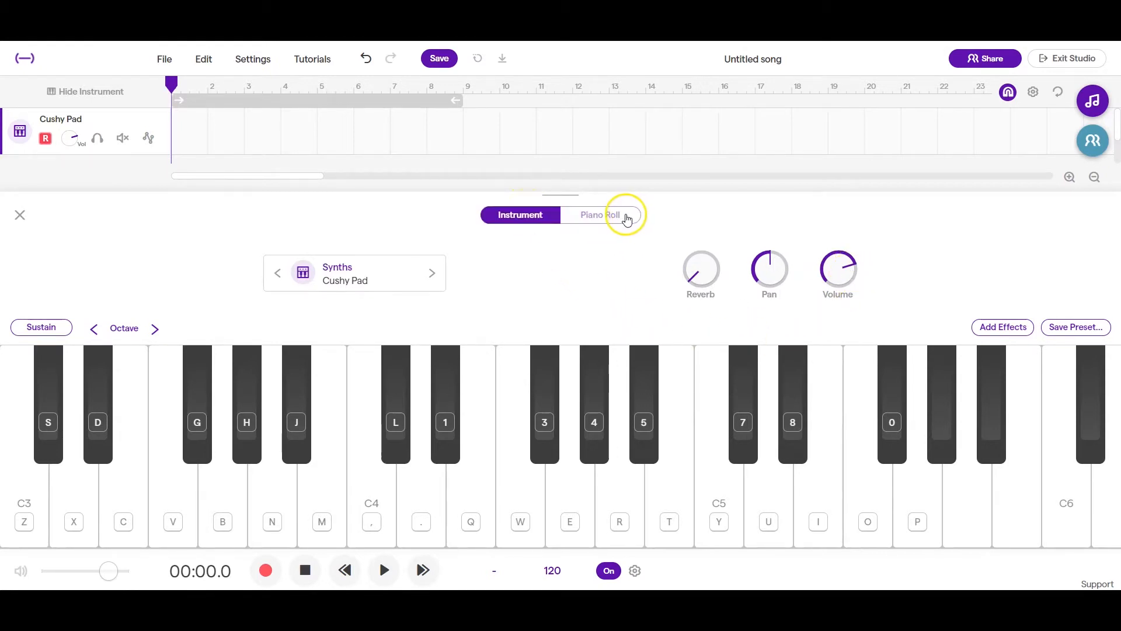
mouse_move(613, 215)
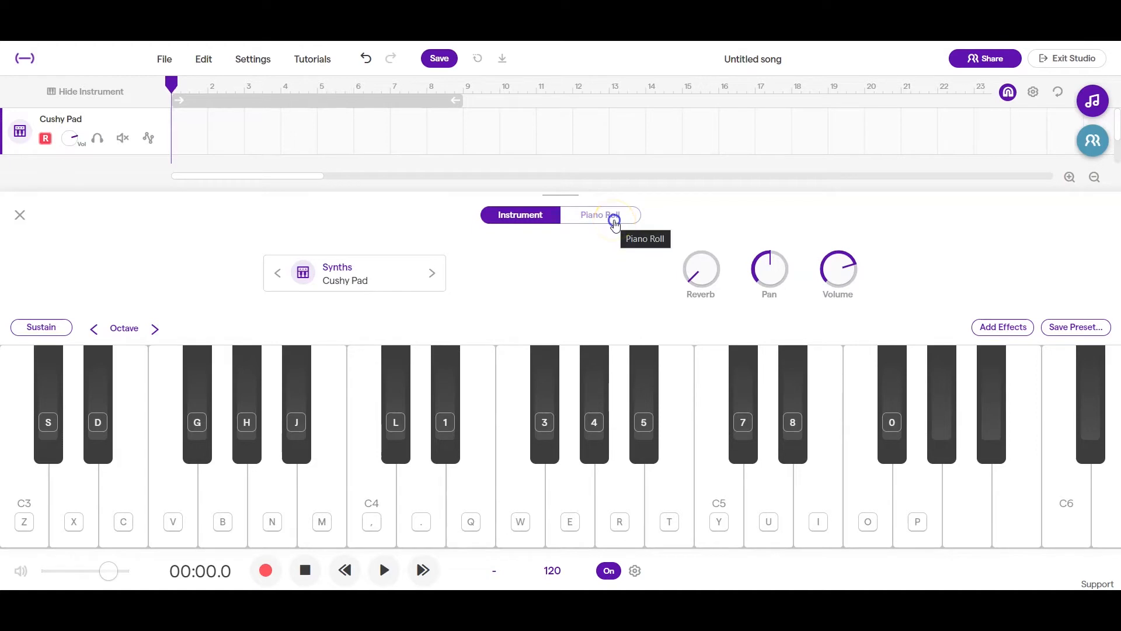
- Show the Cushy Pad piano roll, try playback from the ruler and zoom in on the bars
click(599, 214)
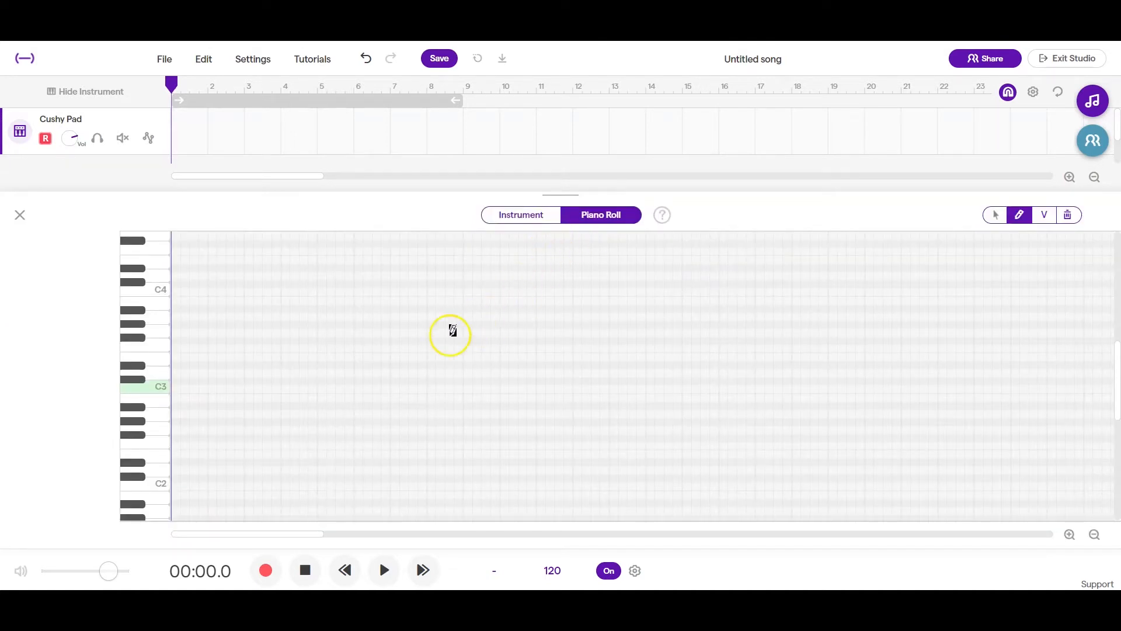
mouse_move(171, 368)
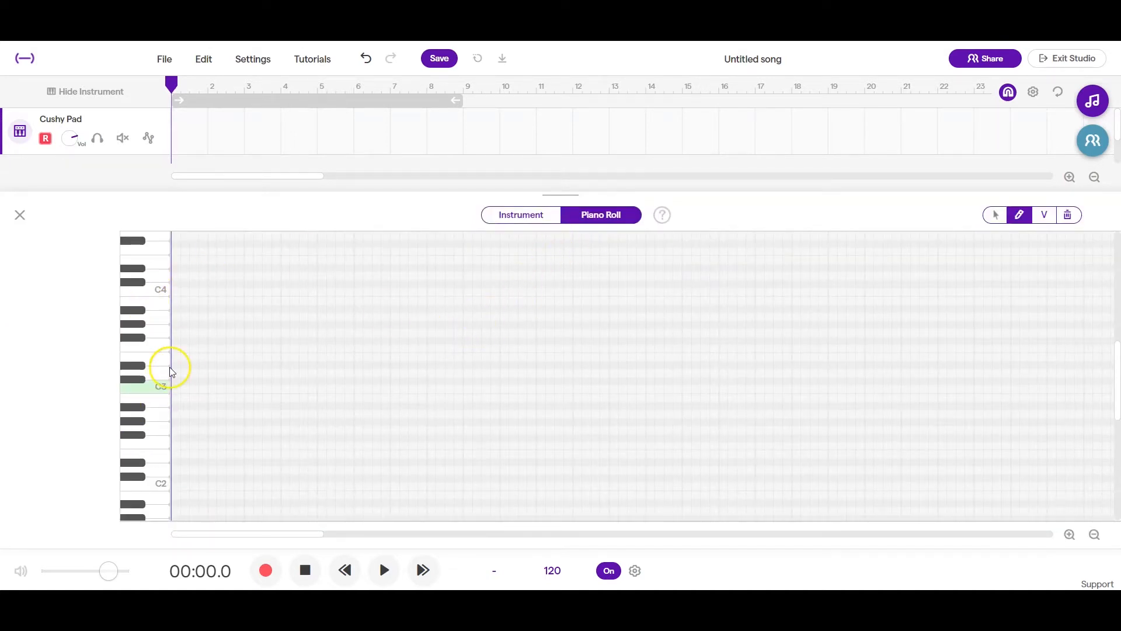
mouse_move(676, 363)
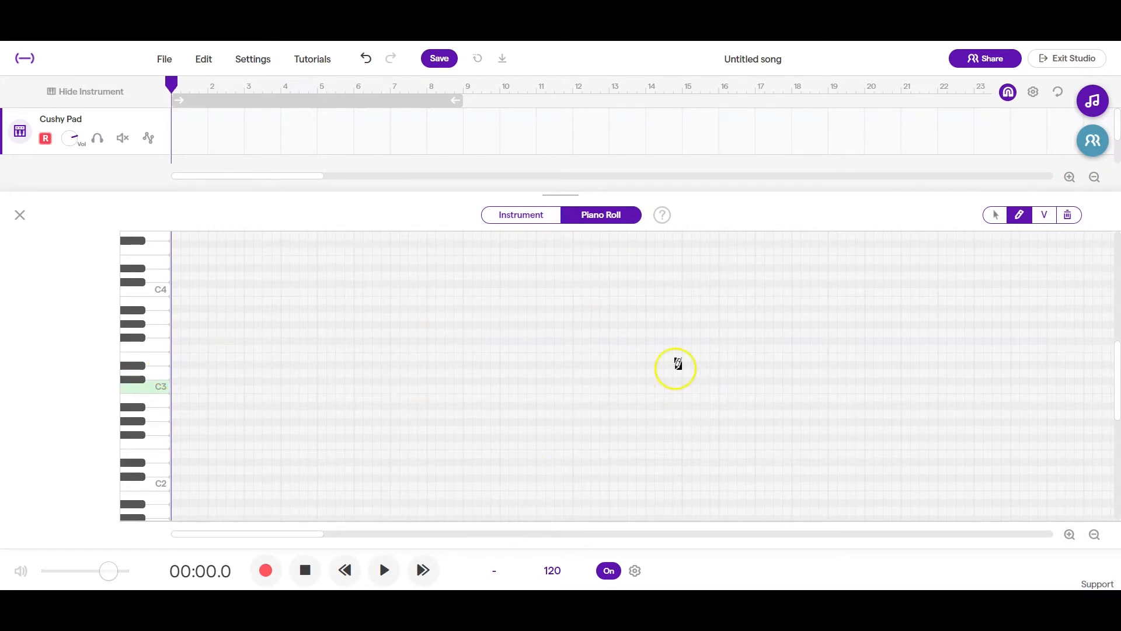
mouse_move(427, 418)
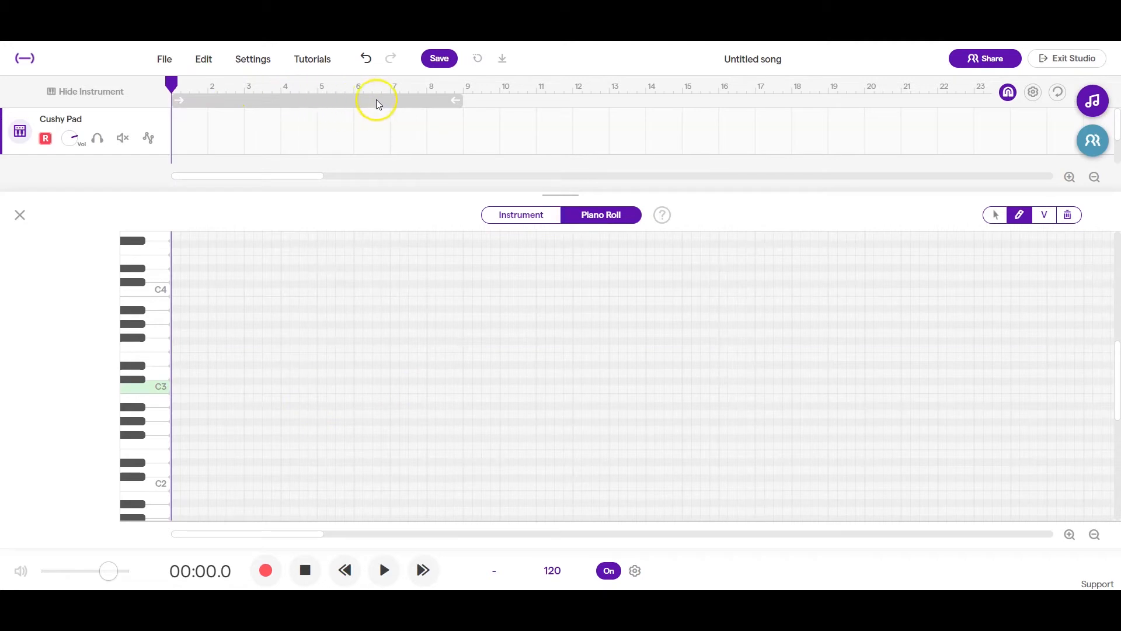
click(196, 85)
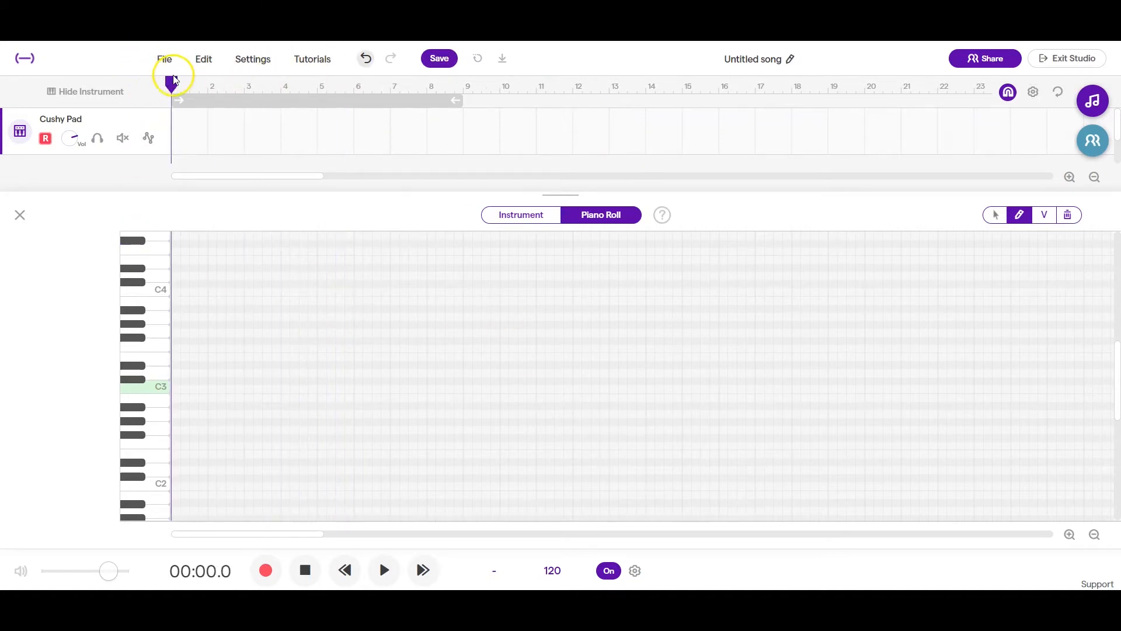
click(383, 570)
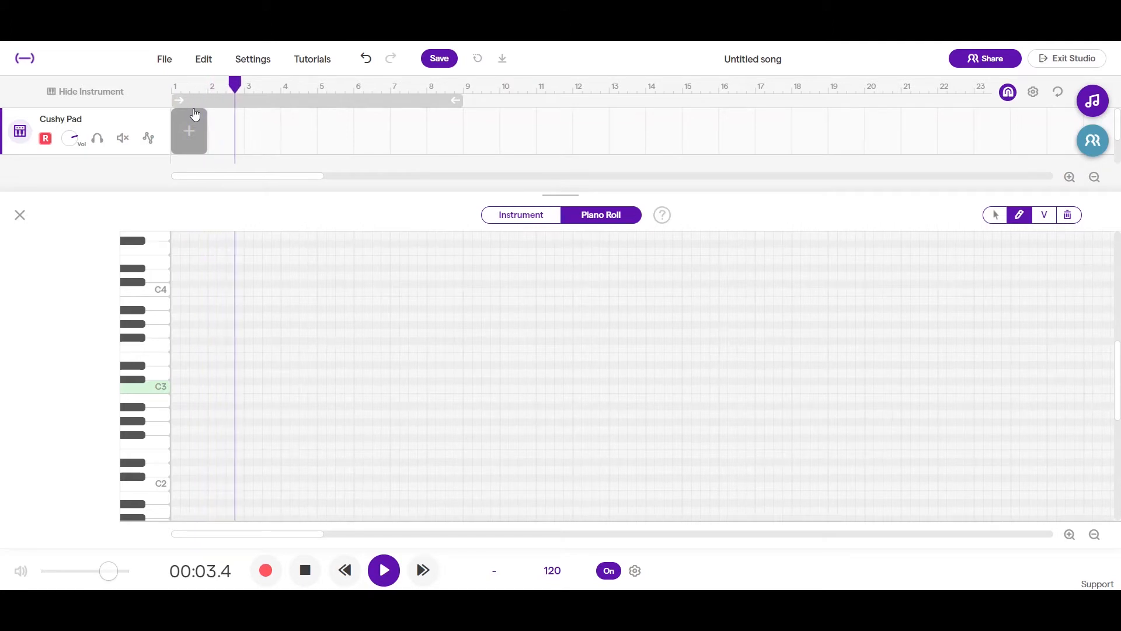
click(383, 570)
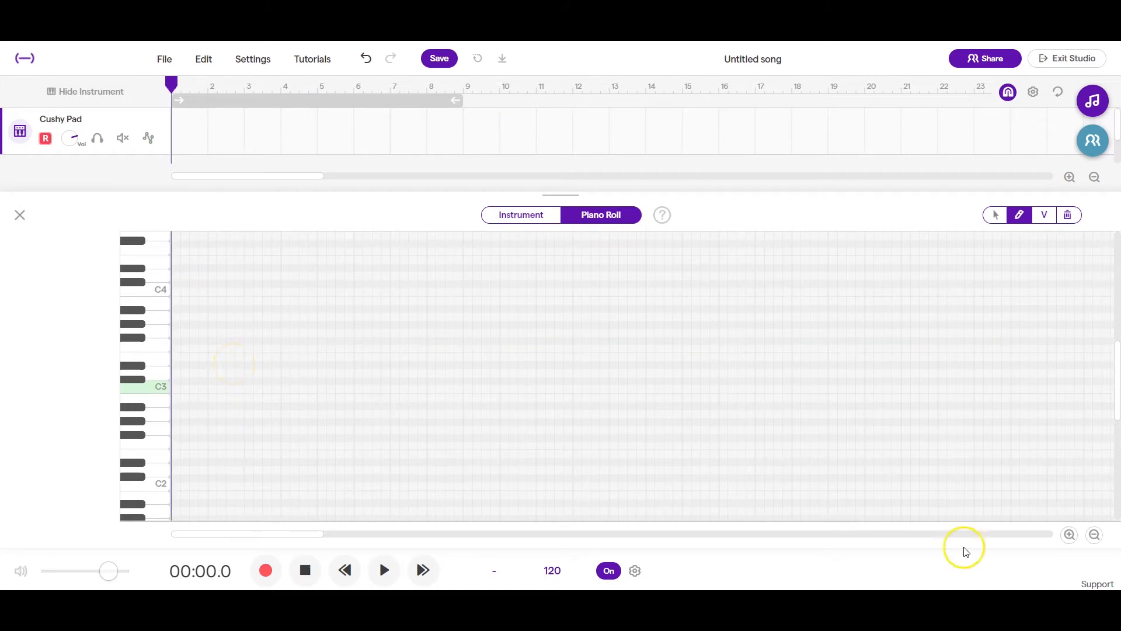
click(1068, 534)
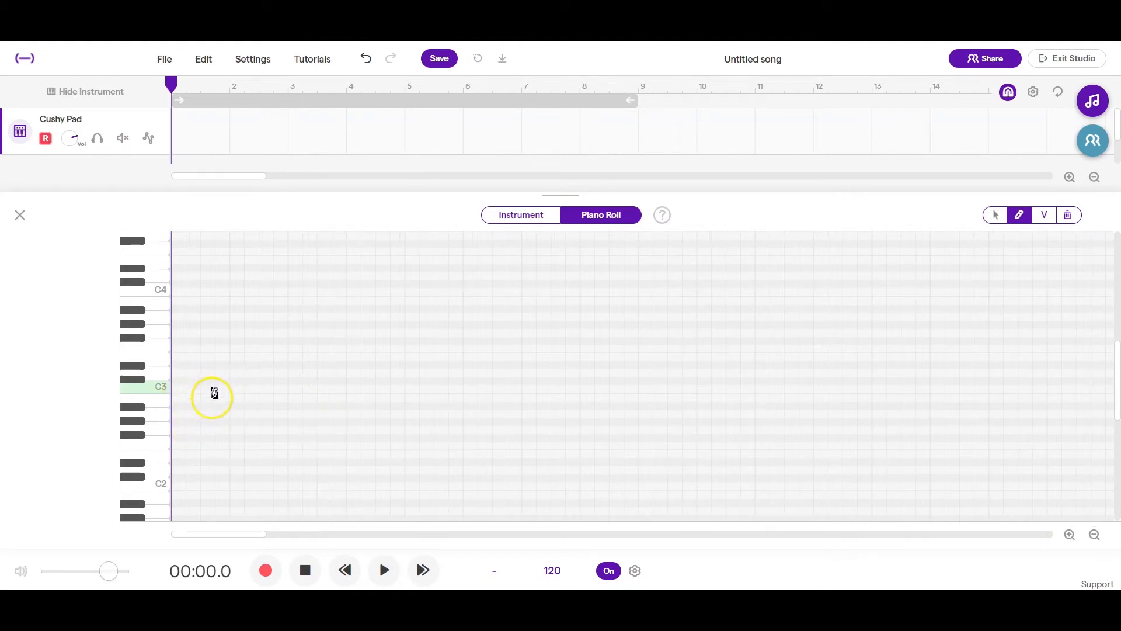
mouse_move(260, 387)
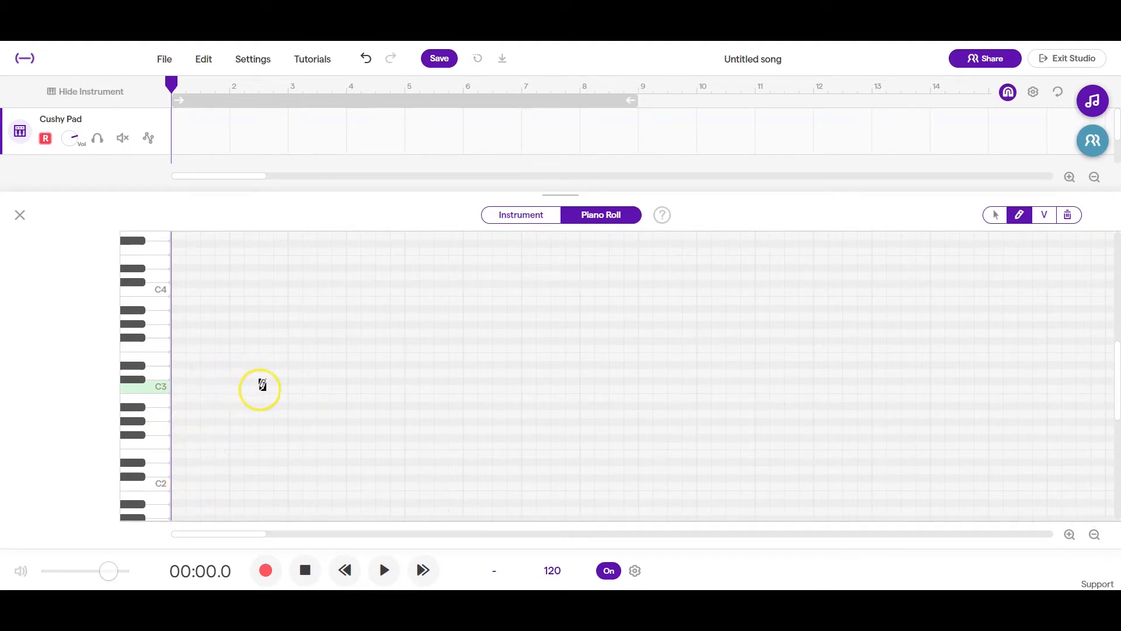
mouse_move(180, 387)
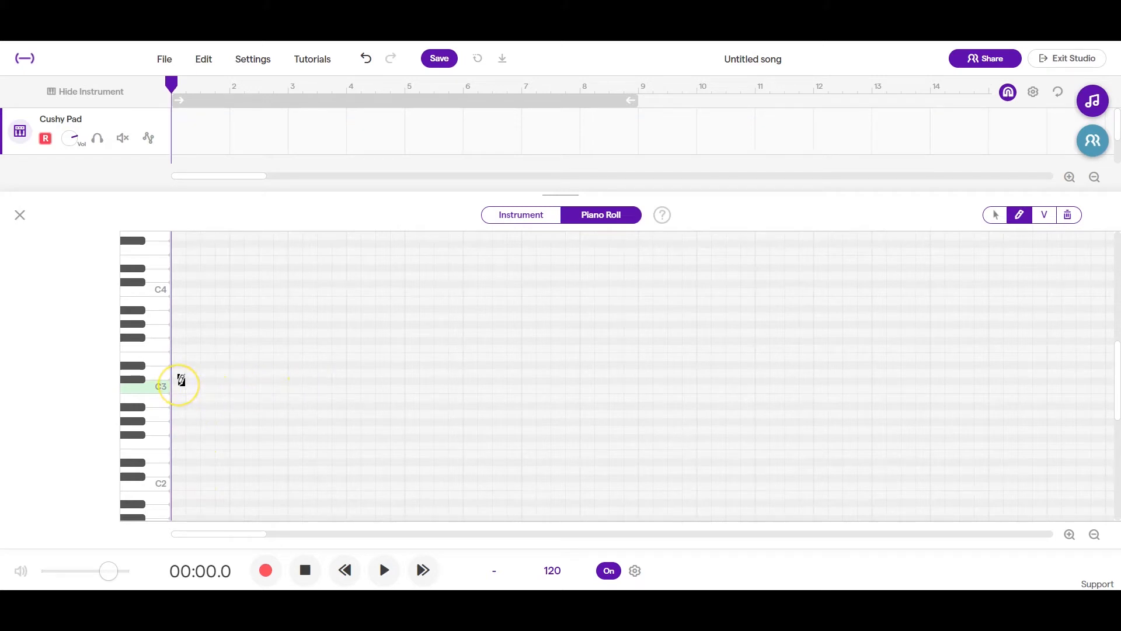
mouse_move(187, 383)
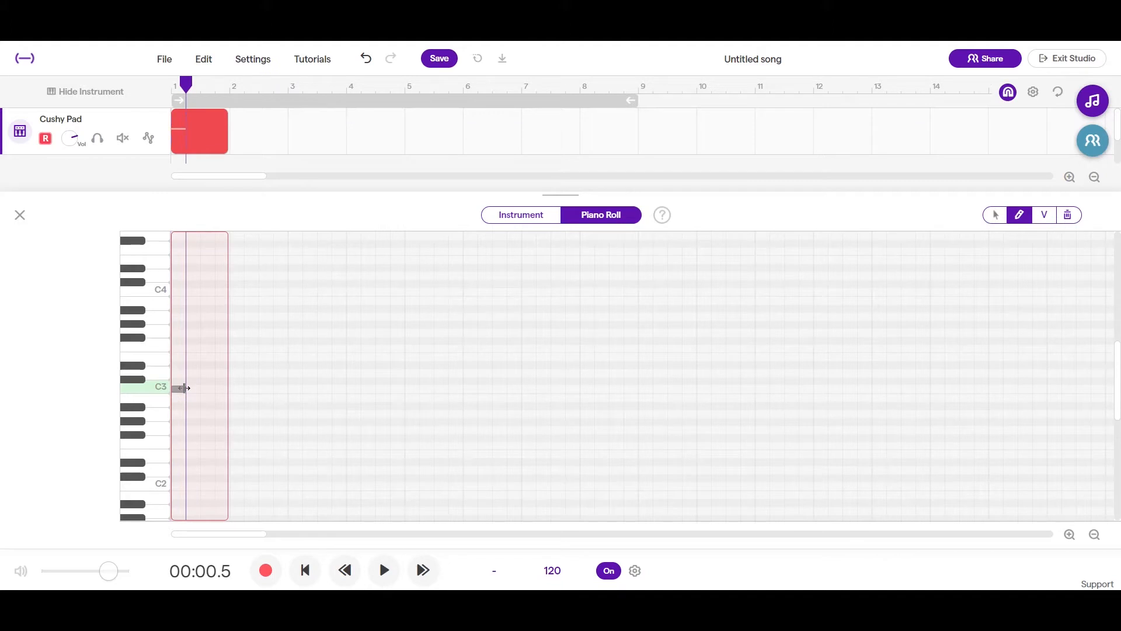
- Place a short note on C3 at beat one of the Cushy Pad grid
click(994, 215)
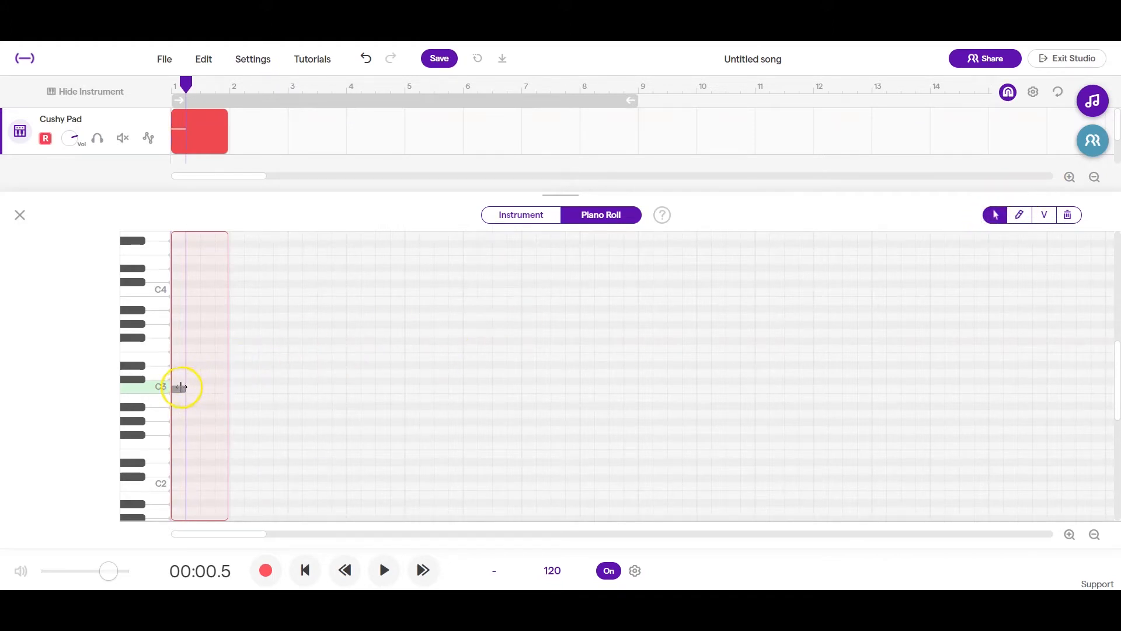
click(181, 386)
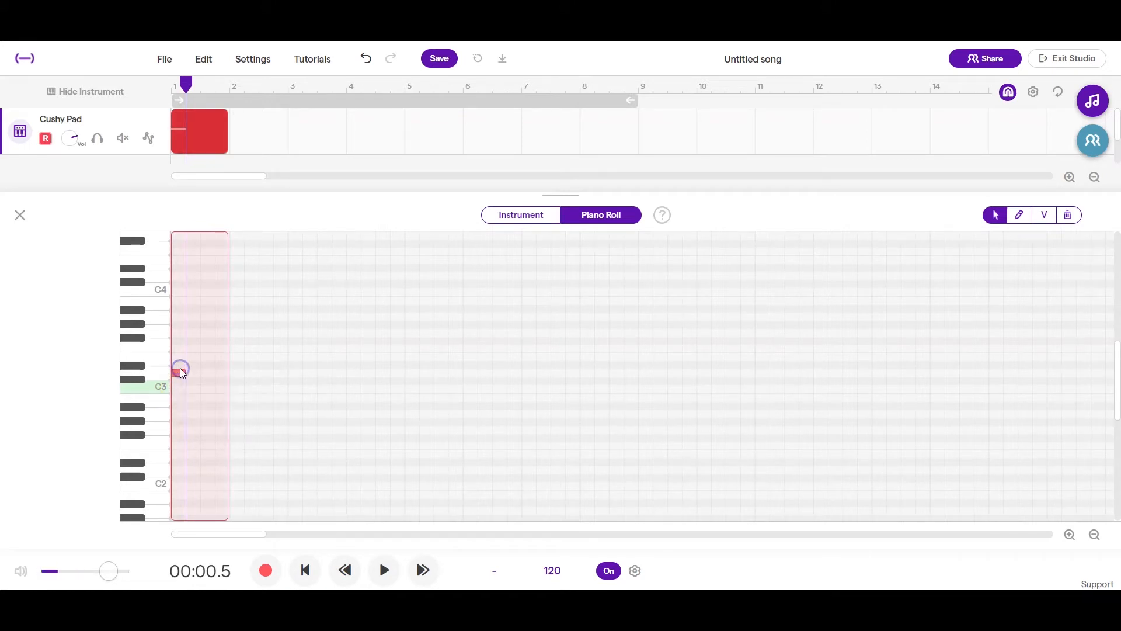
mouse_move(177, 380)
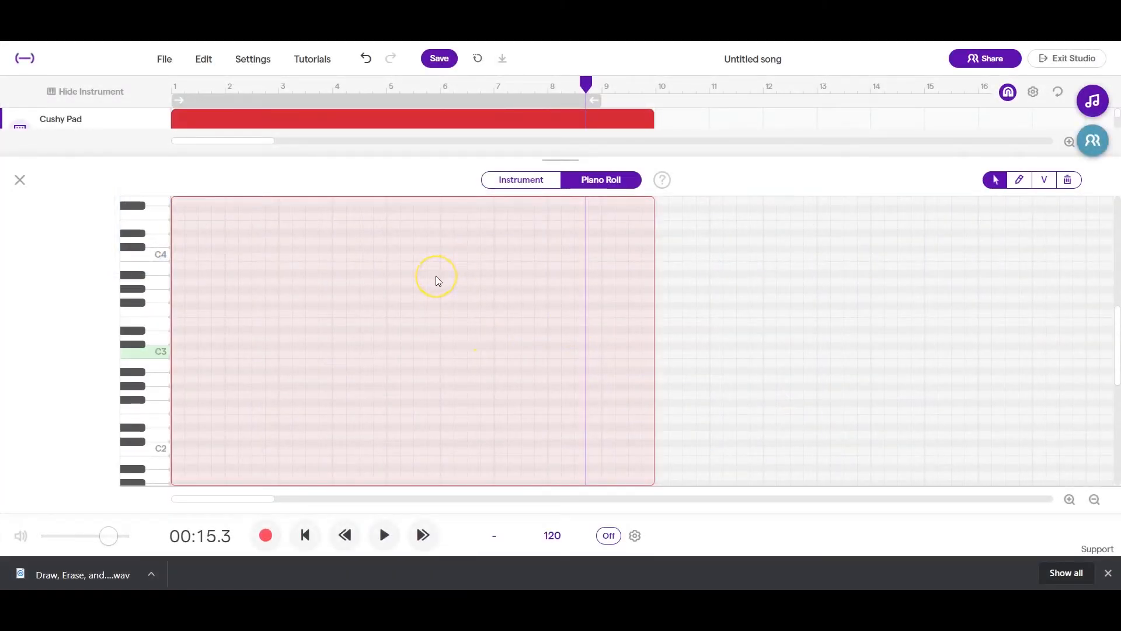
mouse_move(436, 368)
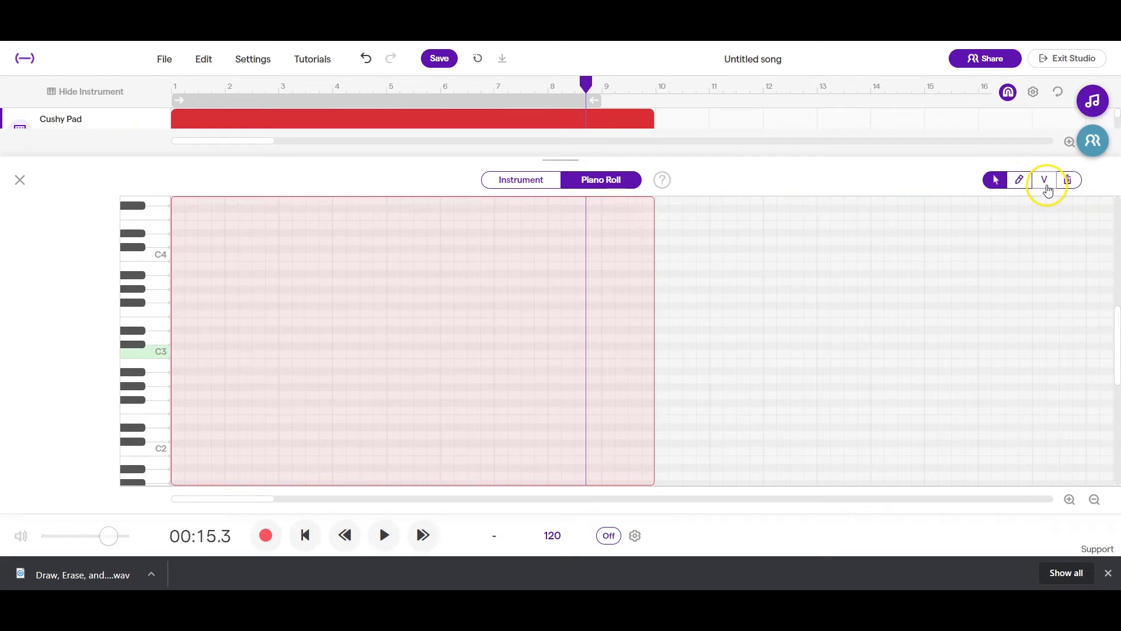
mouse_move(1066, 180)
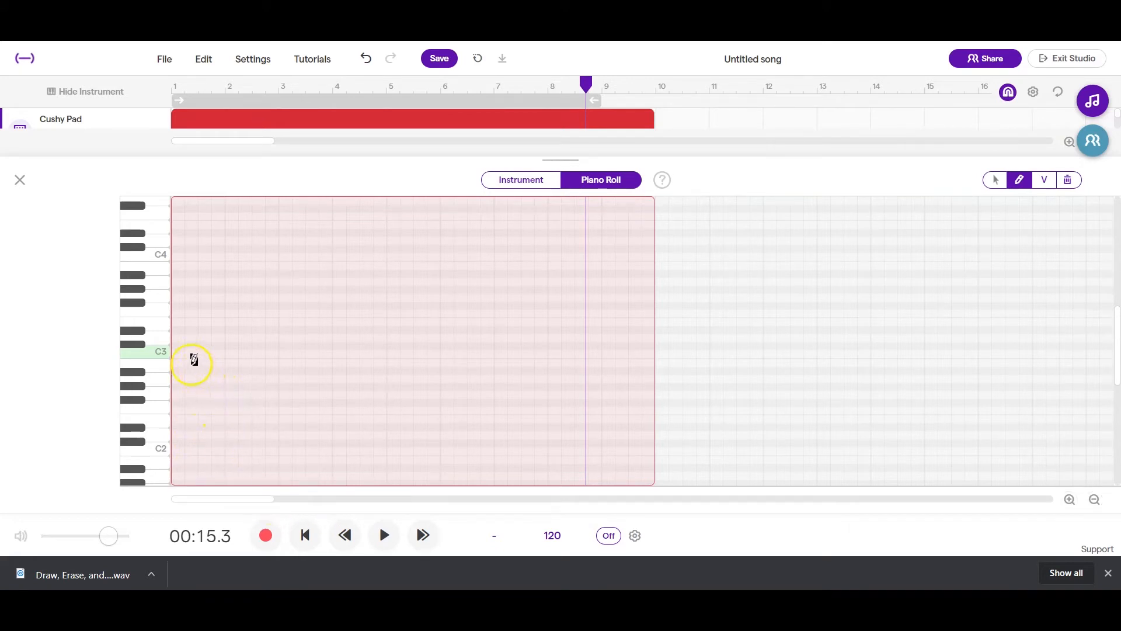
- Begin the scale with a first note on C3 in the piano roll
click(185, 353)
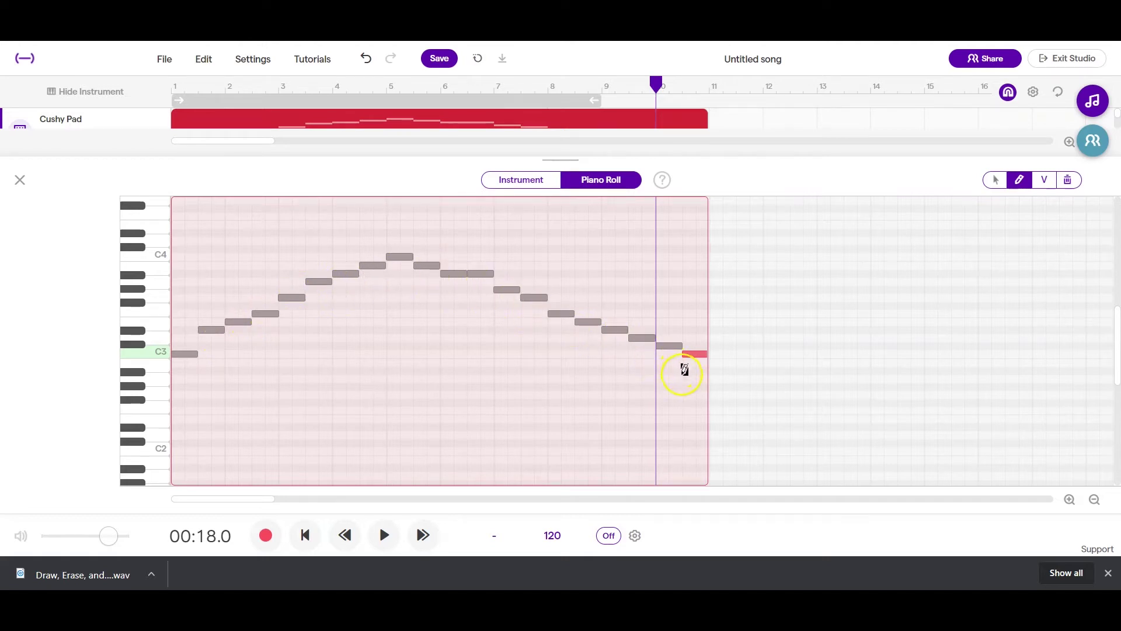
click(304, 535)
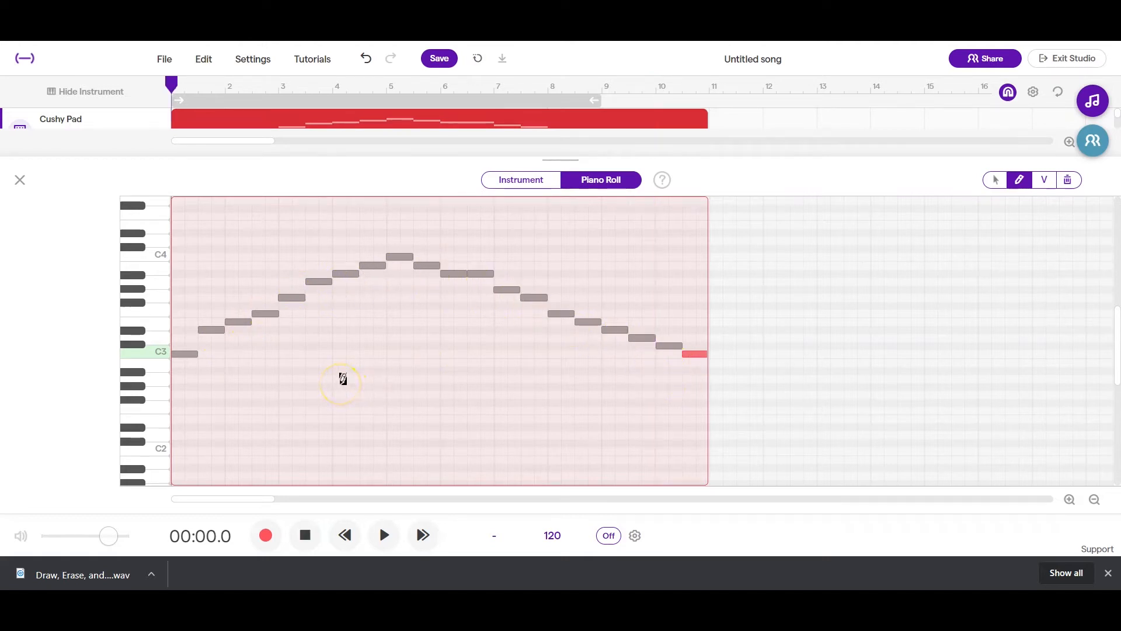
click(383, 535)
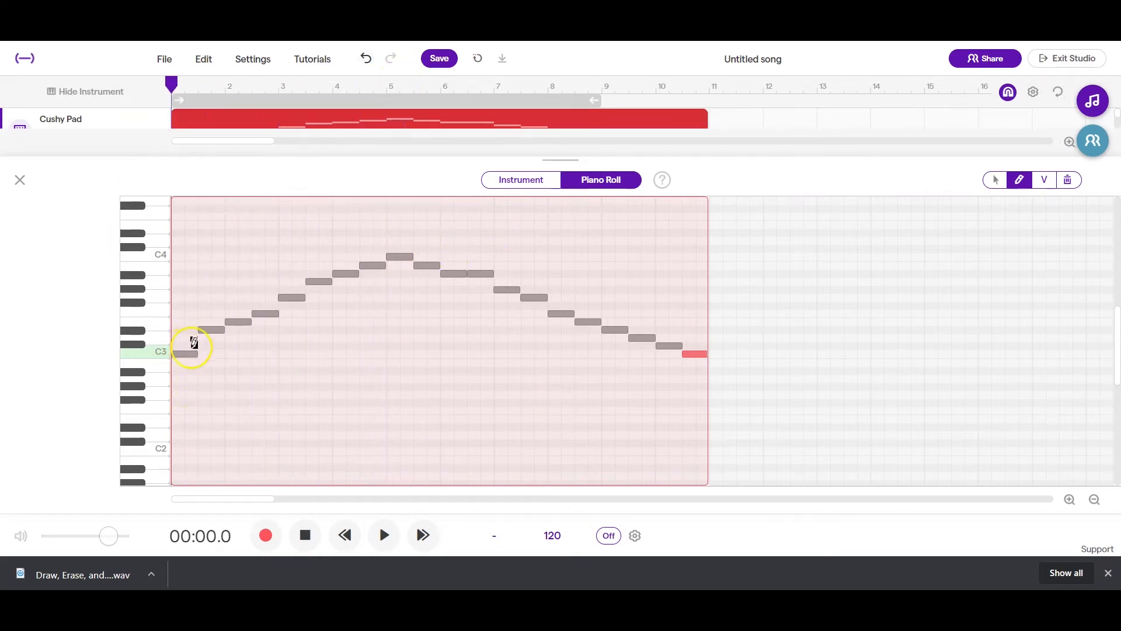
mouse_move(464, 266)
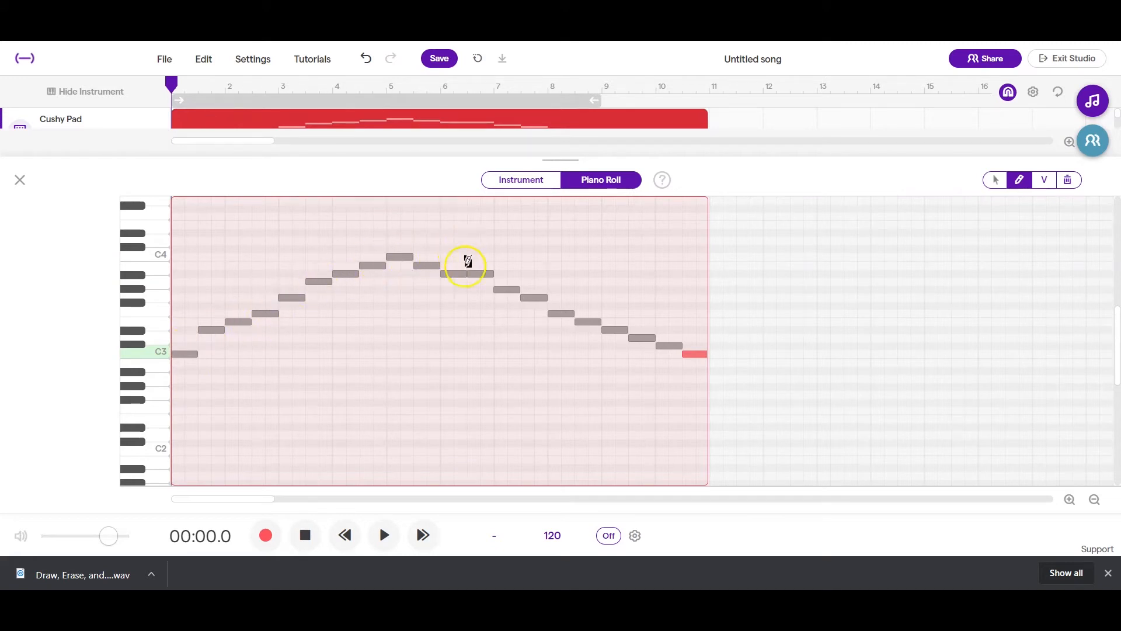
mouse_move(478, 263)
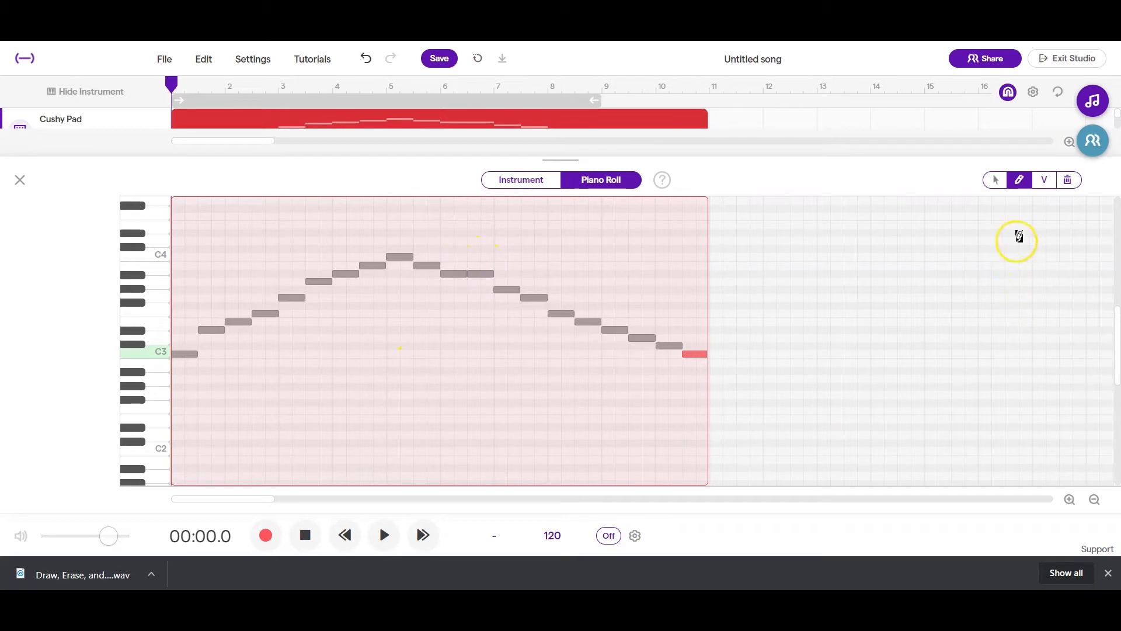
click(994, 180)
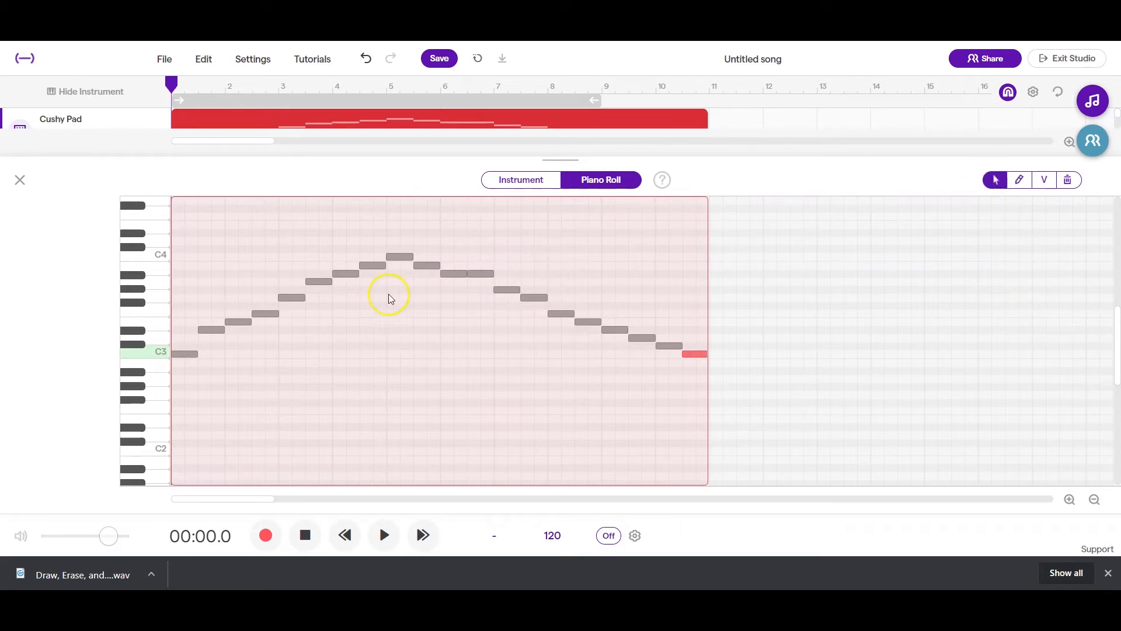
click(210, 337)
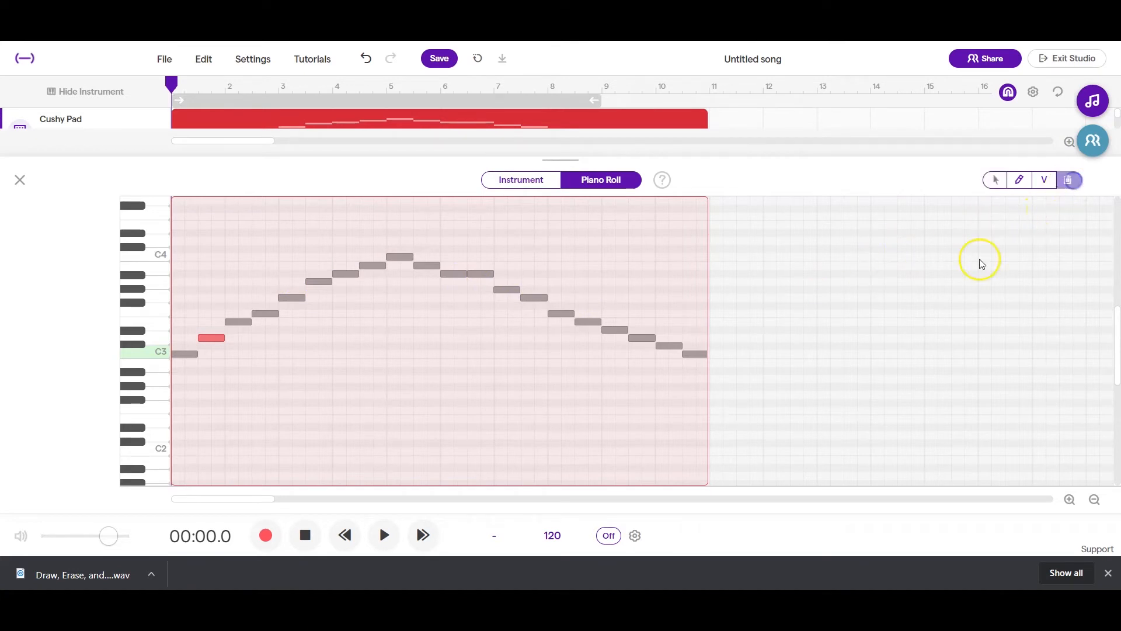
- Erase a couple of unwanted scale notes, then return to the Pencil tool
click(211, 337)
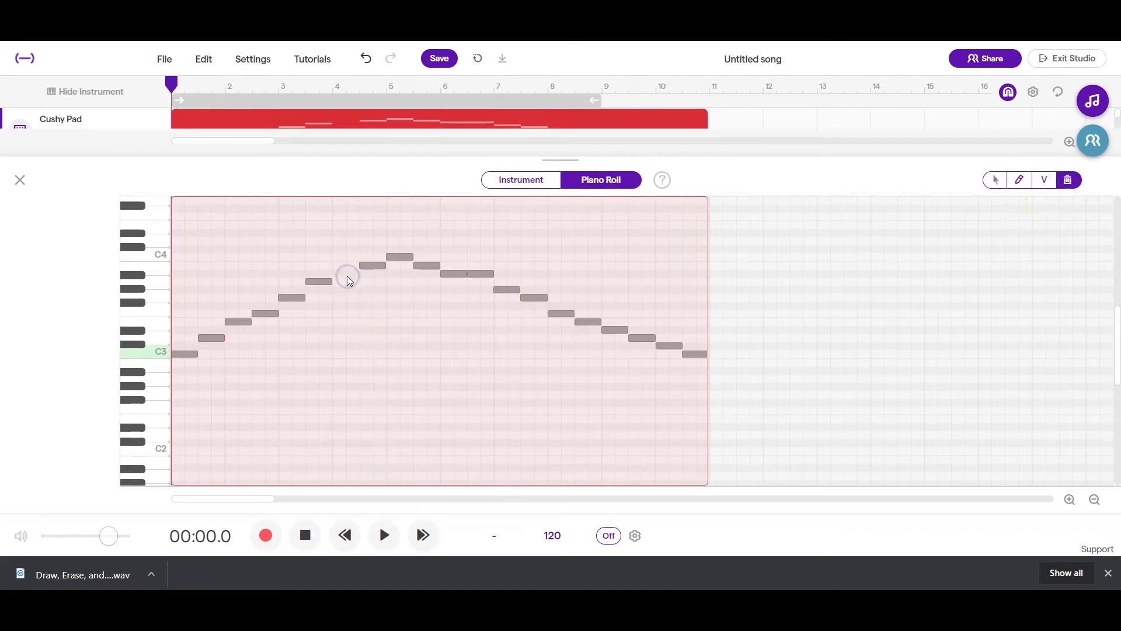
click(478, 273)
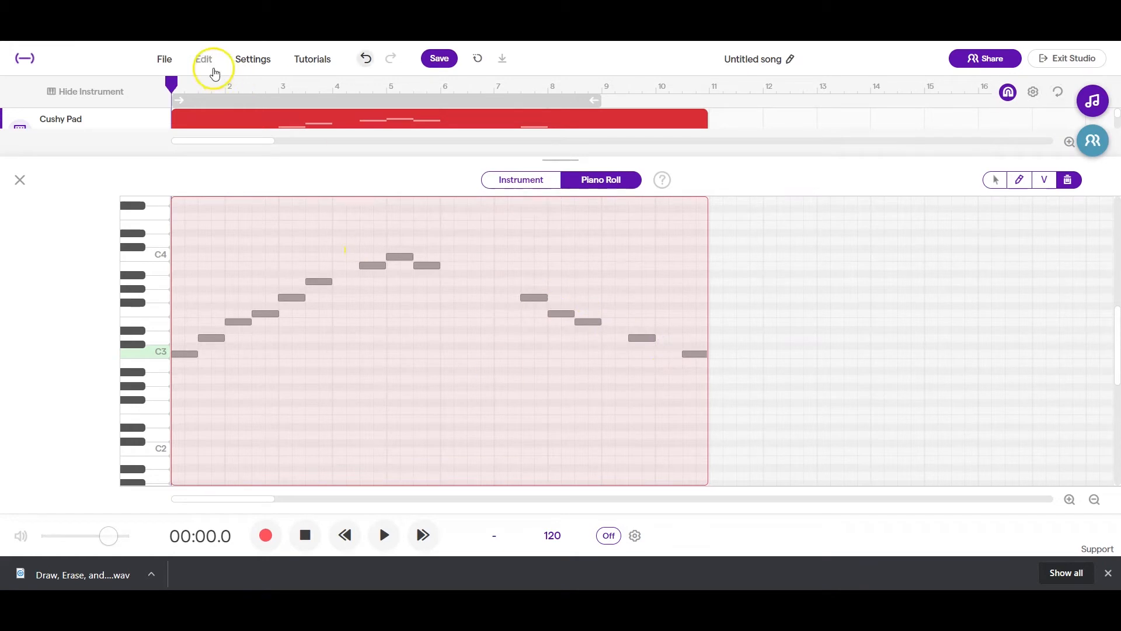
mouse_move(1008, 179)
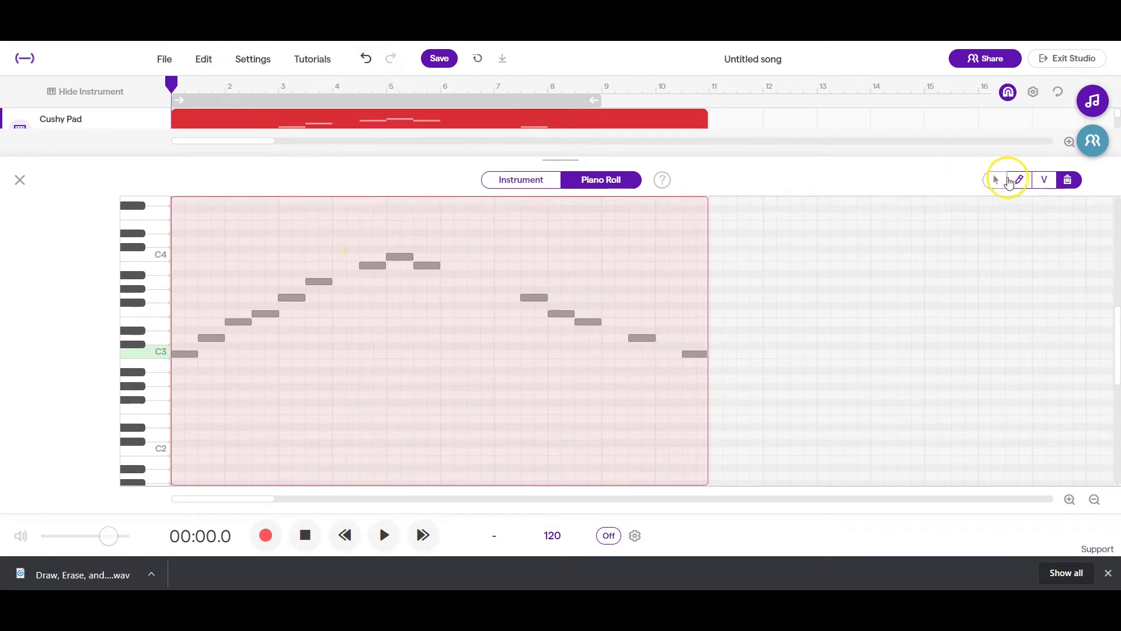
click(447, 281)
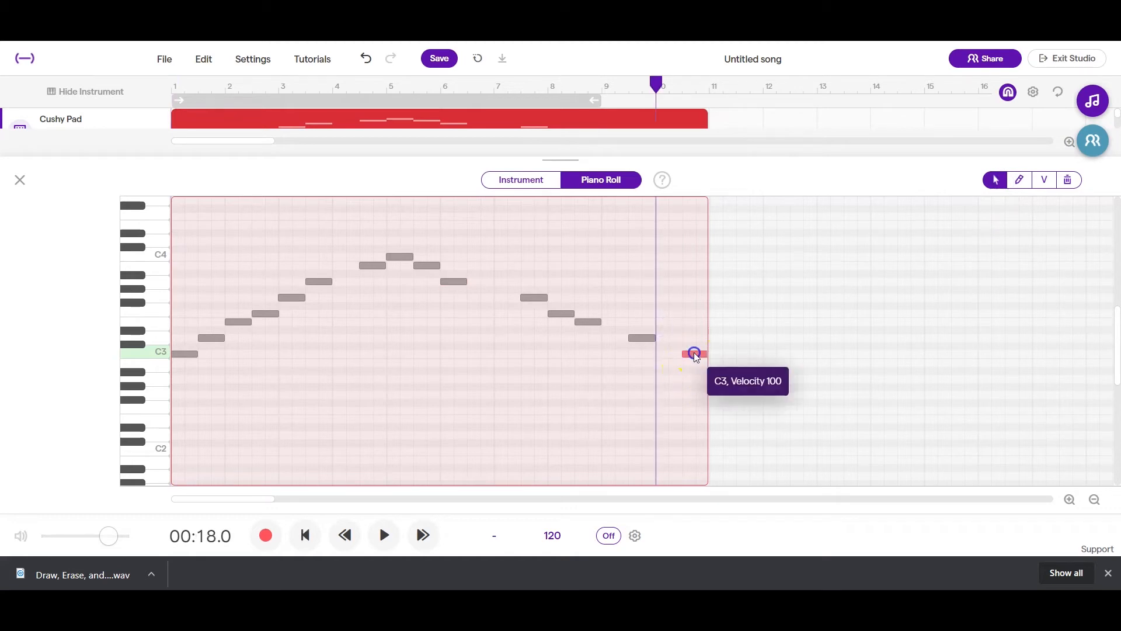
- Move the final C3 one step earlier, then shift the last two scale notes earlier as well
click(694, 354)
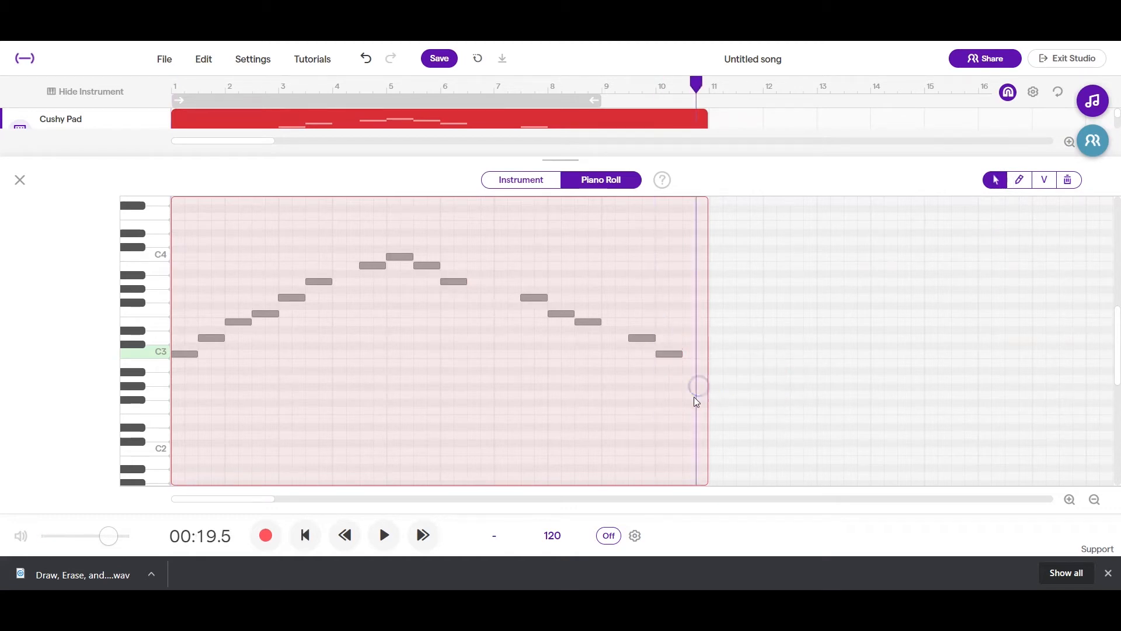
click(505, 298)
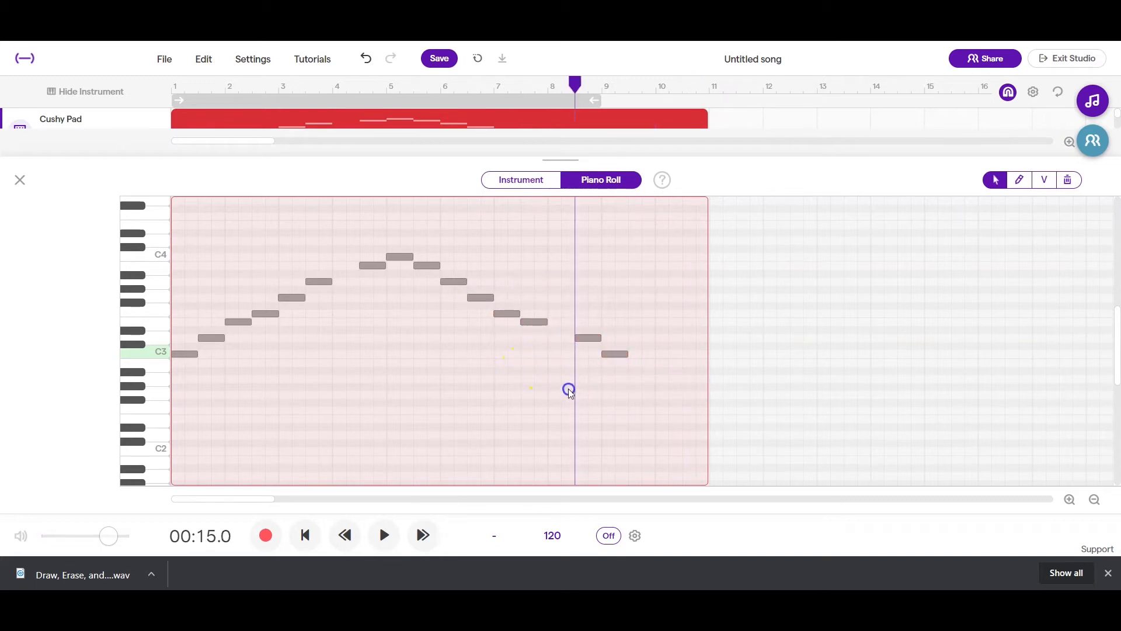
click(562, 338)
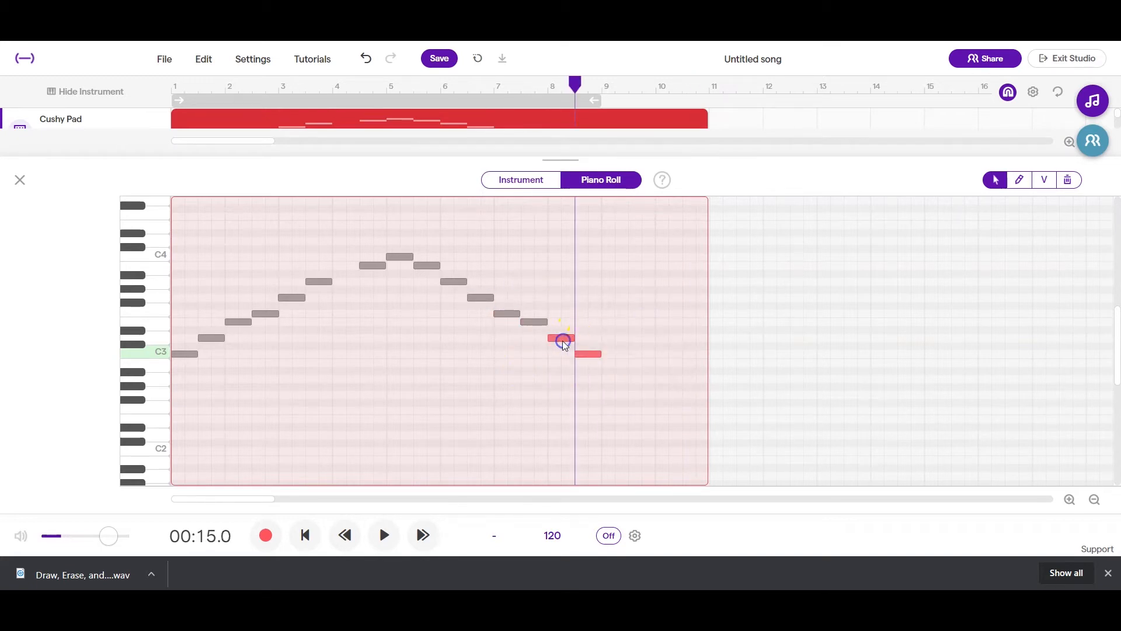
click(383, 535)
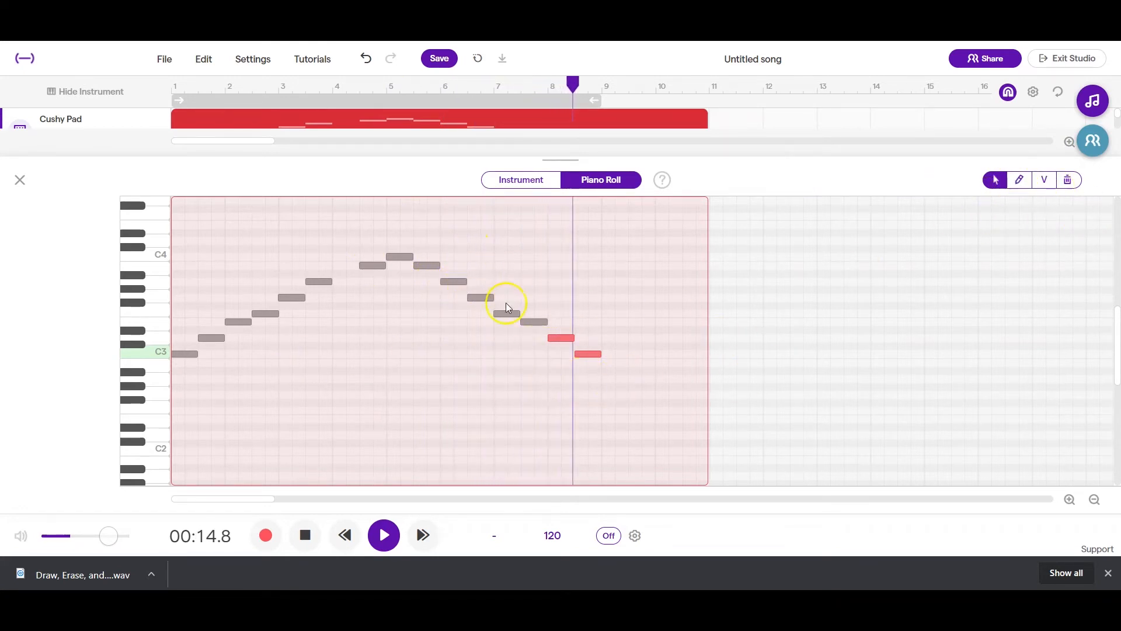
click(383, 535)
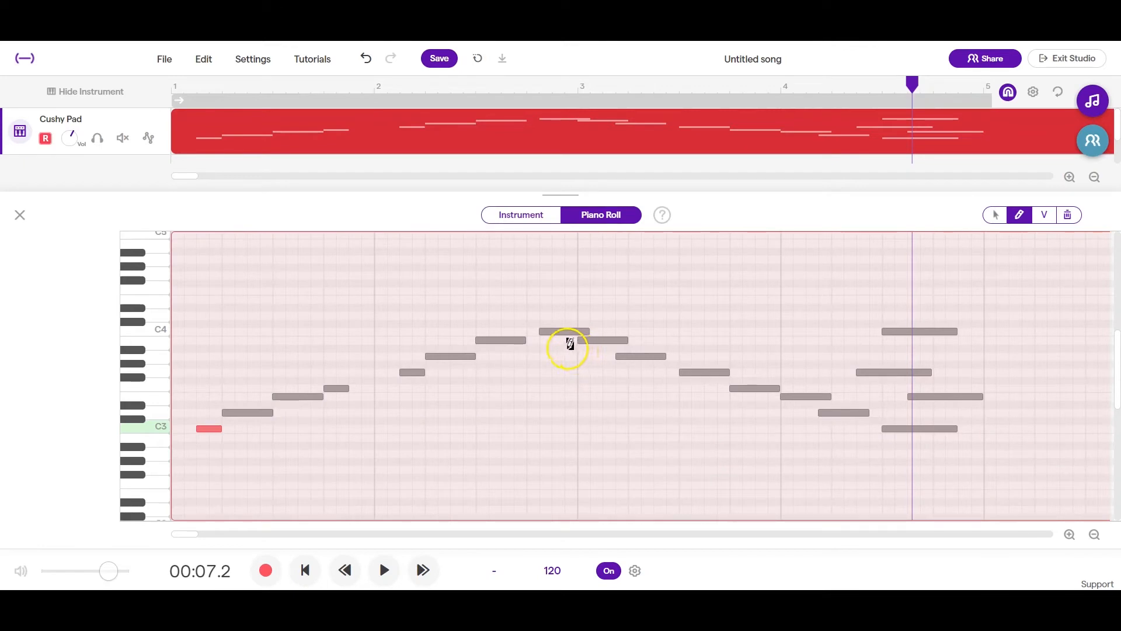
- Select a note in the rising line and nudge it slightly later, just after bar two
click(994, 215)
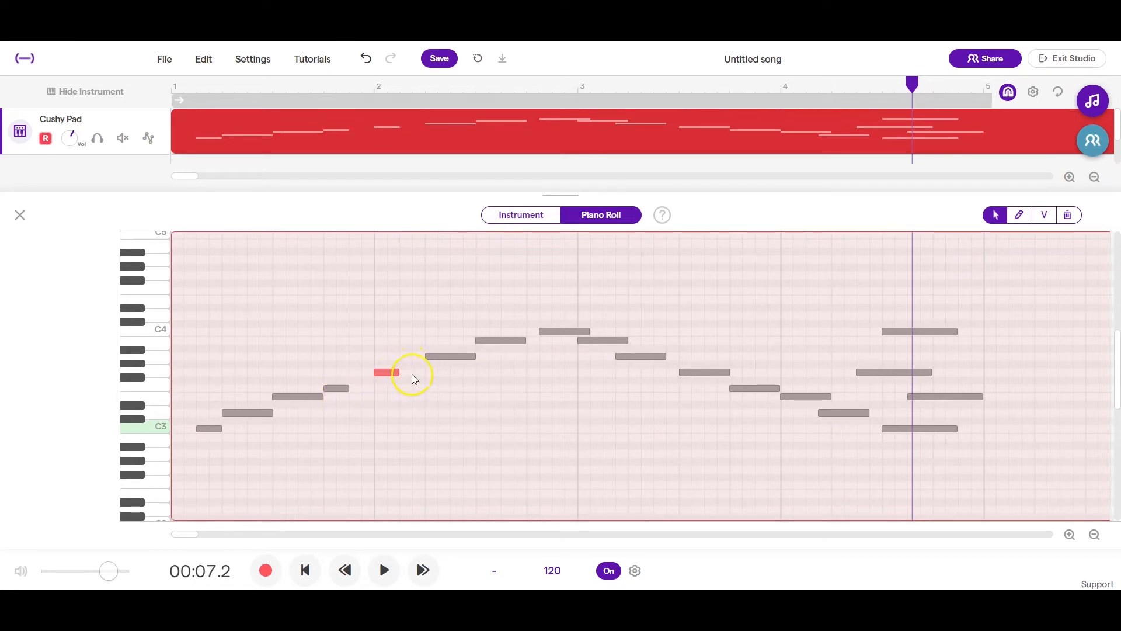
click(392, 373)
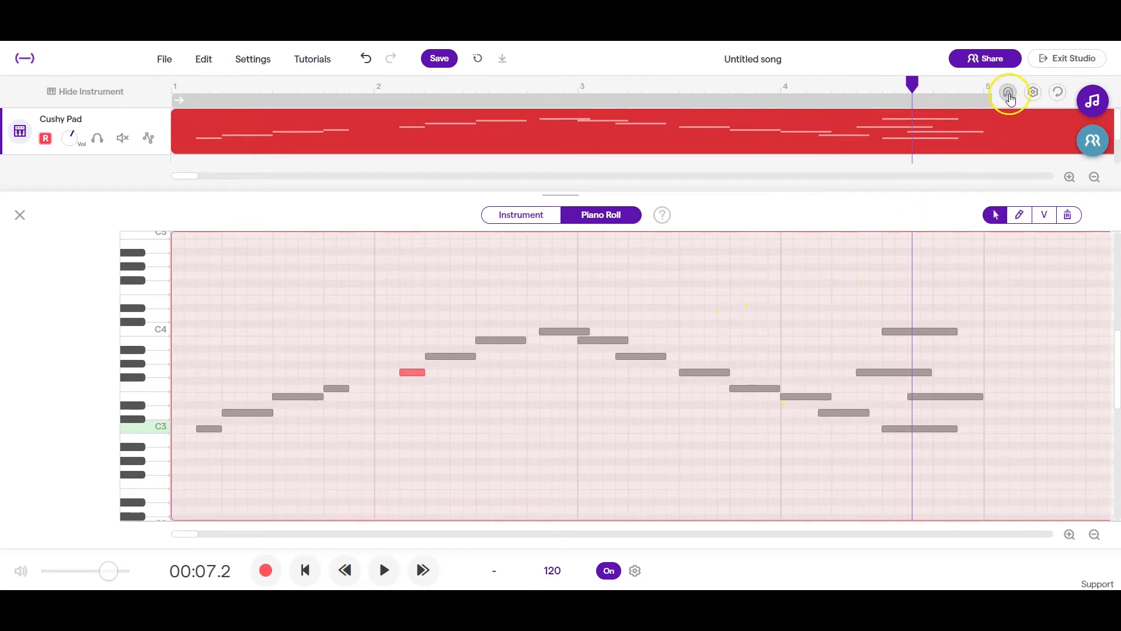
click(1032, 91)
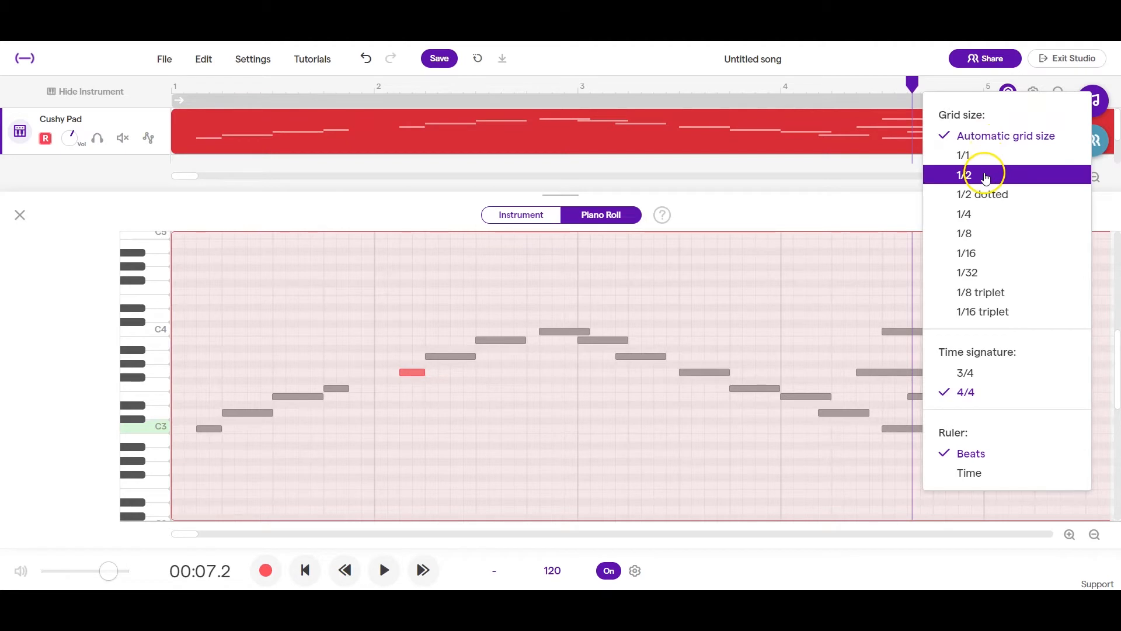
mouse_move(974, 352)
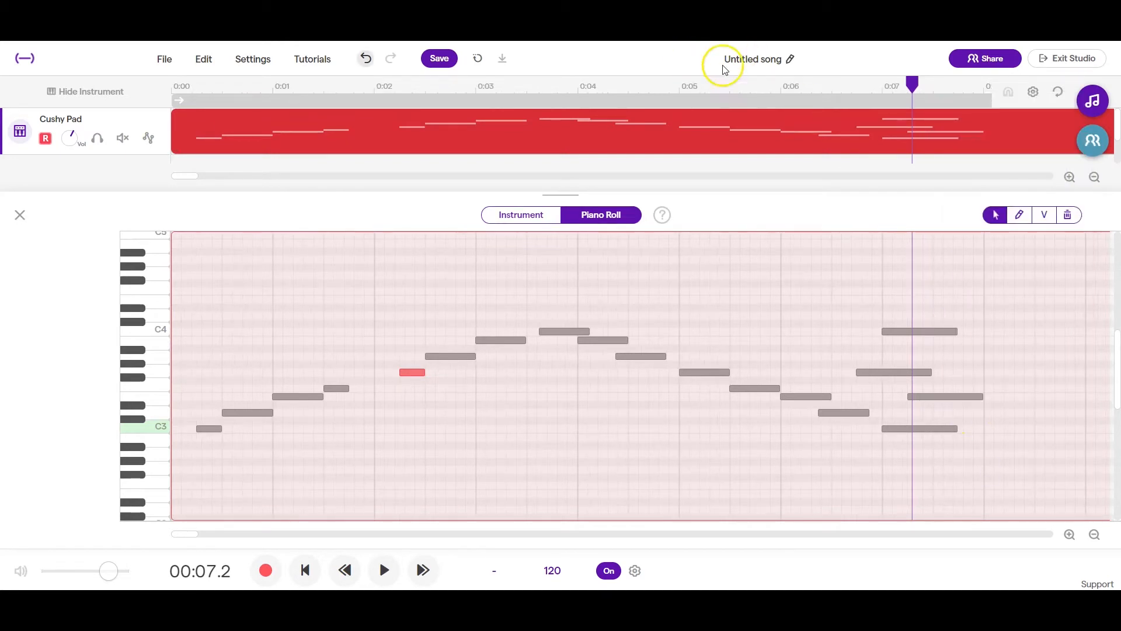
click(1032, 91)
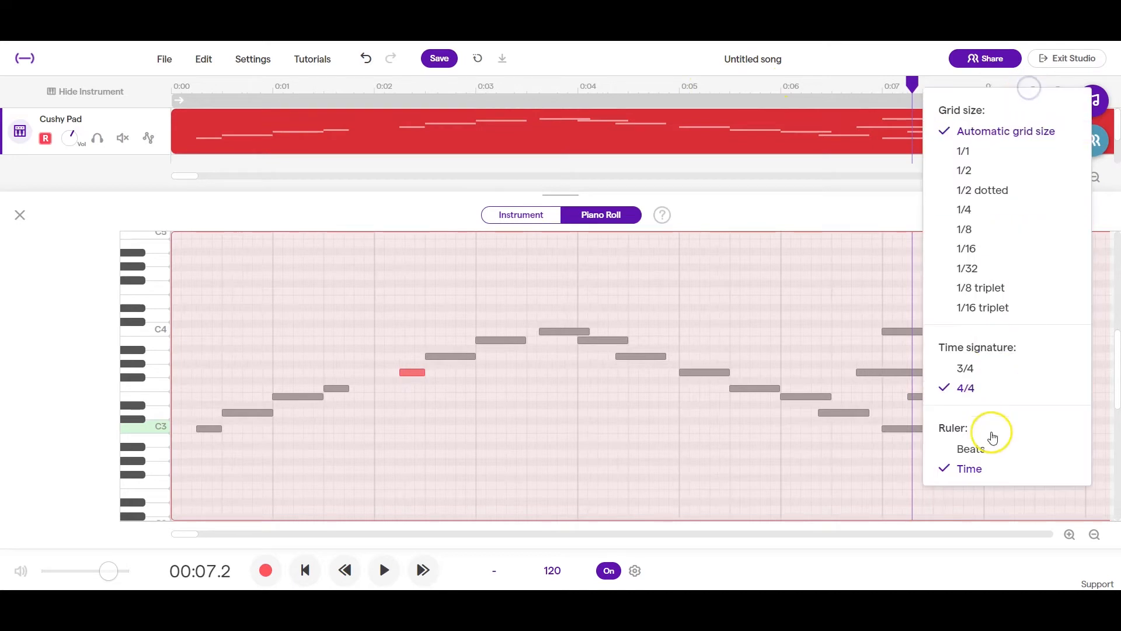
click(971, 449)
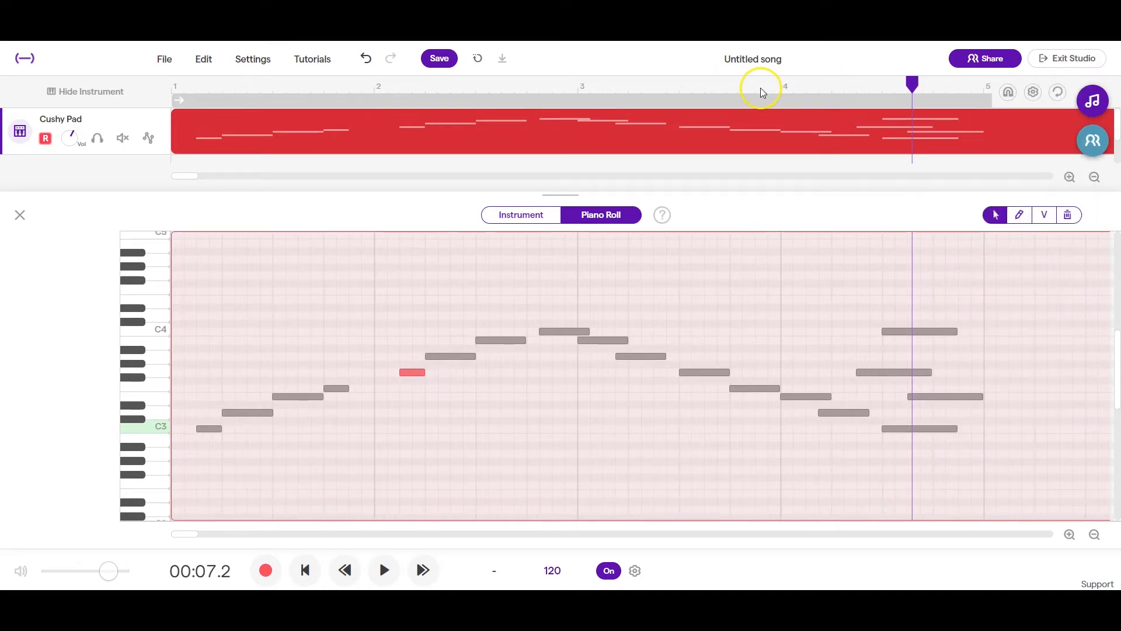
click(216, 100)
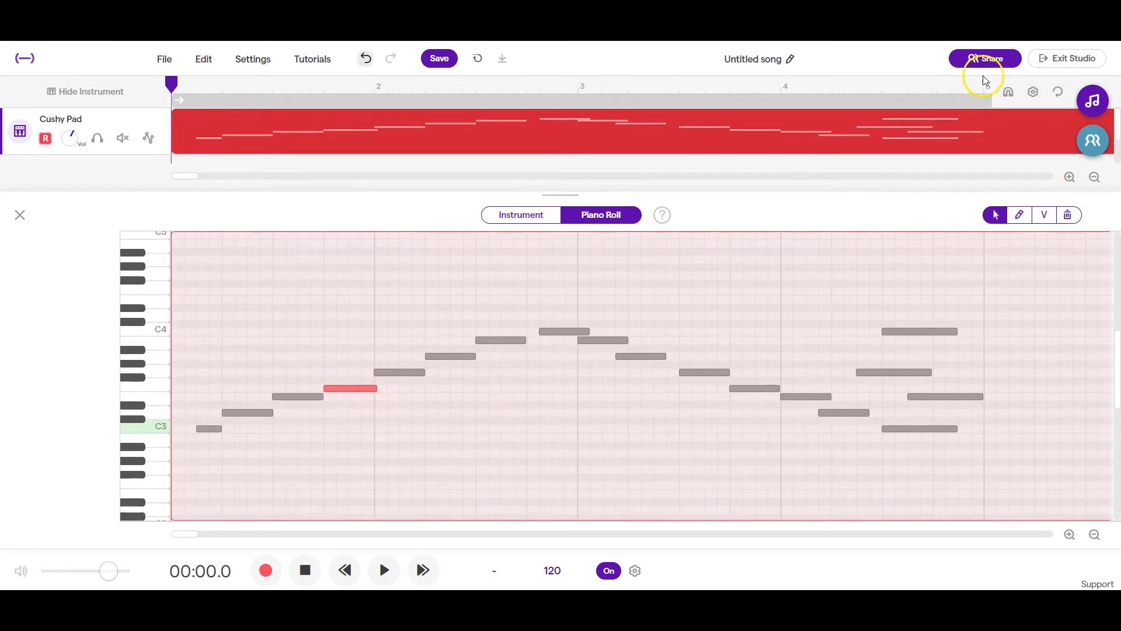
mouse_move(379, 397)
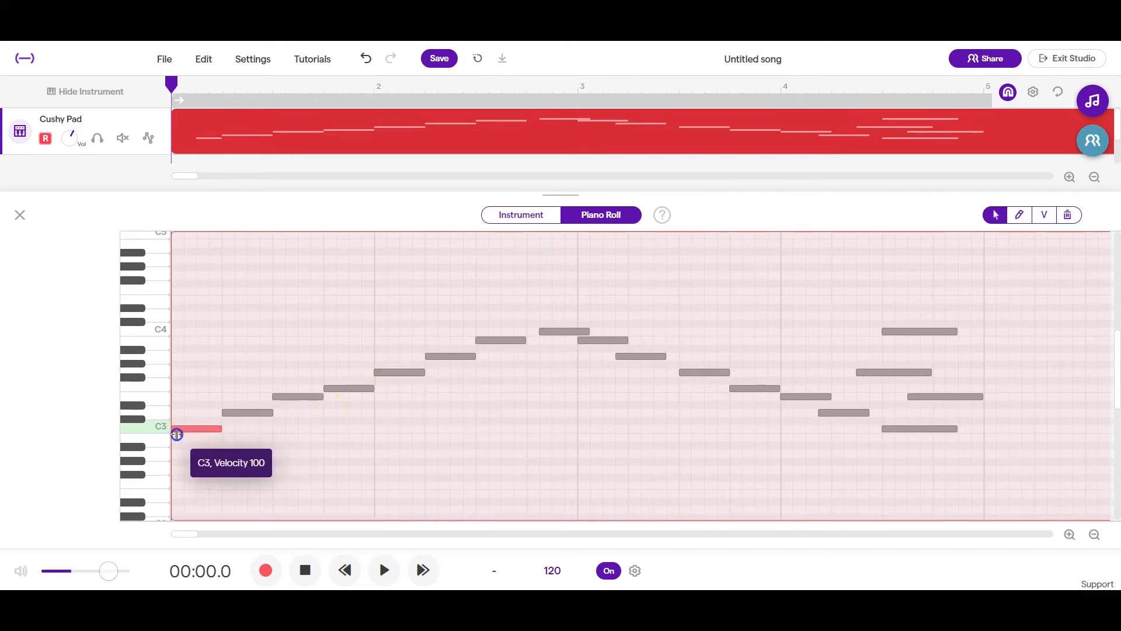
mouse_move(902, 459)
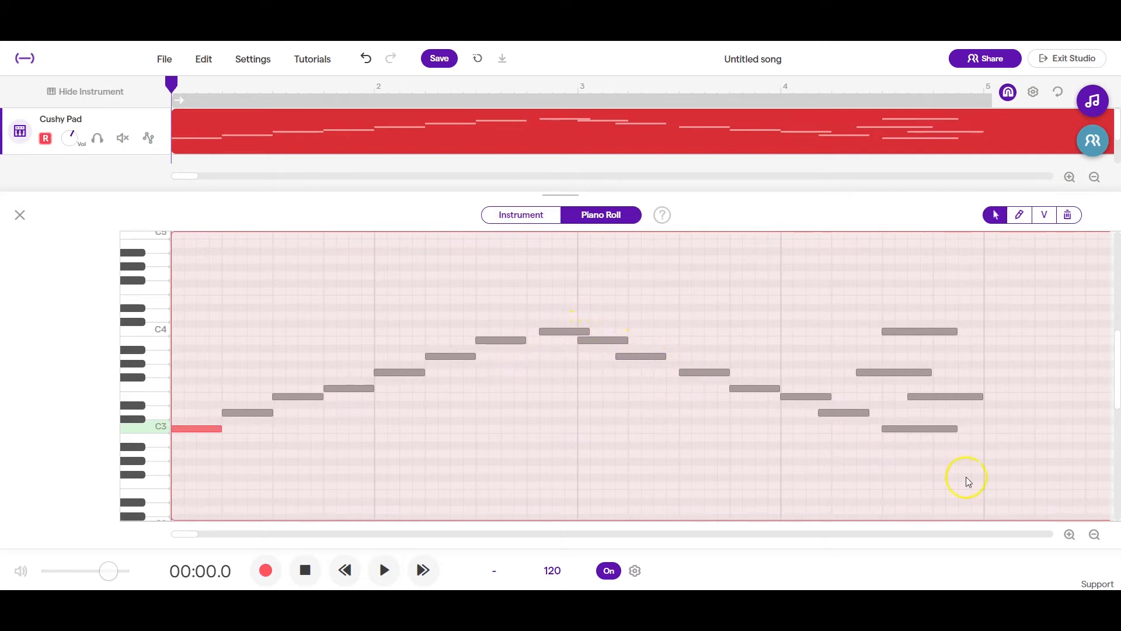
mouse_move(943, 454)
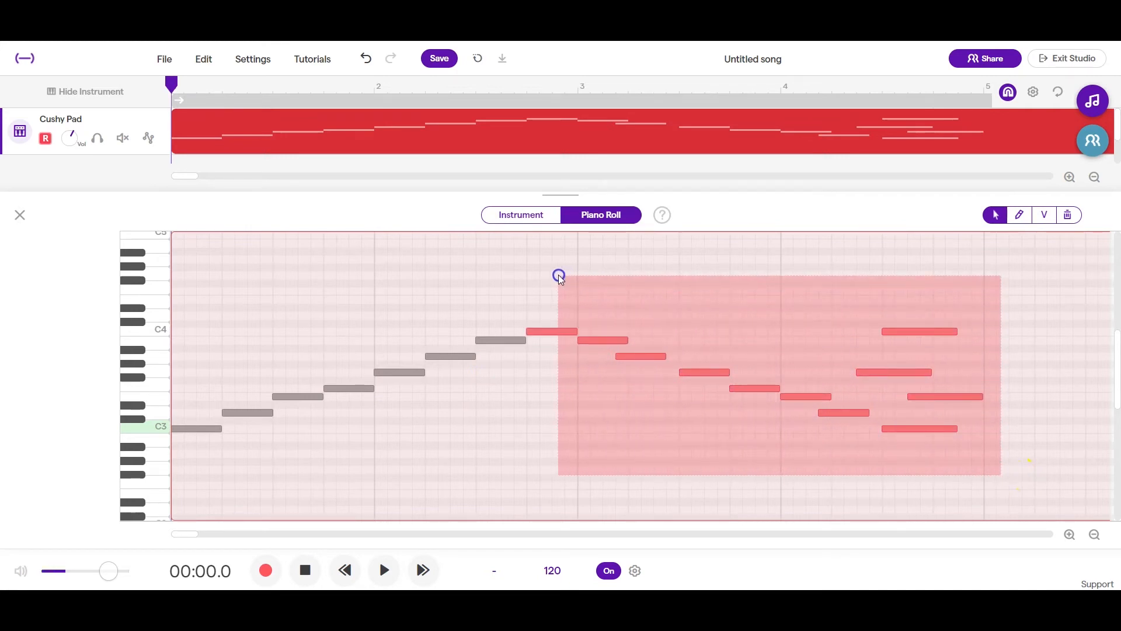
- Select the notes from the melody's peak onward
click(765, 387)
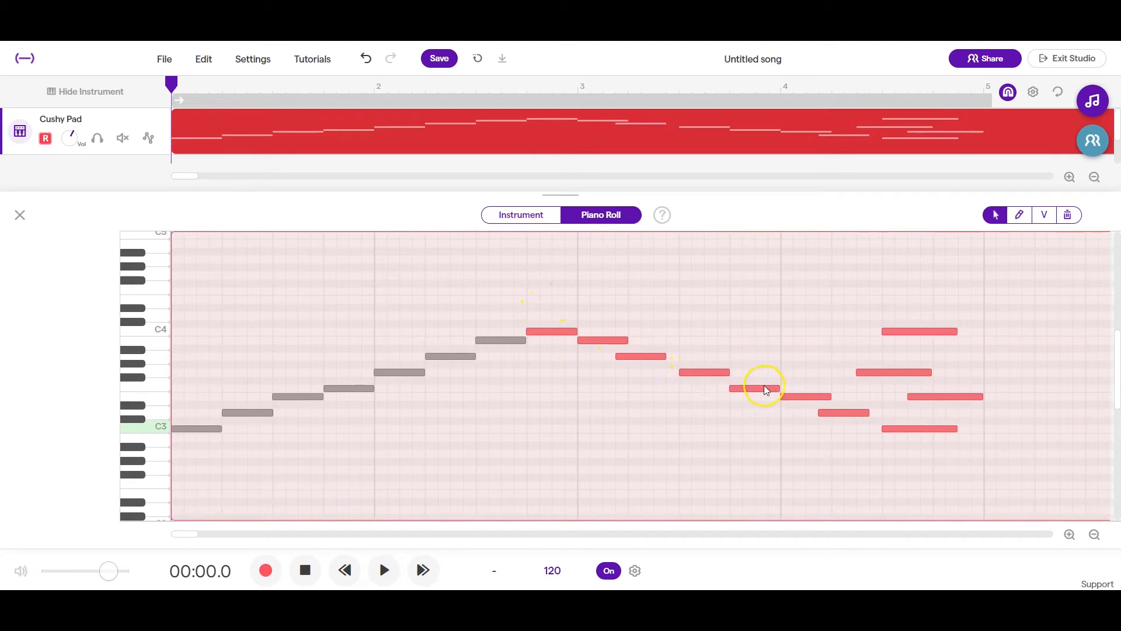
mouse_move(872, 381)
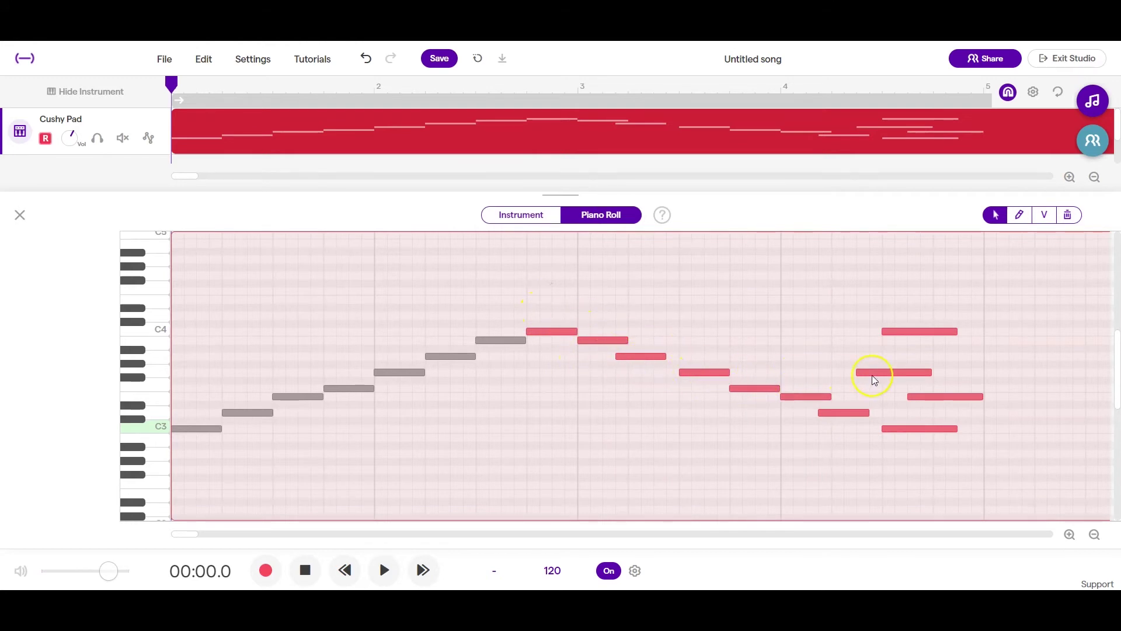
mouse_move(881, 397)
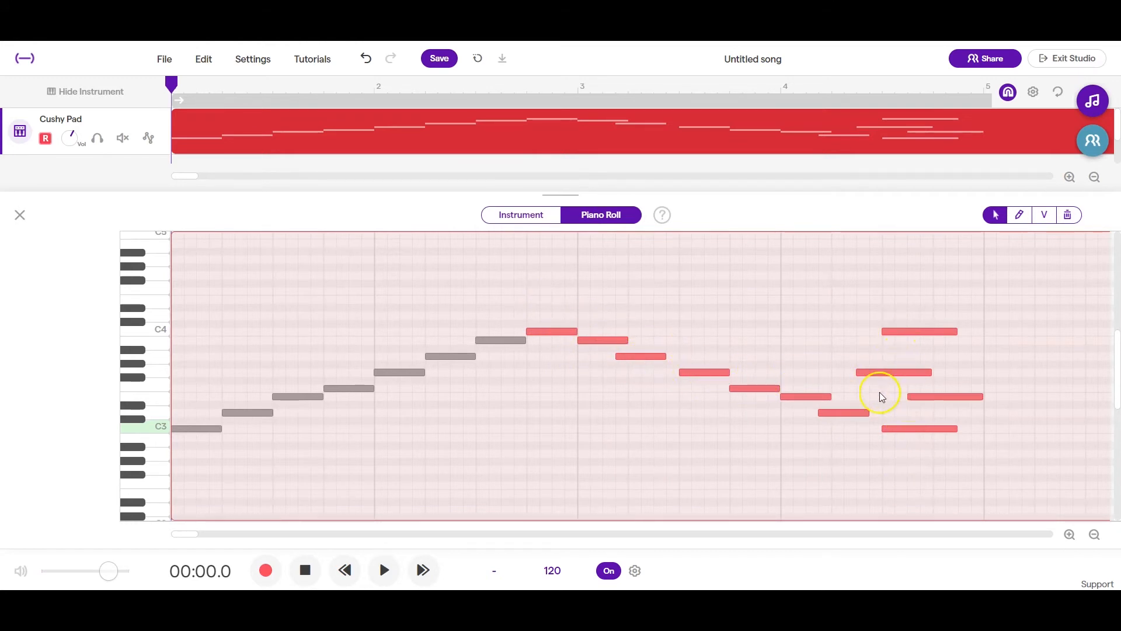
mouse_move(632, 357)
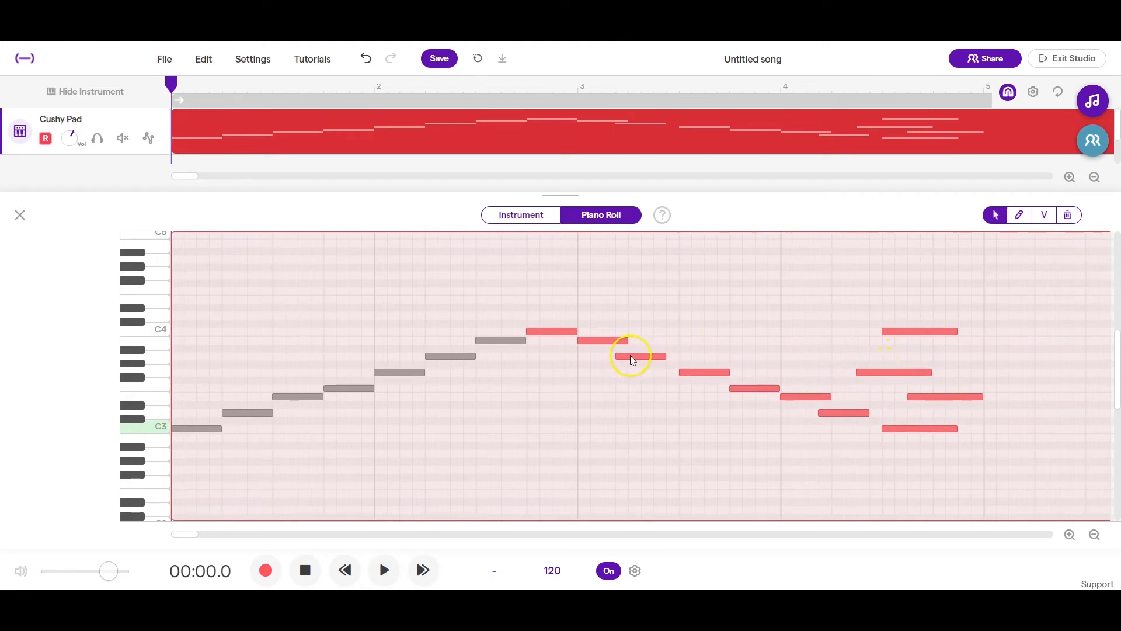
- Quantize the selected Cushy Pad notes to a 1/4 grid
right_click(630, 356)
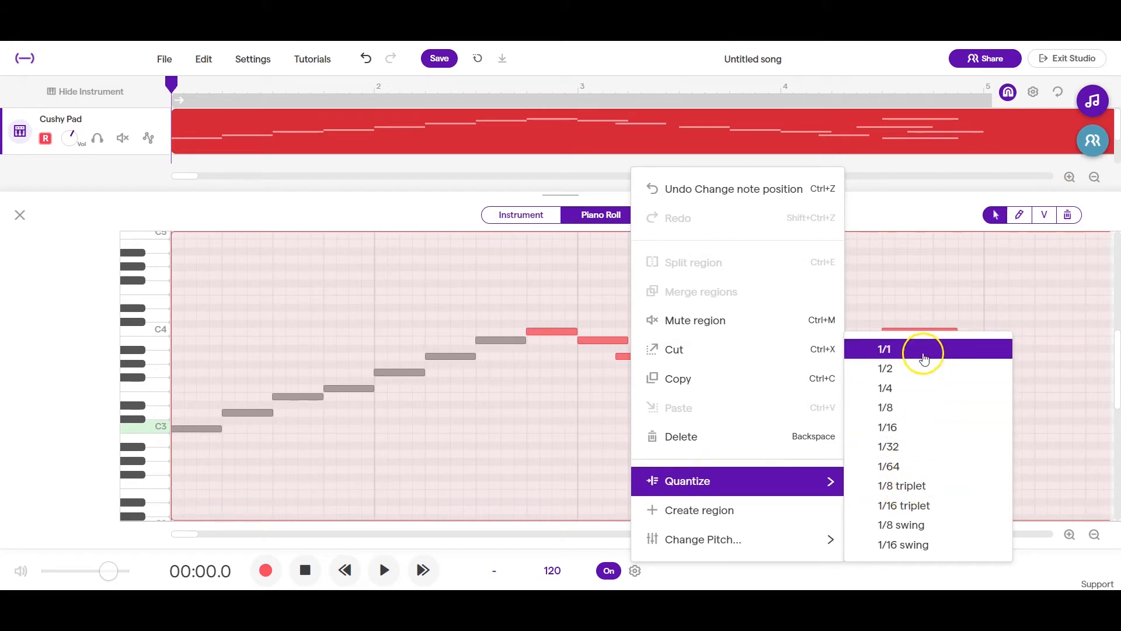
mouse_move(923, 545)
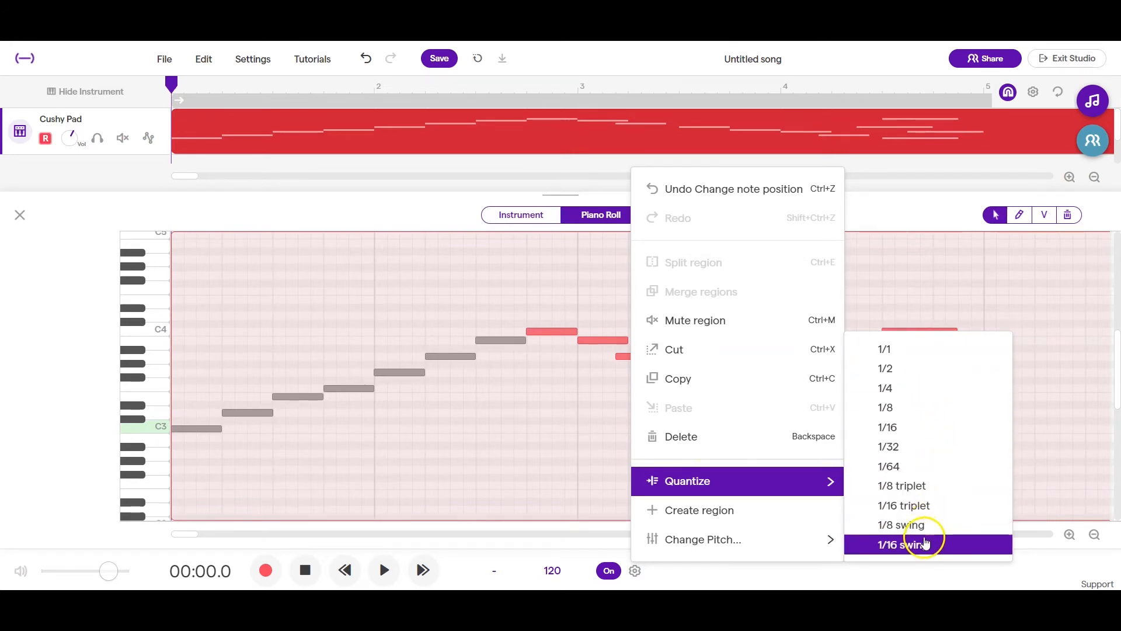
mouse_move(887, 387)
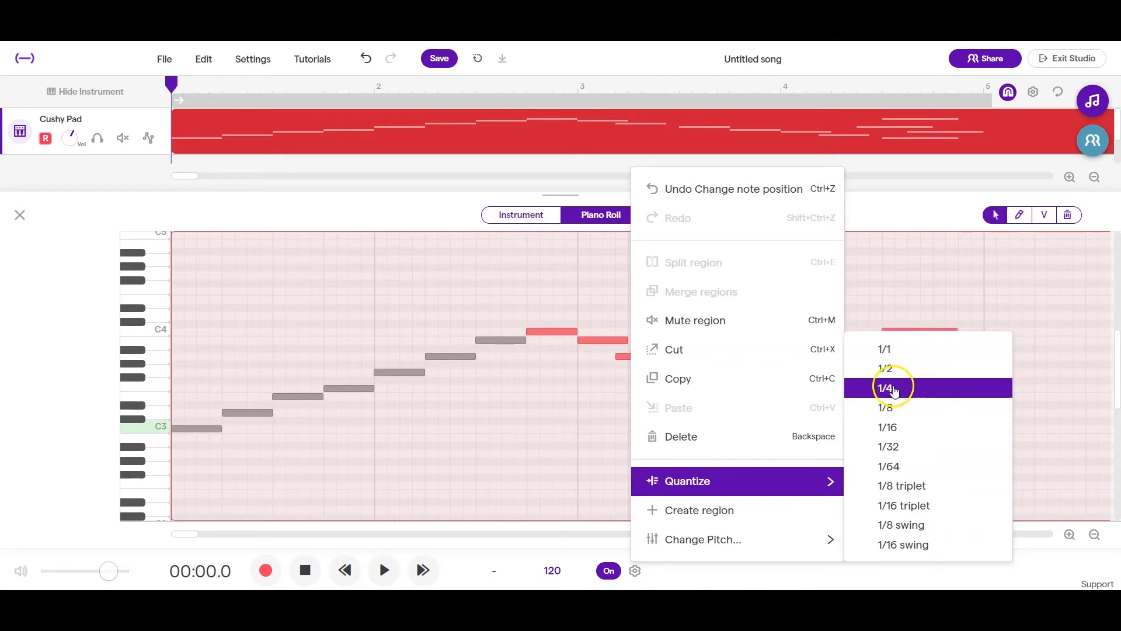
mouse_move(900, 407)
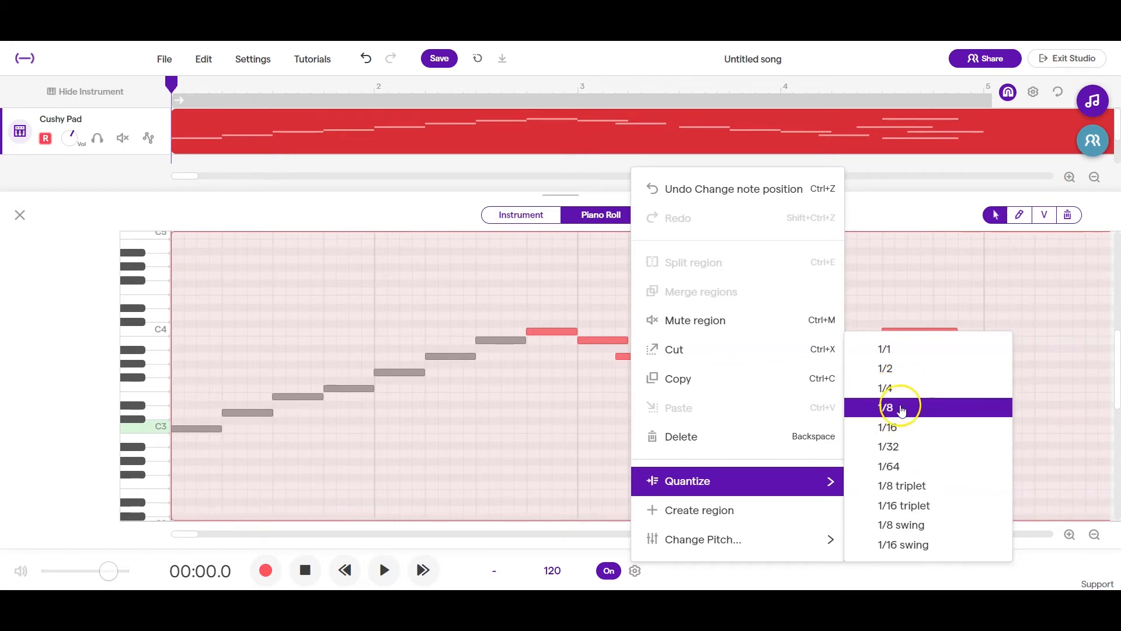
mouse_move(950, 413)
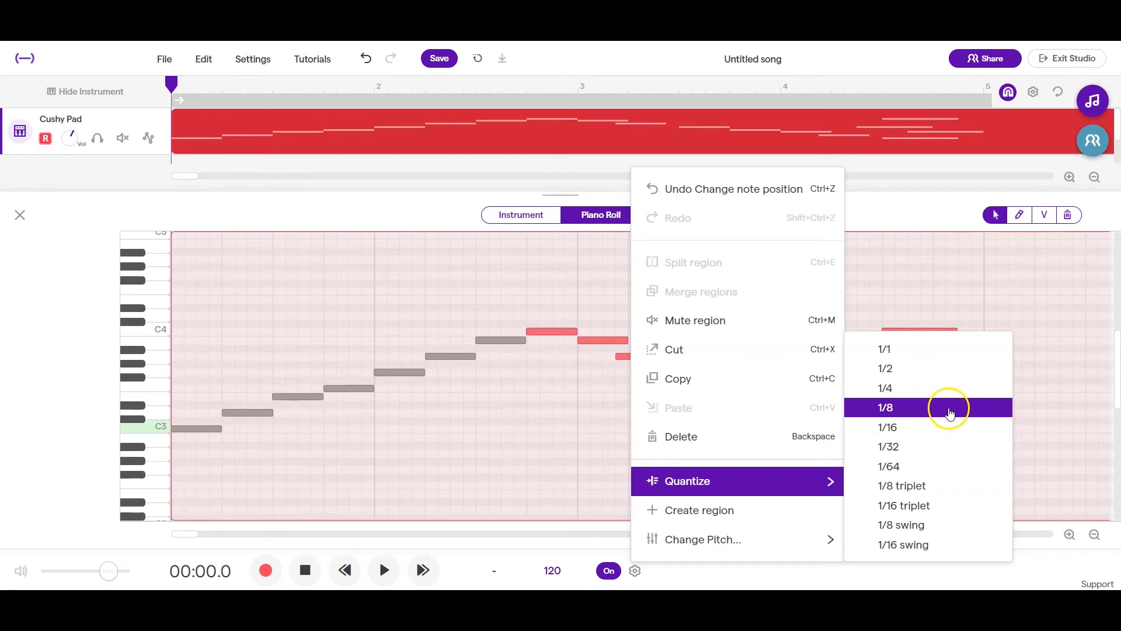
mouse_move(933, 525)
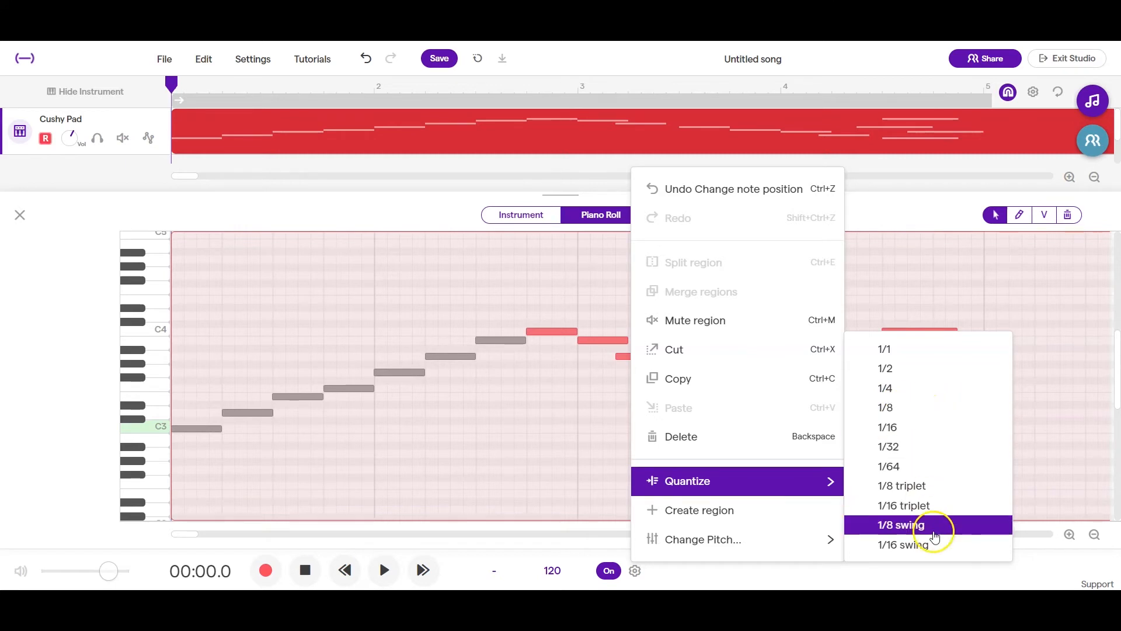
mouse_move(890, 350)
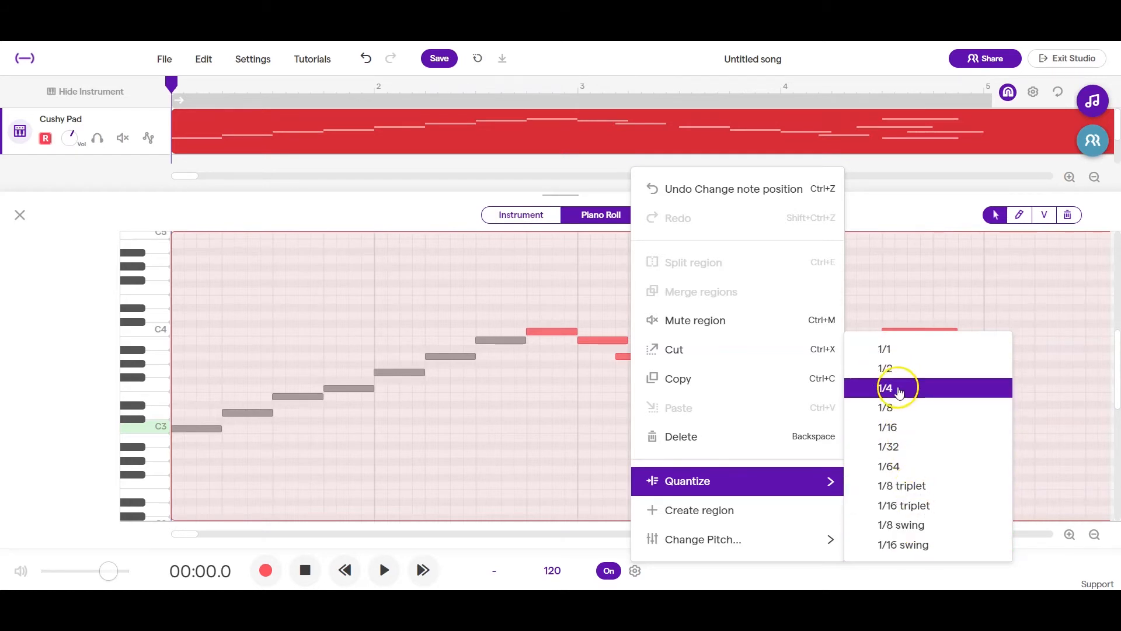
click(887, 387)
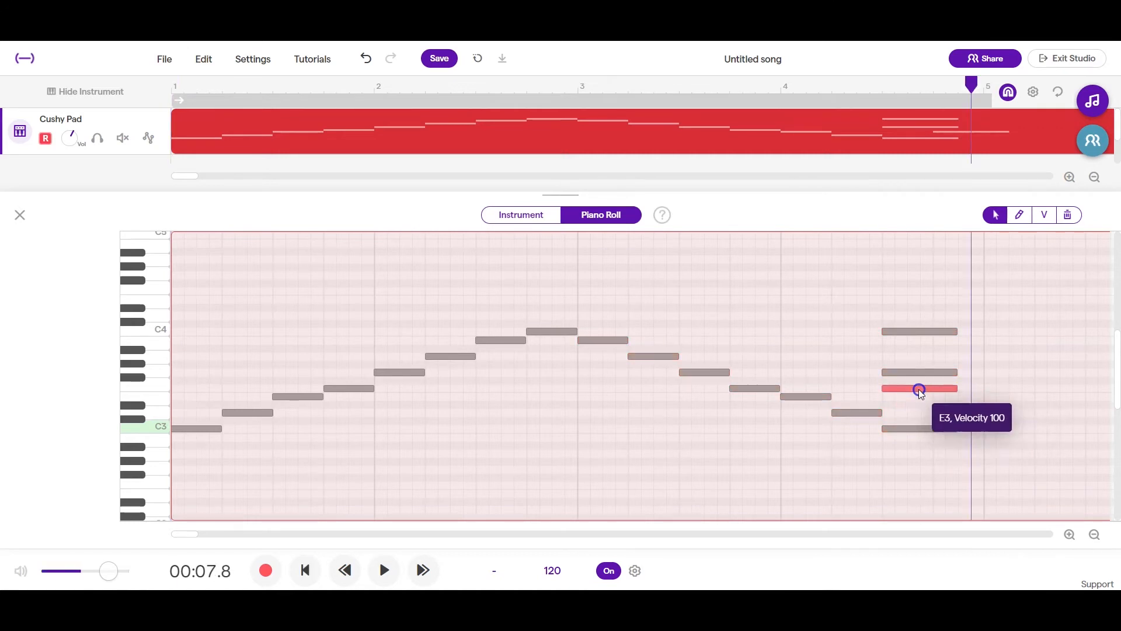
click(1043, 215)
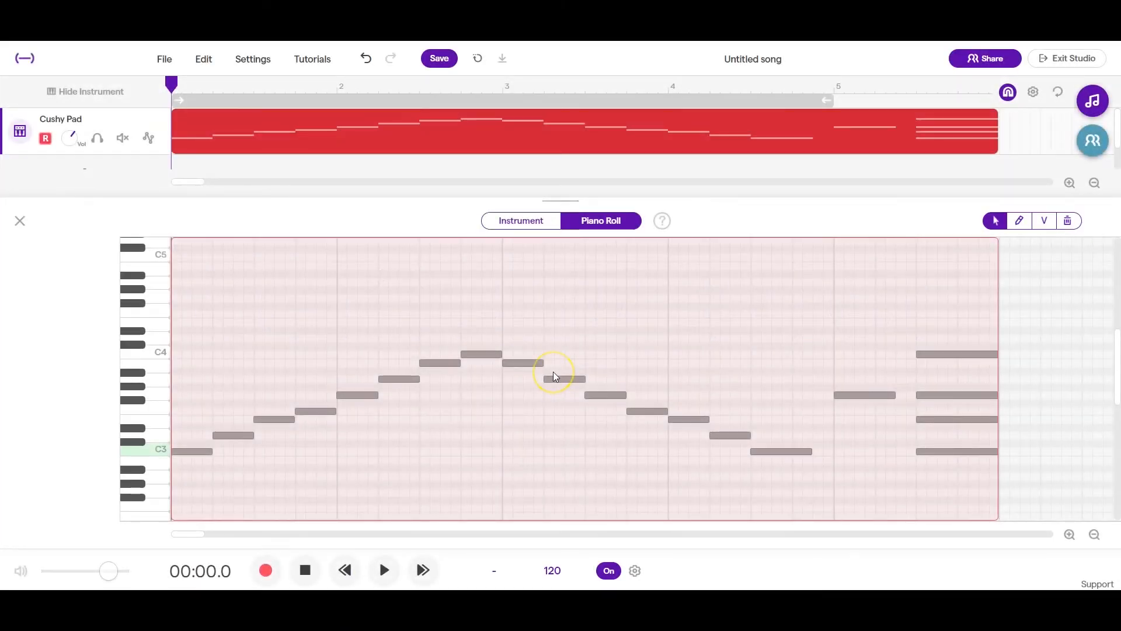
click(525, 363)
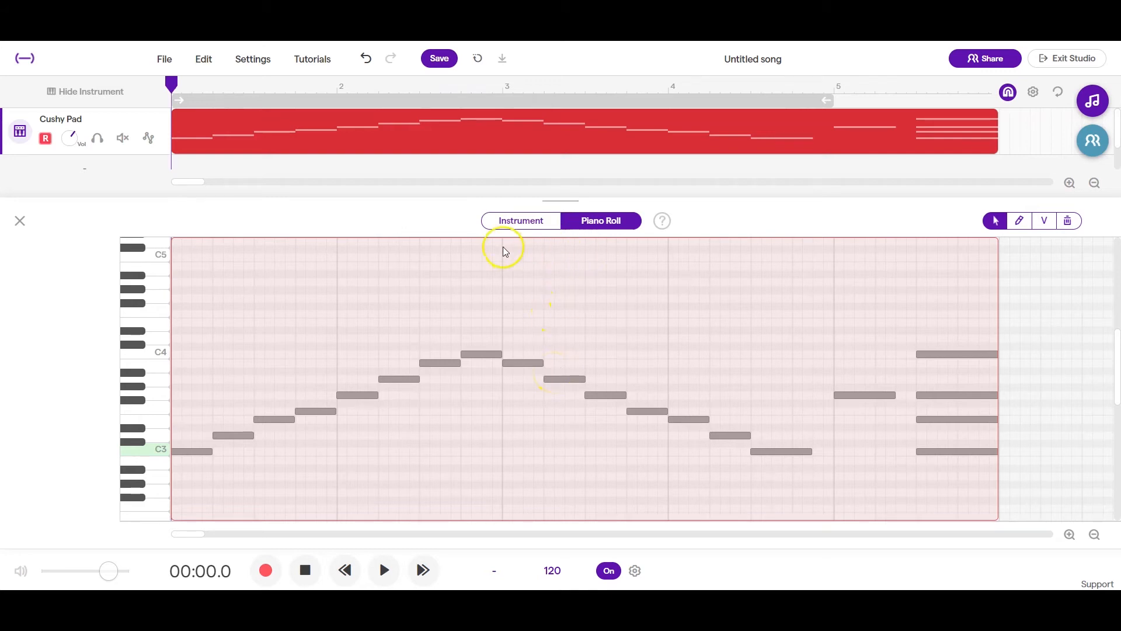
- Load the Grand Piano preset from Keyboards > Pianos as the track's instrument
click(519, 221)
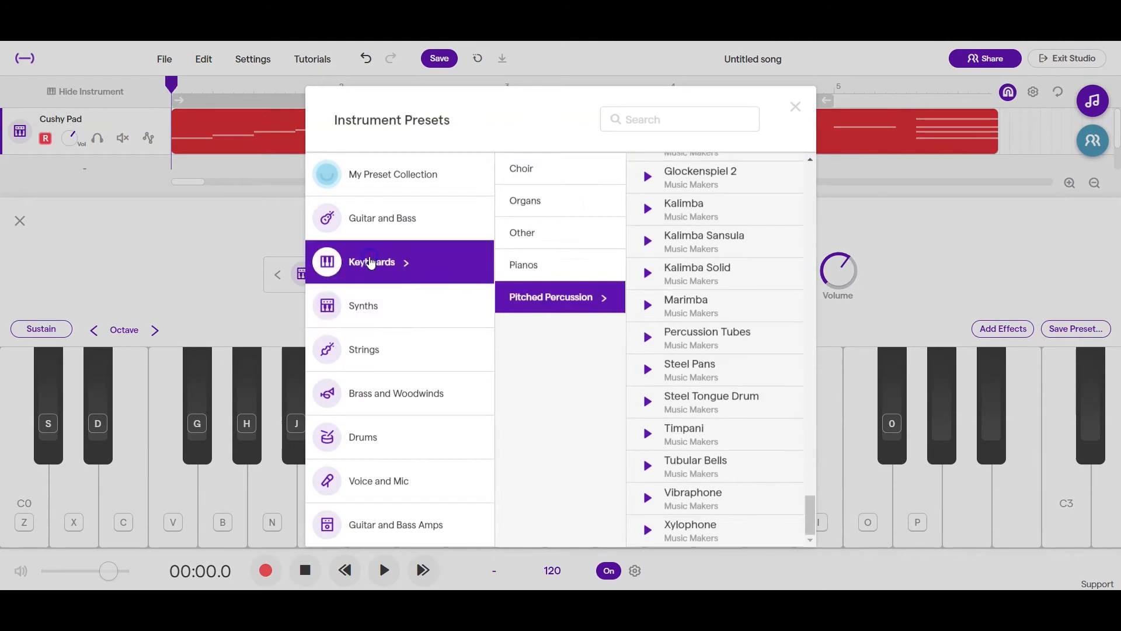
click(523, 265)
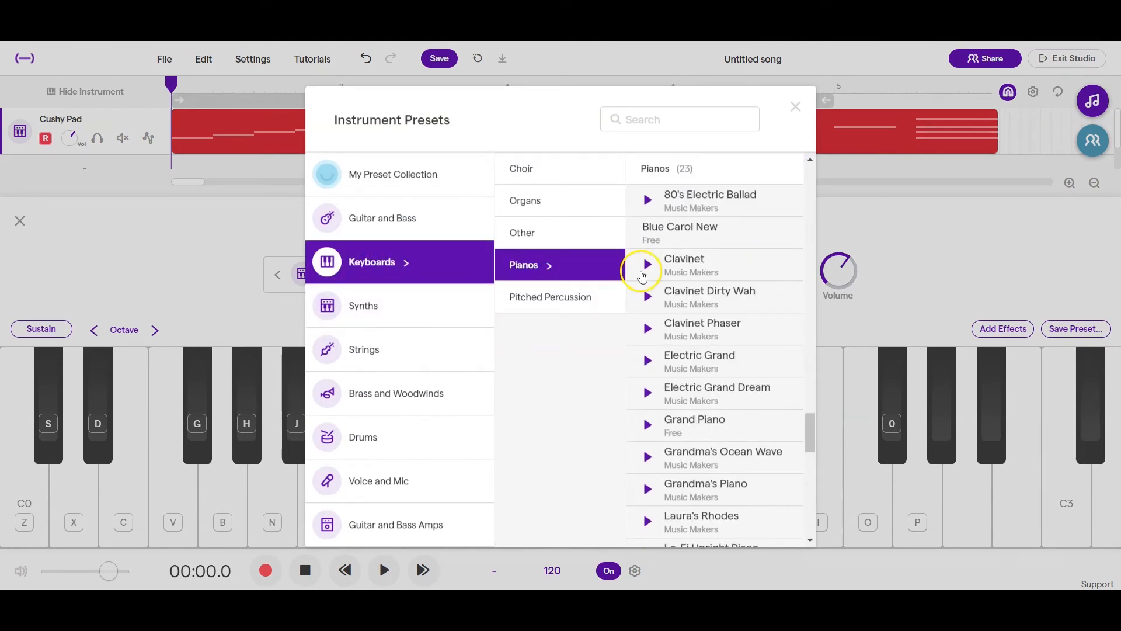
mouse_move(684, 431)
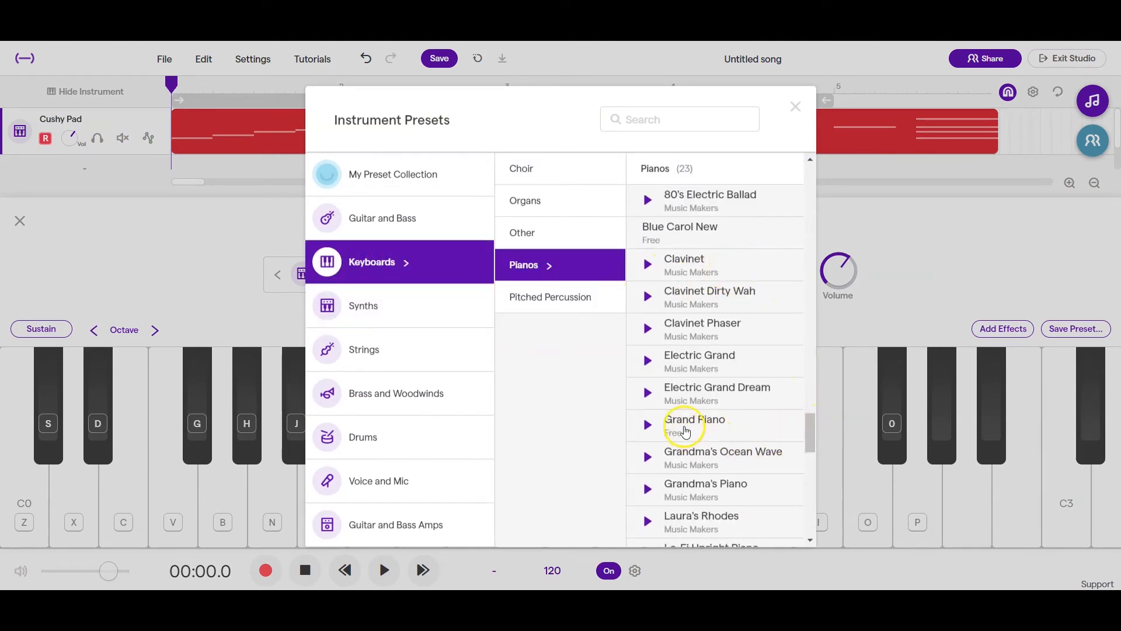
click(693, 420)
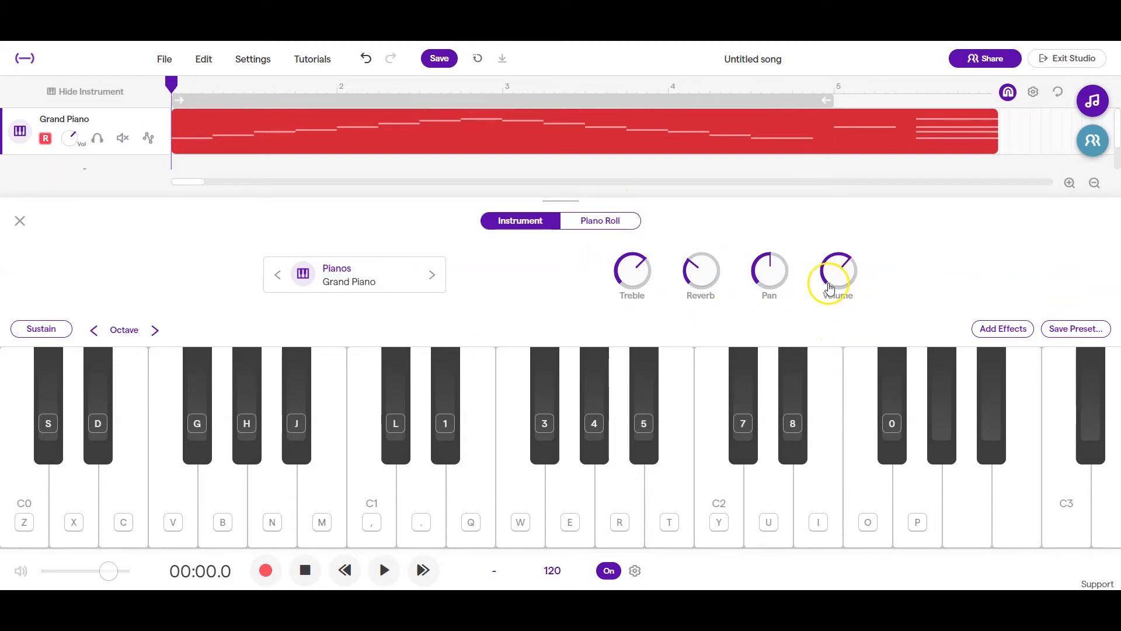
- Enable the velocity tool in the Piano Roll and set individual velocities on scale notes
click(600, 221)
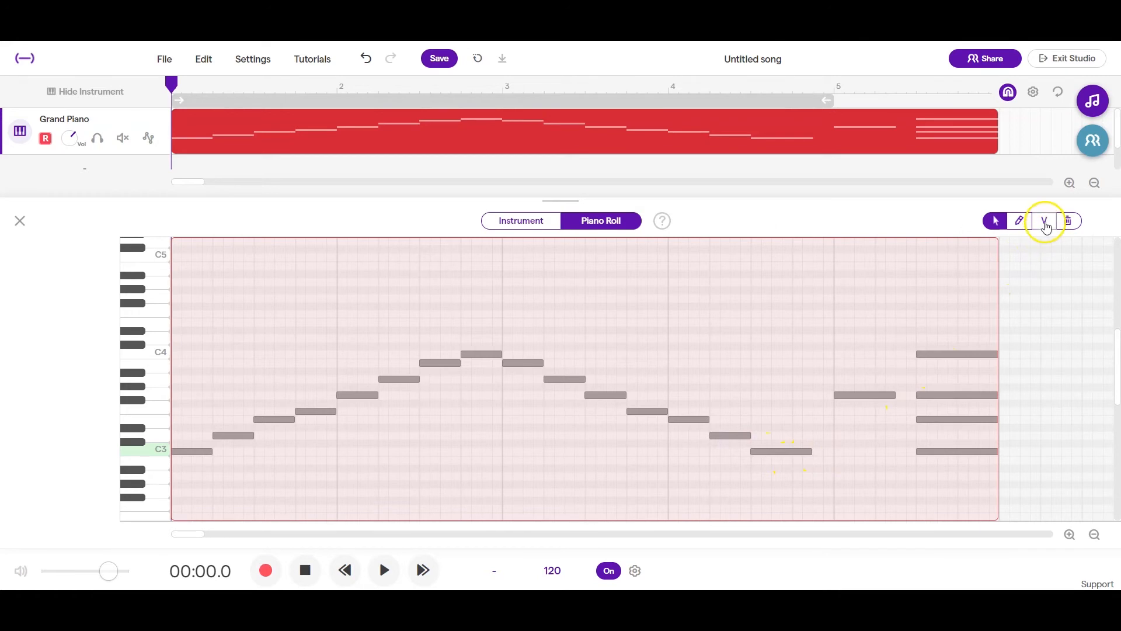
click(1043, 221)
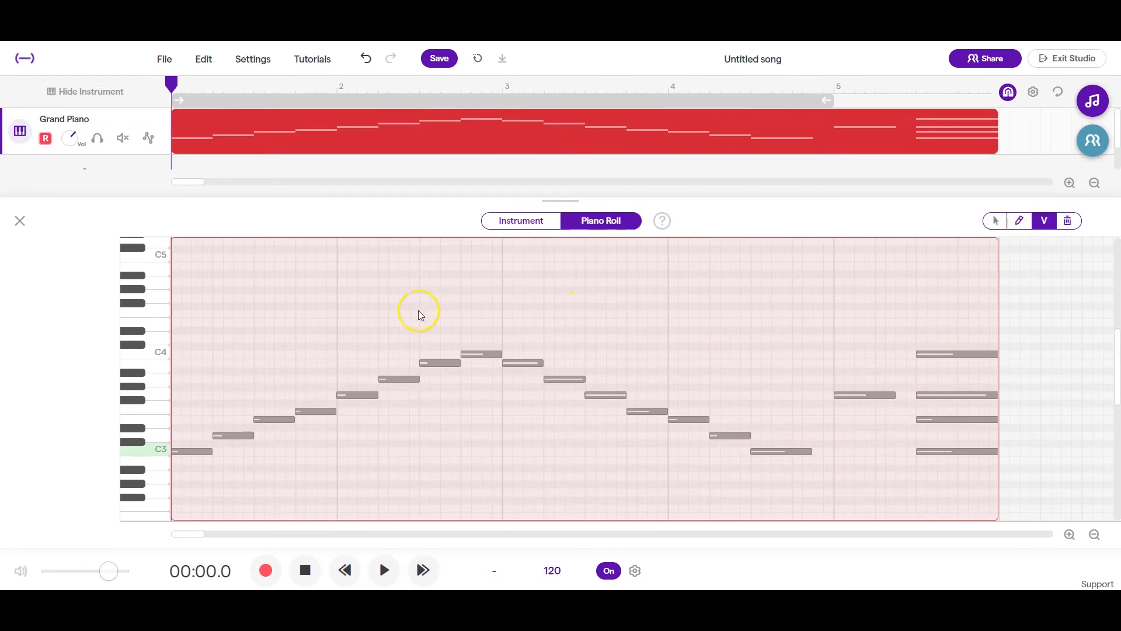
mouse_move(361, 343)
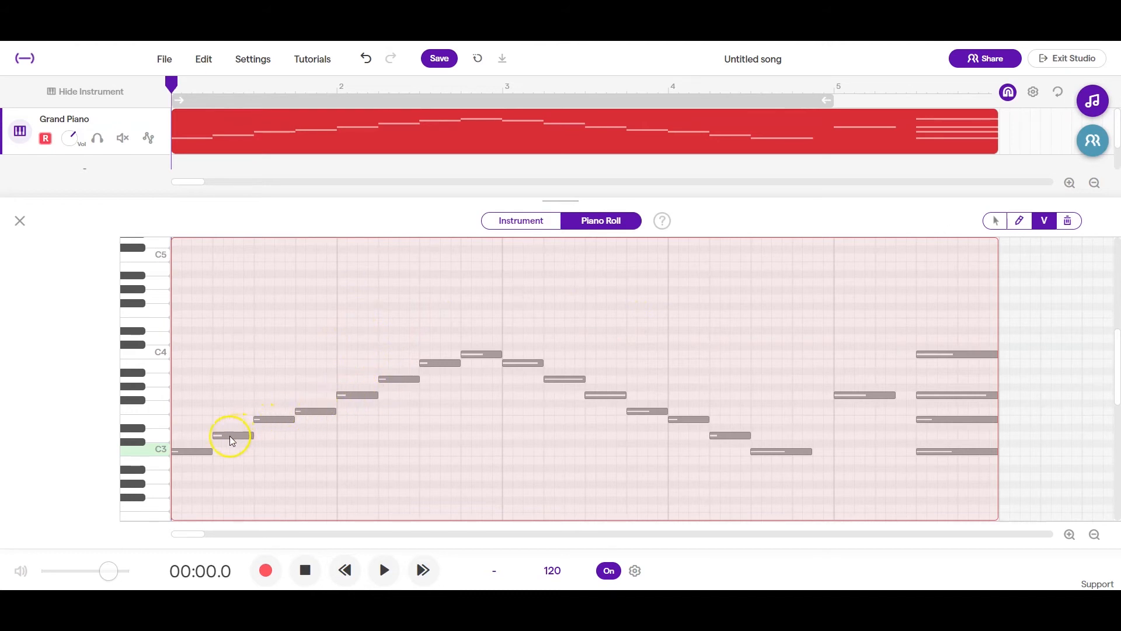
mouse_move(537, 378)
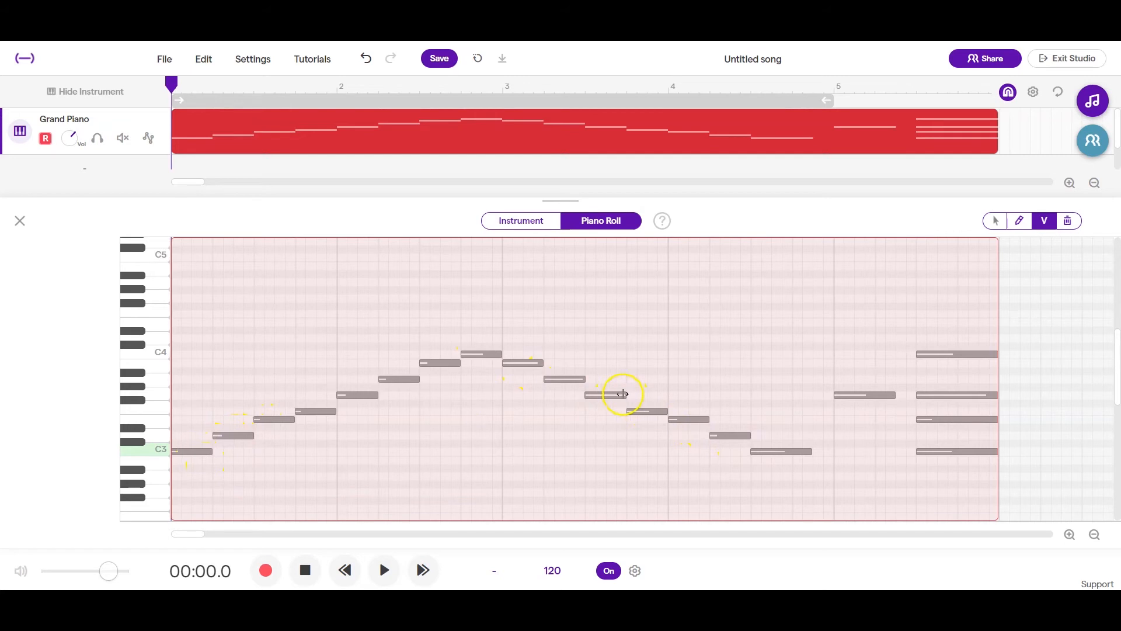
click(606, 395)
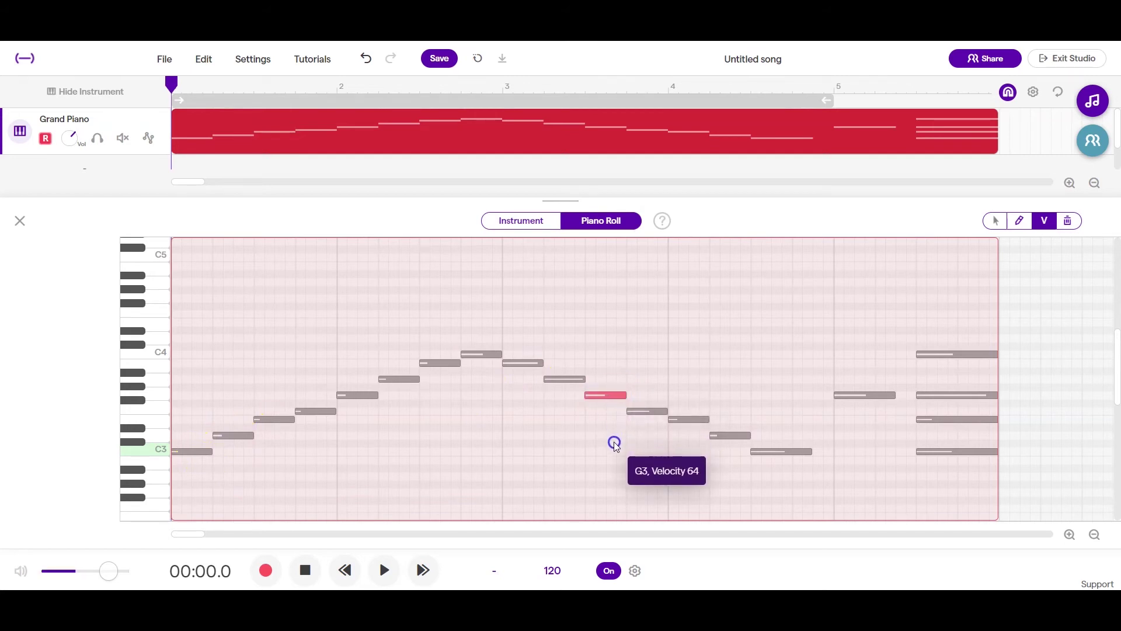
mouse_move(566, 387)
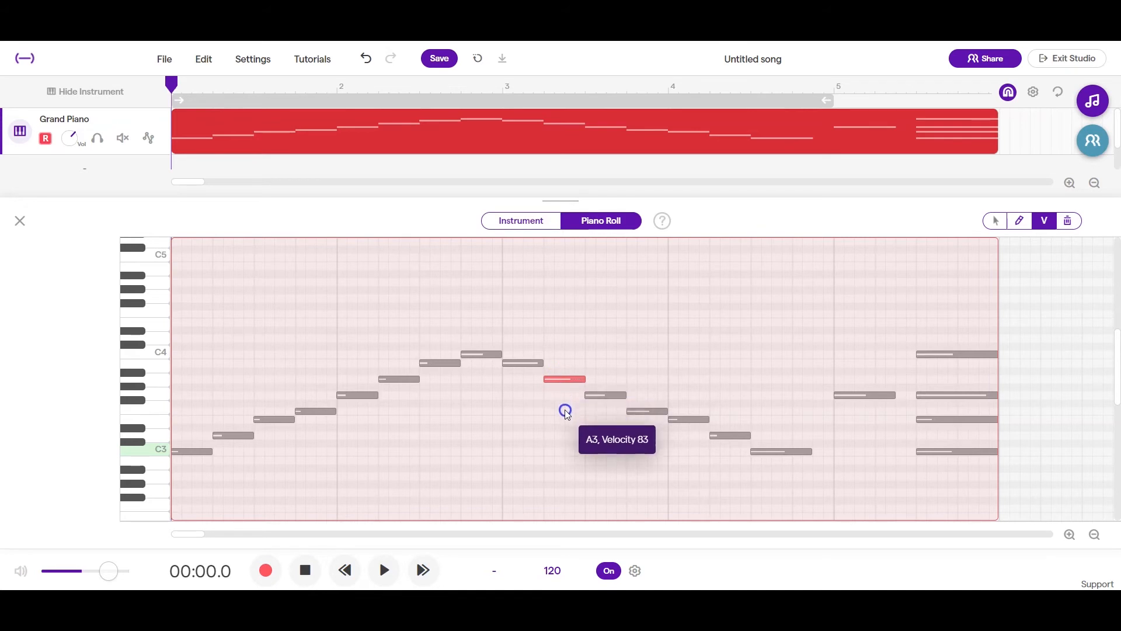
mouse_move(338, 400)
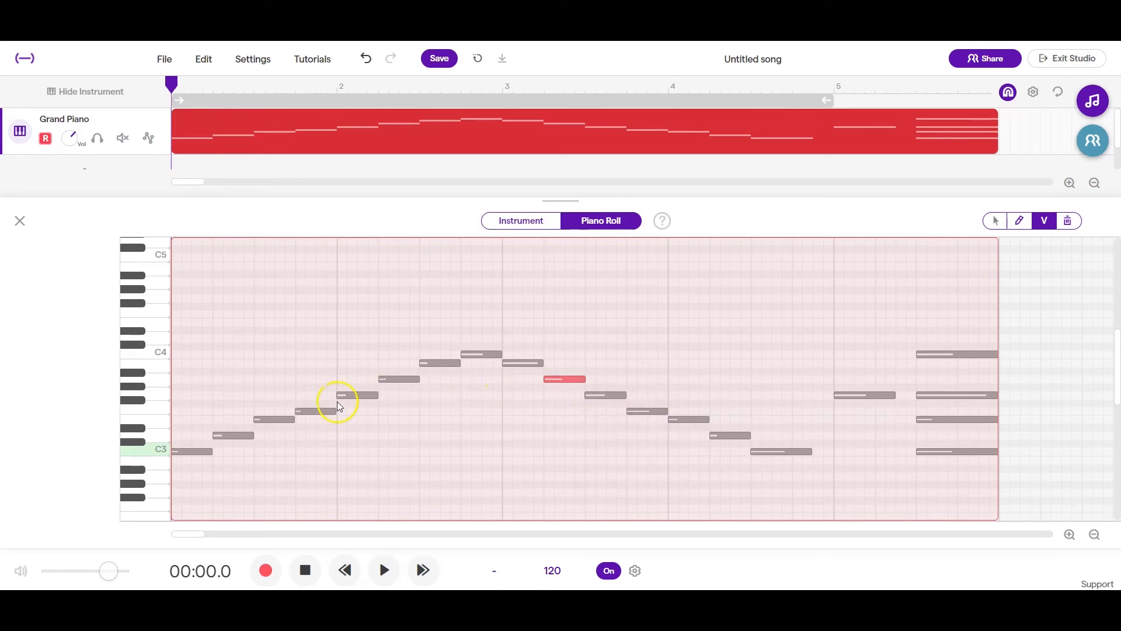
click(276, 420)
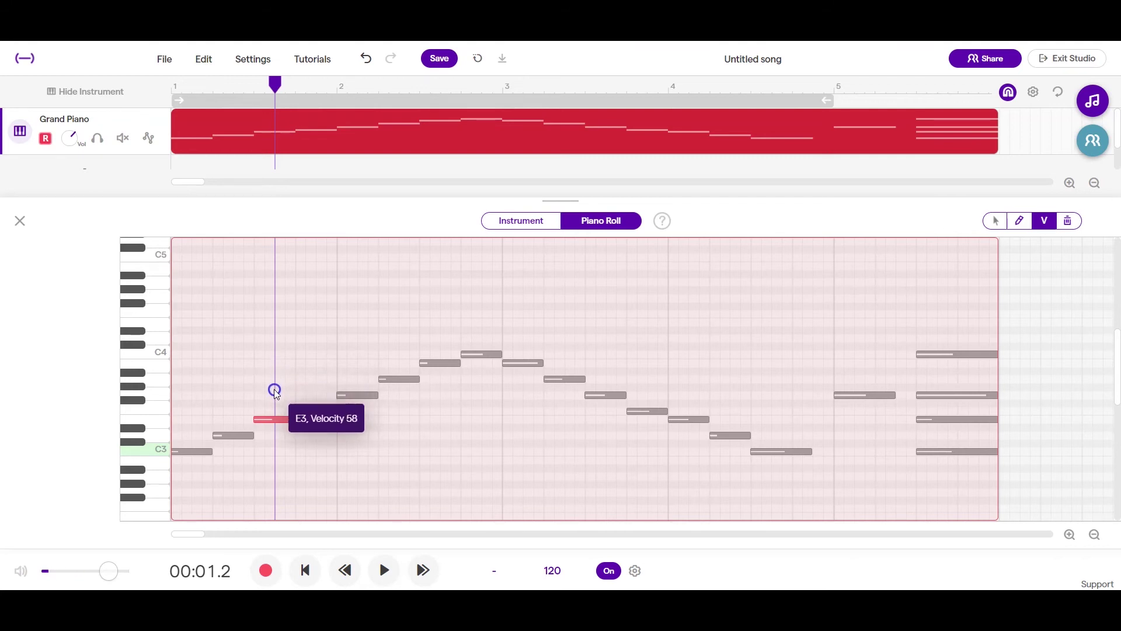
mouse_move(278, 96)
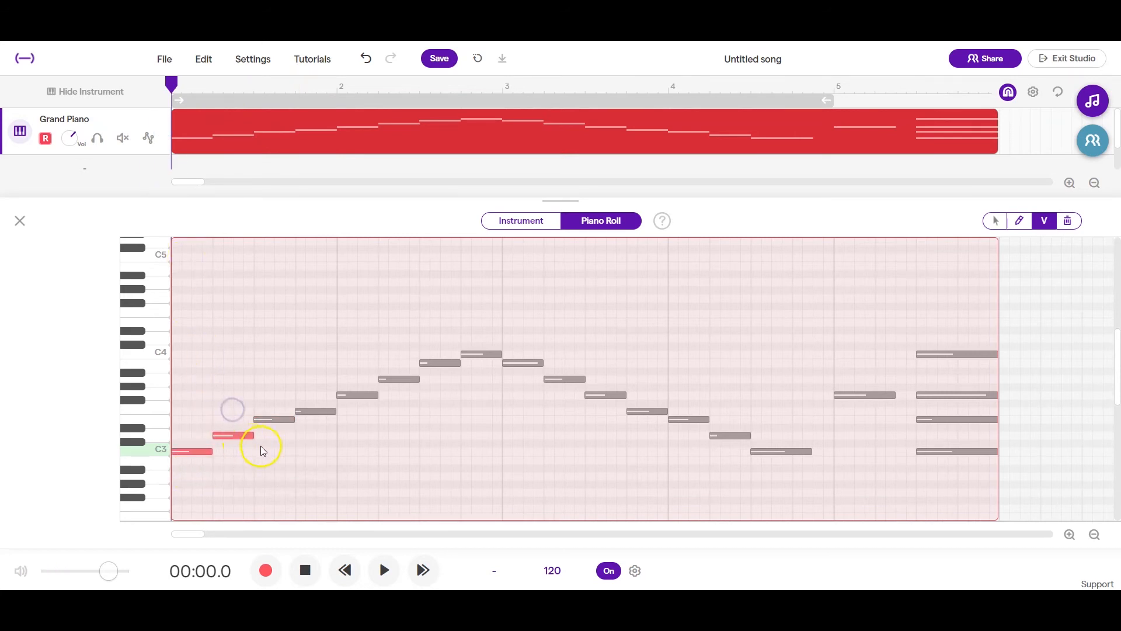
mouse_move(522, 372)
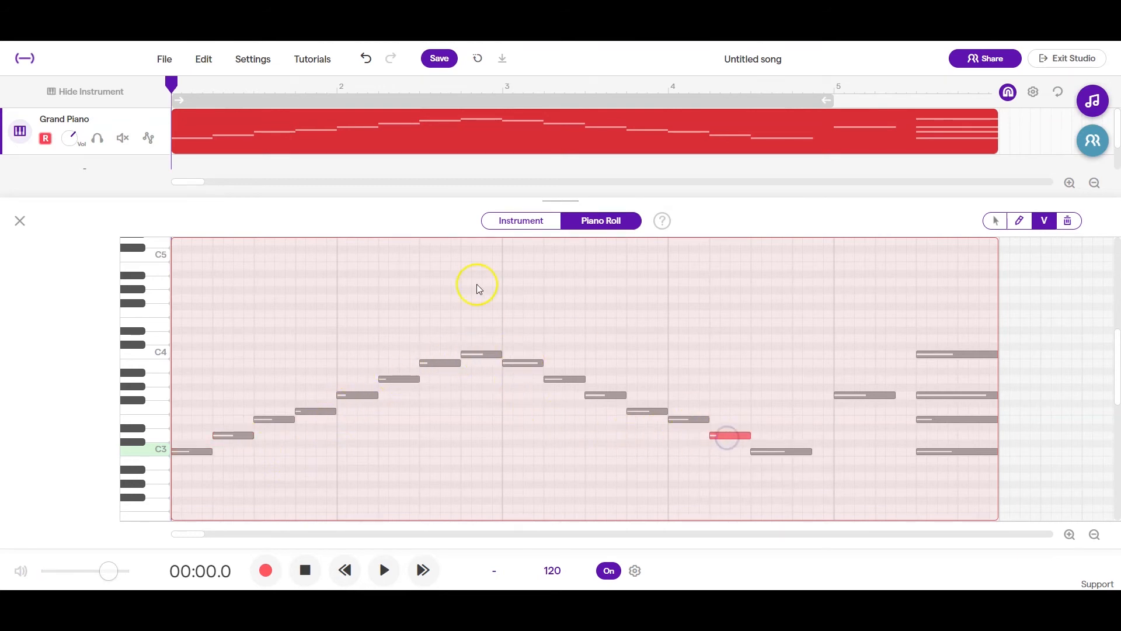
mouse_move(457, 387)
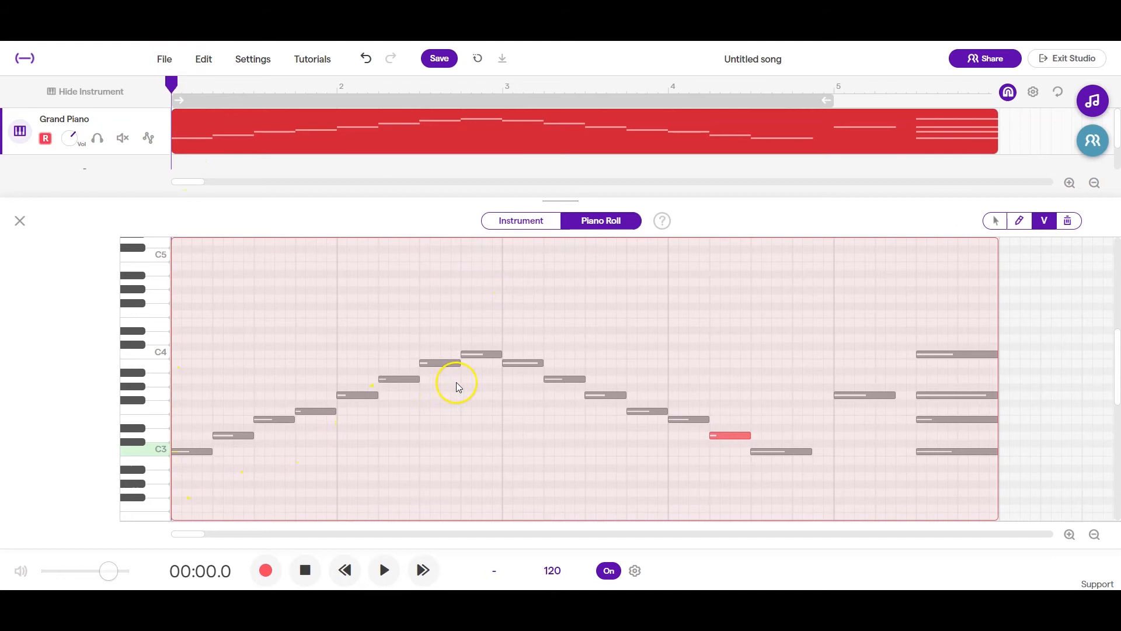
click(383, 569)
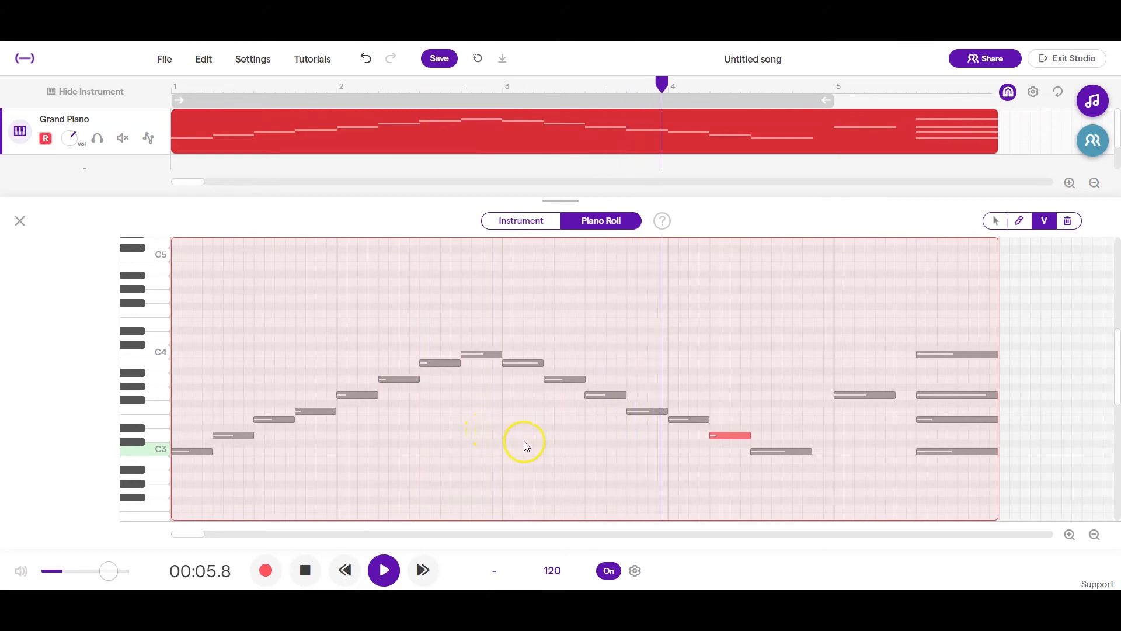
click(383, 570)
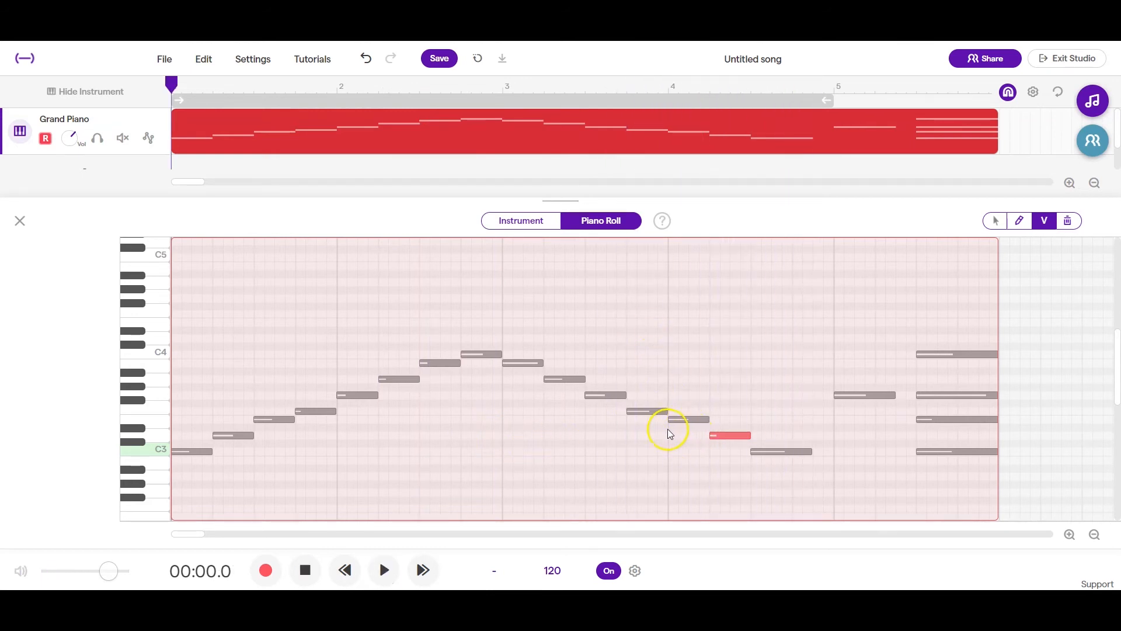
click(384, 570)
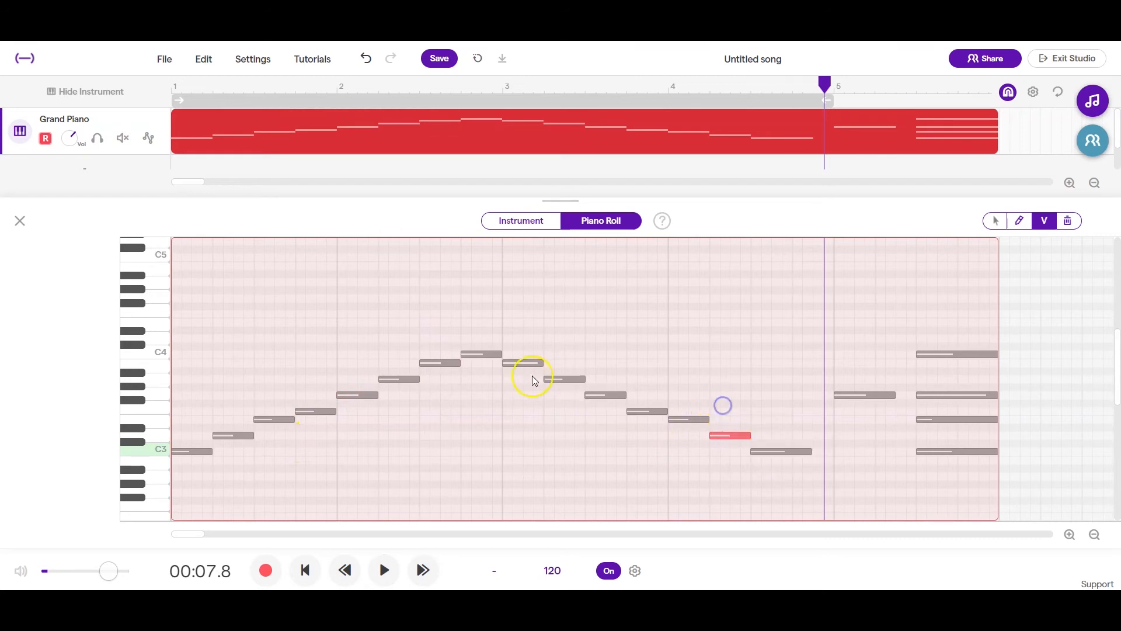
click(383, 570)
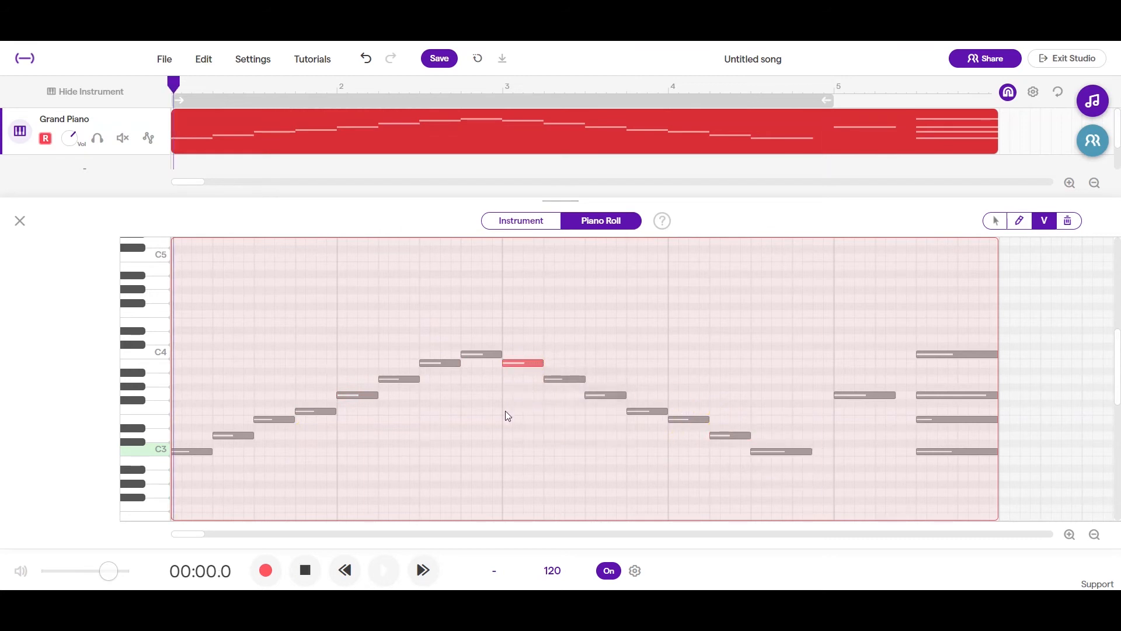
click(385, 570)
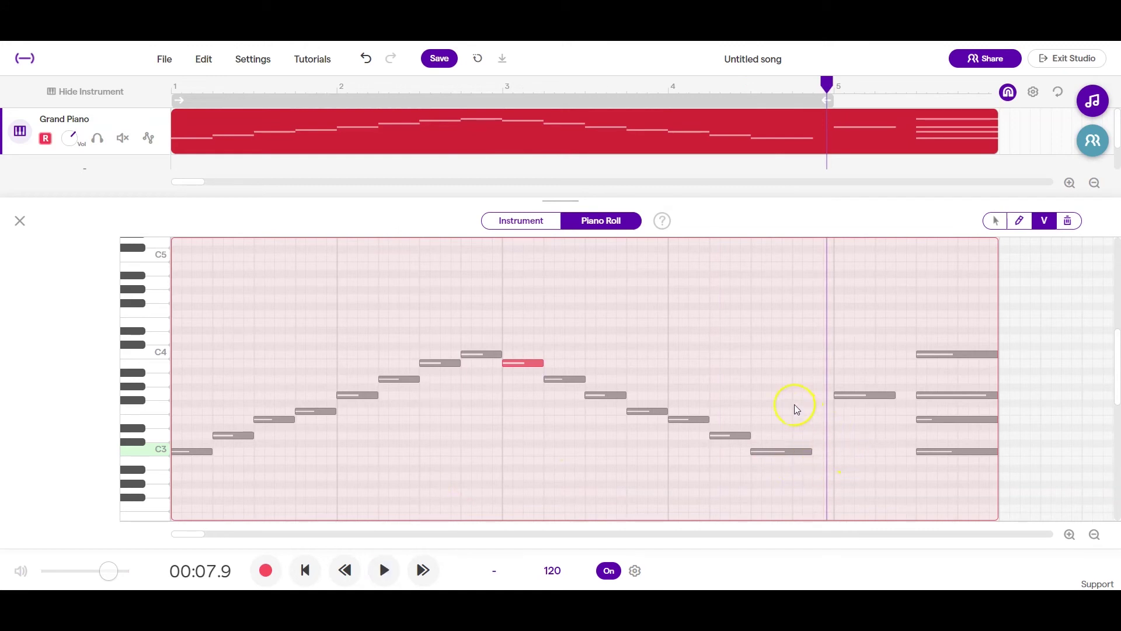
mouse_move(931, 445)
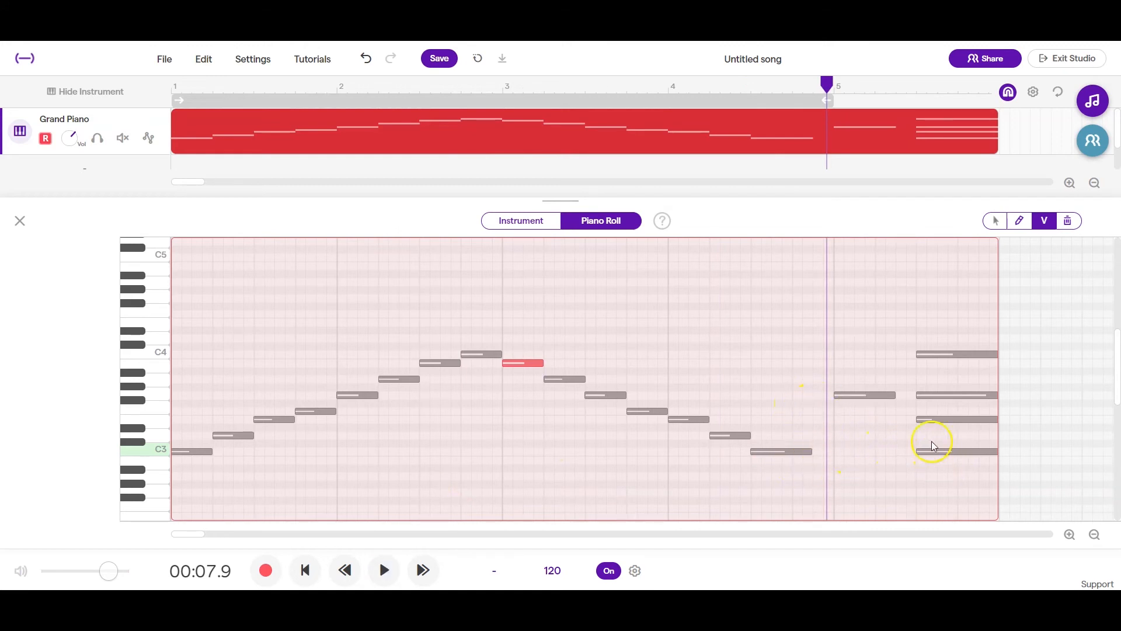
click(897, 139)
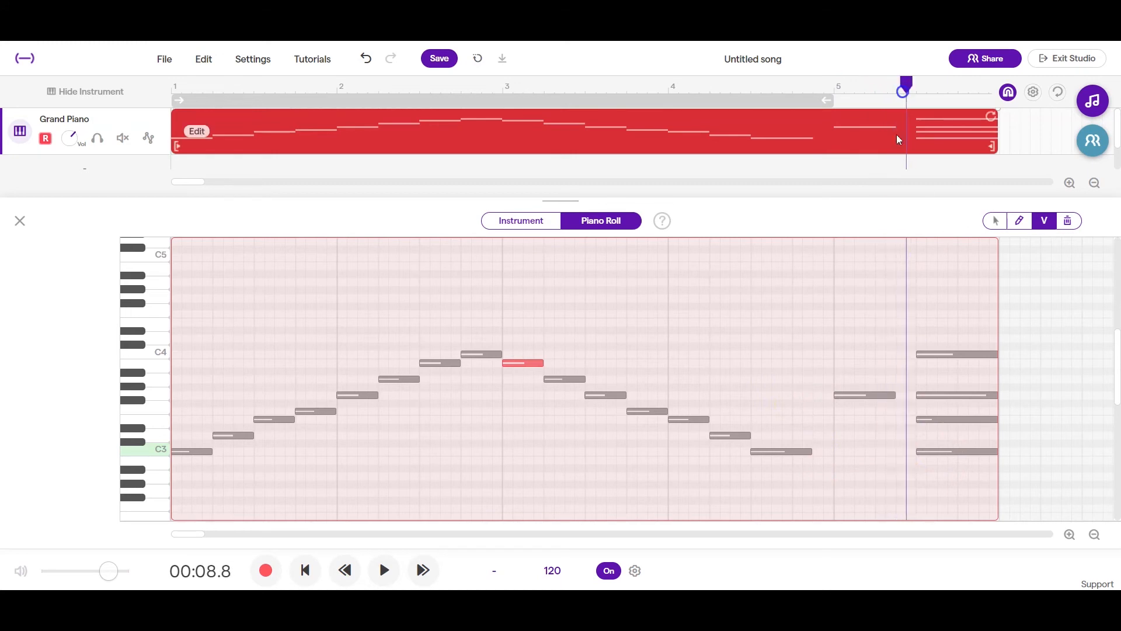
- Play the Grand Piano melody from near the end of the region through its closing chord
click(951, 419)
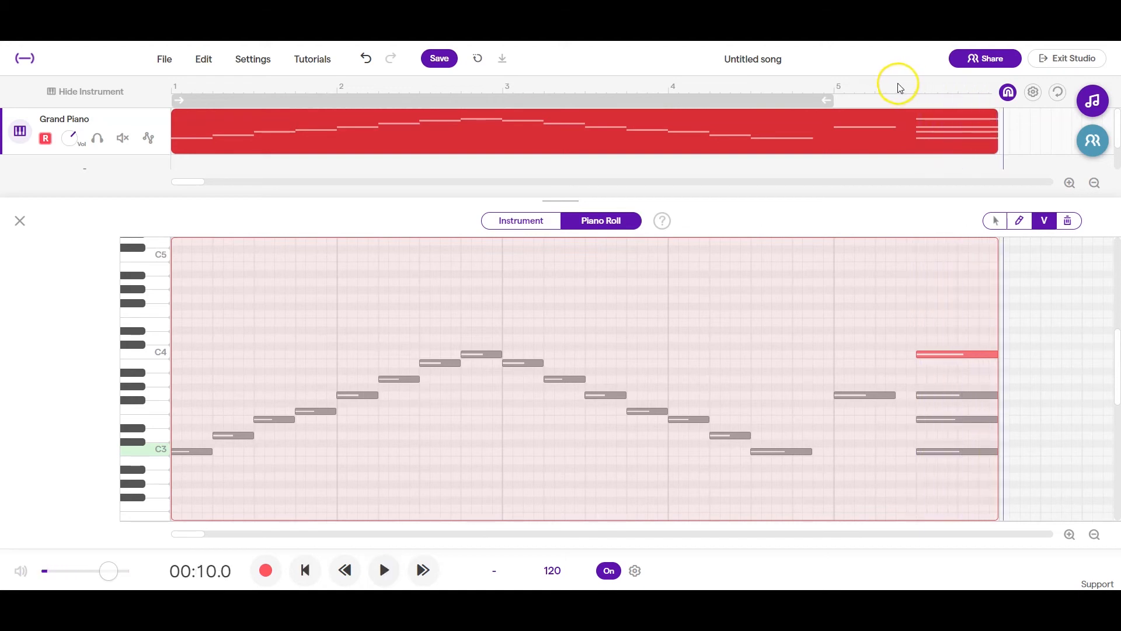
click(383, 570)
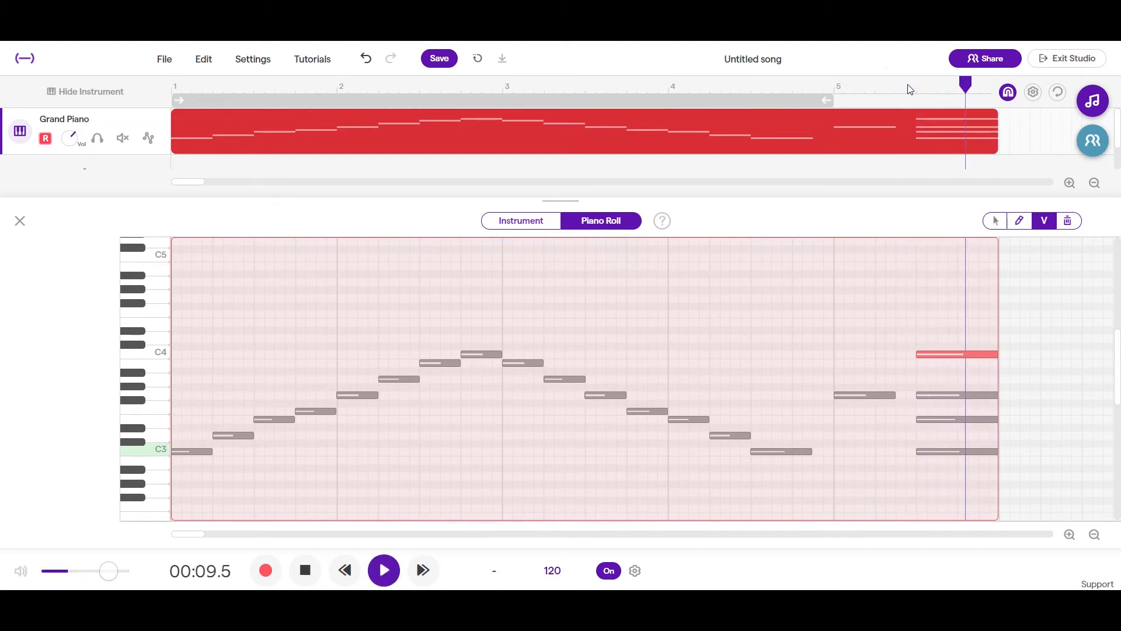
click(908, 84)
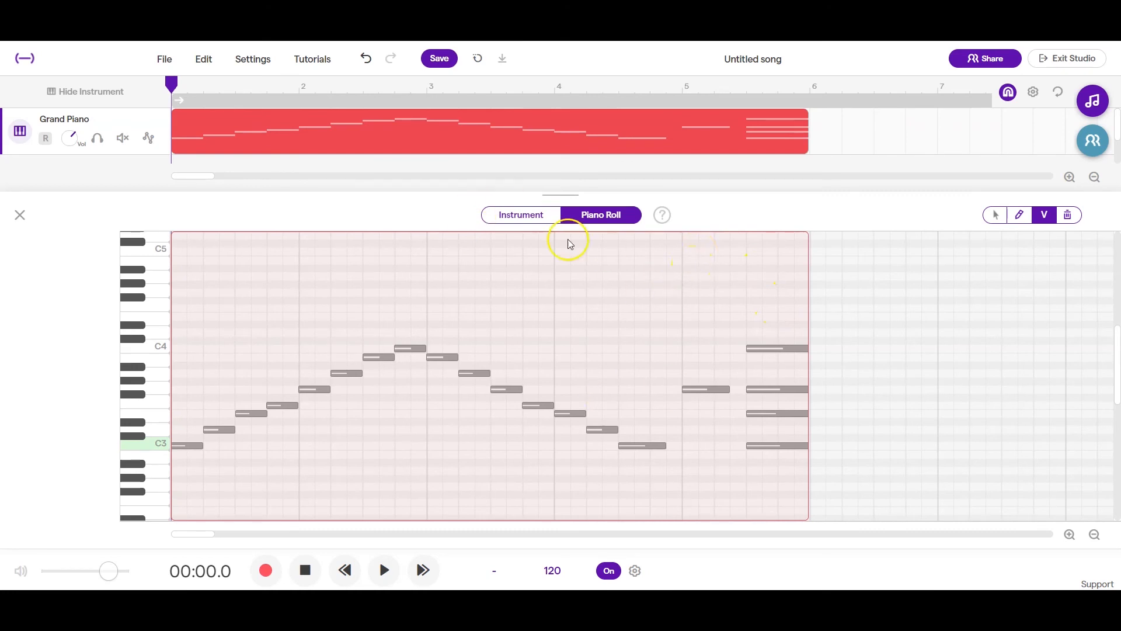
mouse_move(69, 200)
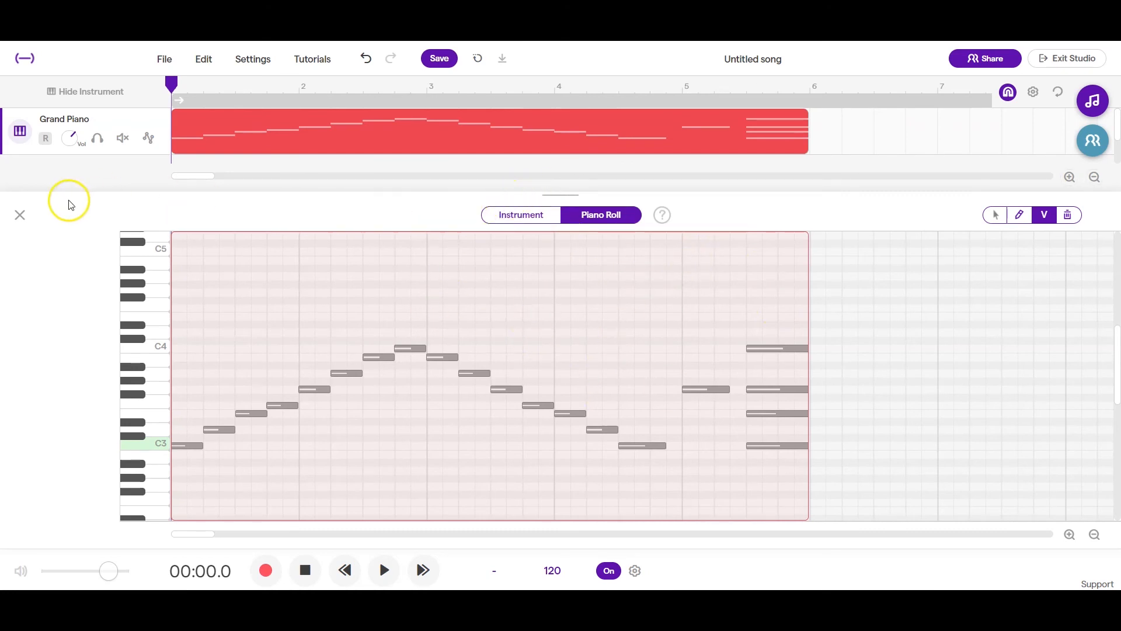
mouse_move(182, 363)
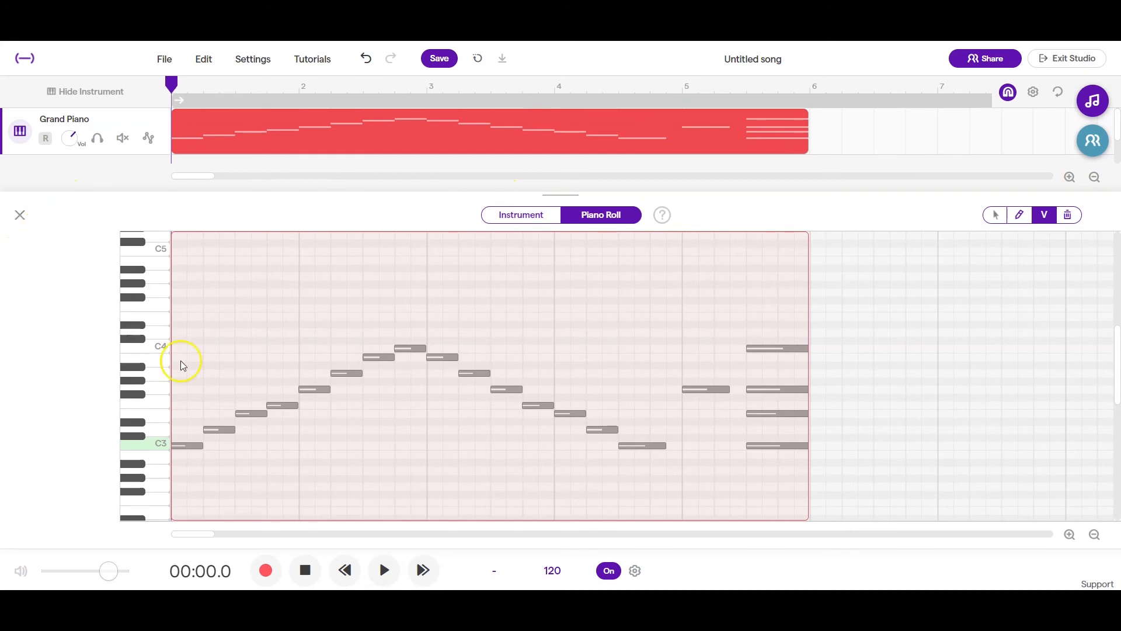
mouse_move(520, 215)
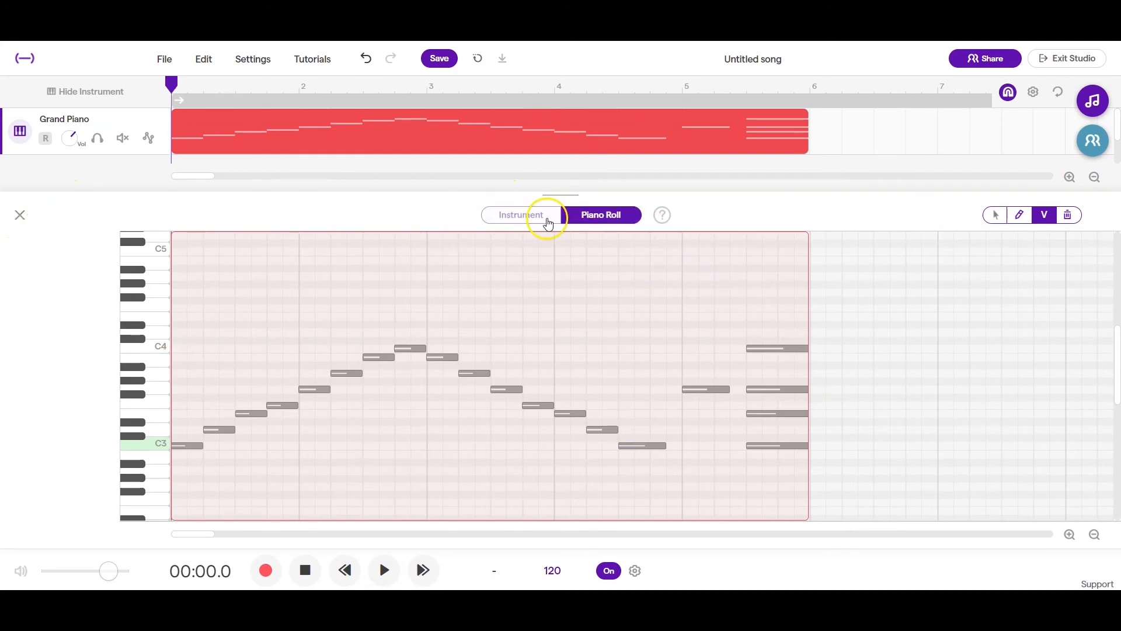
- Mute the Grand Piano track and add a new Synthesizer track with the Flutter Wave preset
click(520, 215)
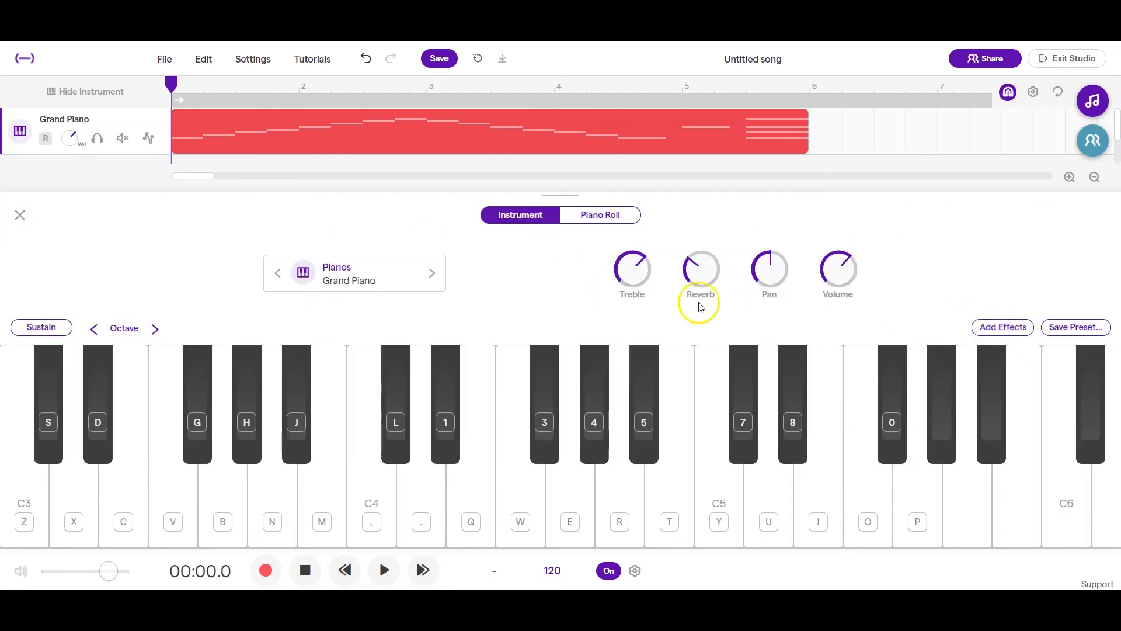
click(20, 215)
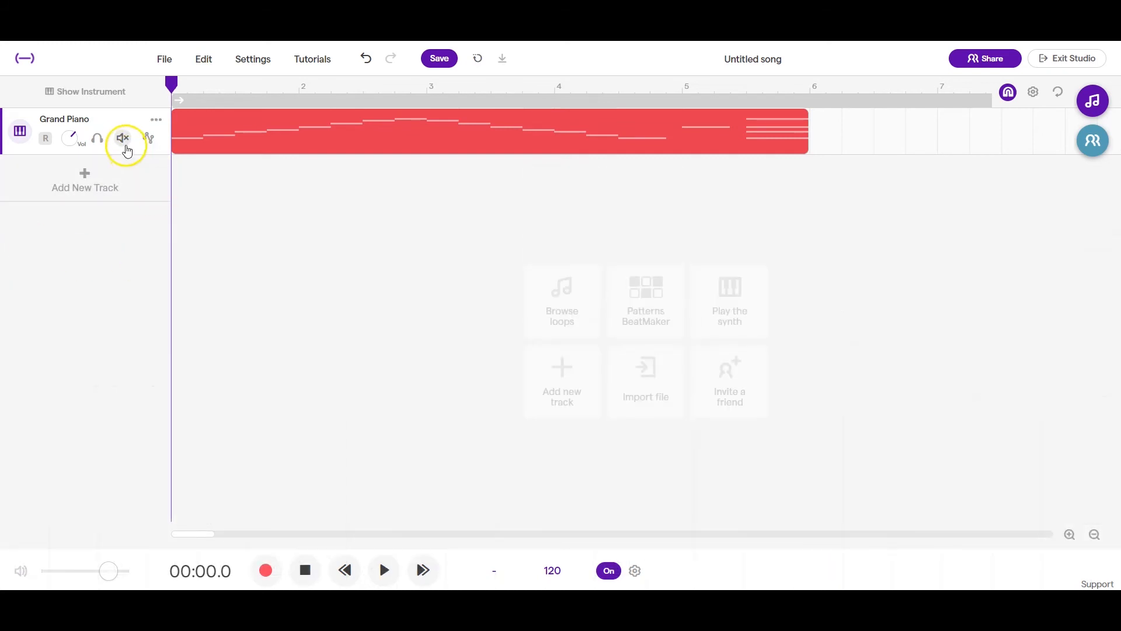
click(121, 138)
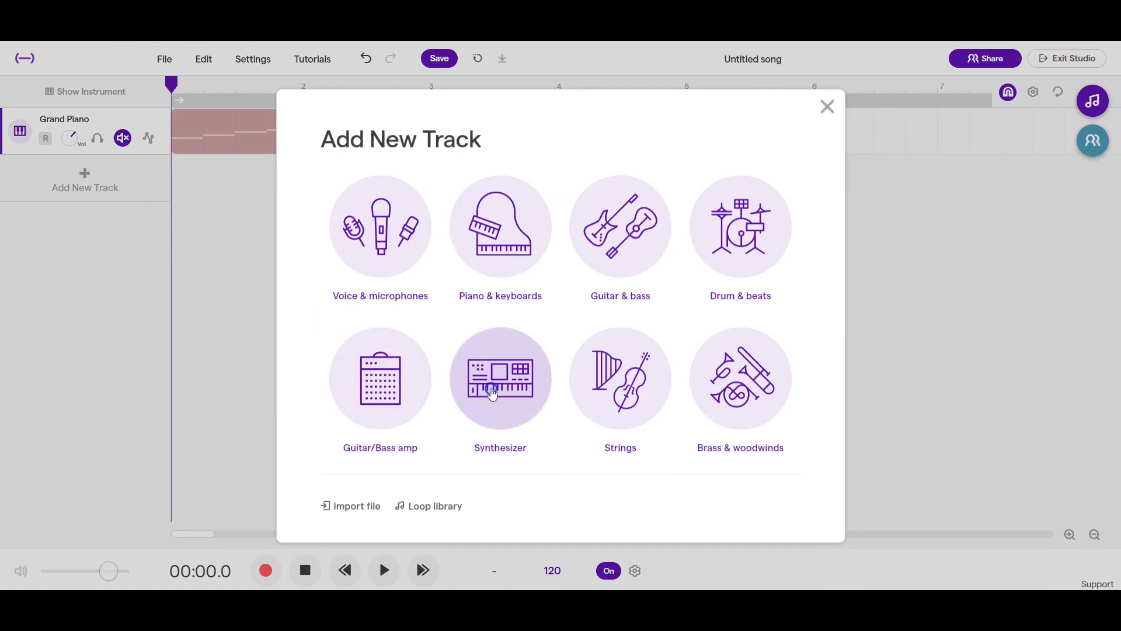
click(499, 378)
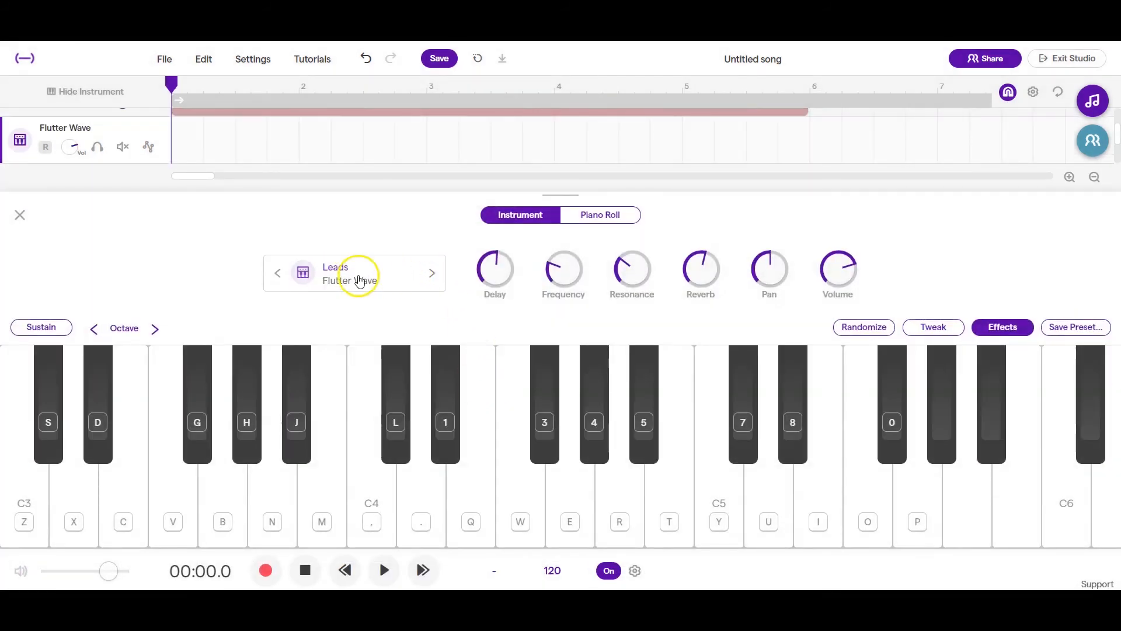
mouse_move(680, 270)
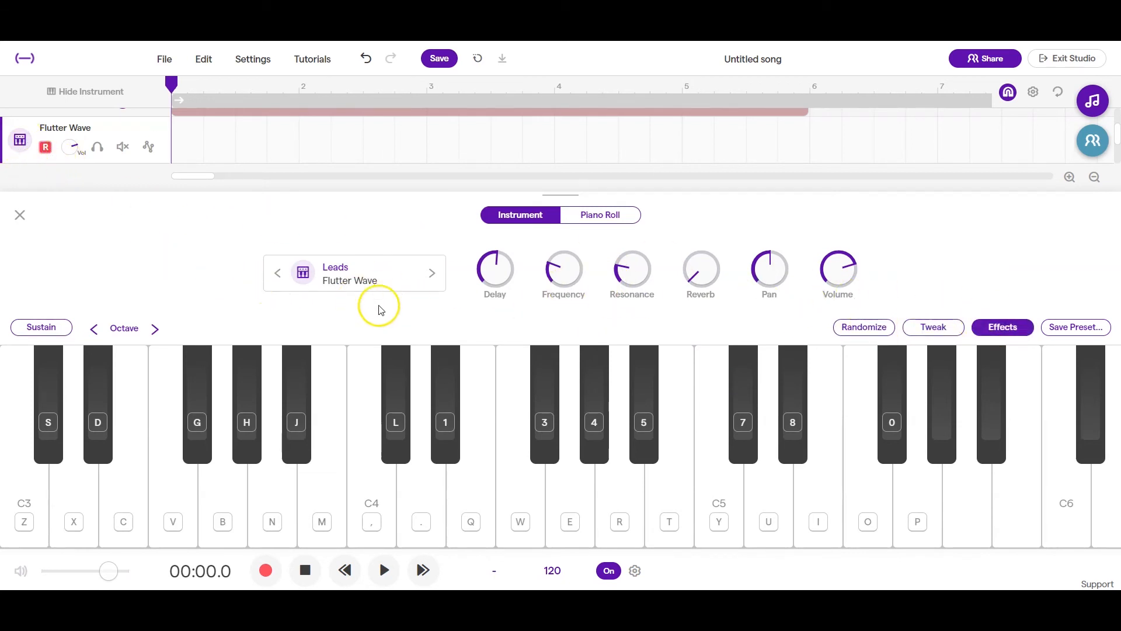
mouse_move(1002, 327)
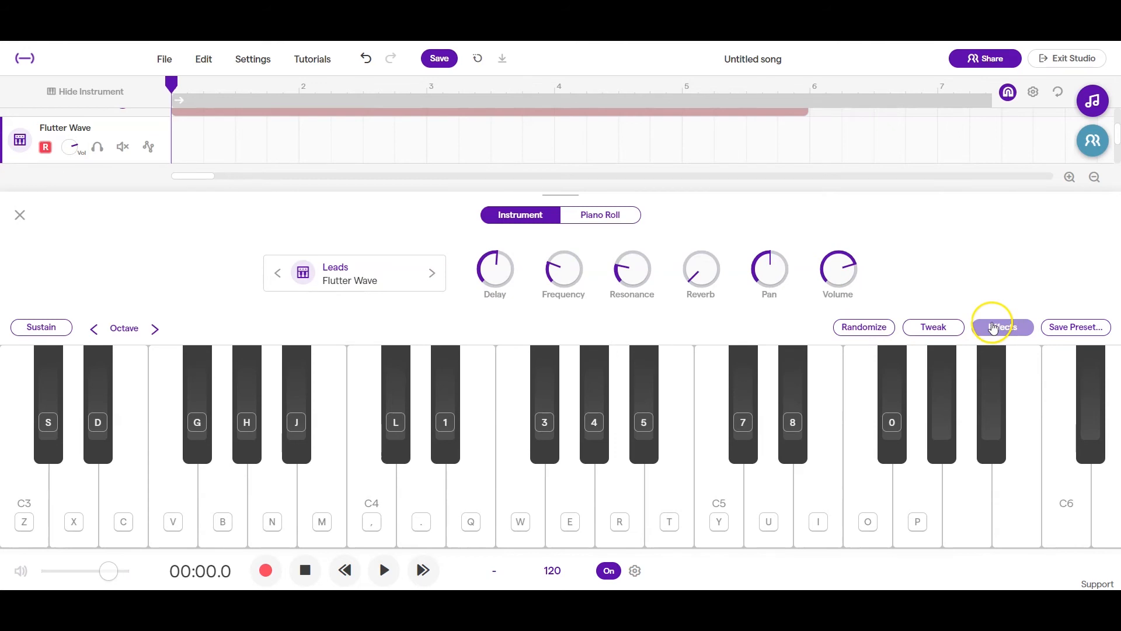
- In the Flutter Wave effects, switch off Vibrato and toggle Stereo Chorus and Stereo Delay back on
click(1002, 327)
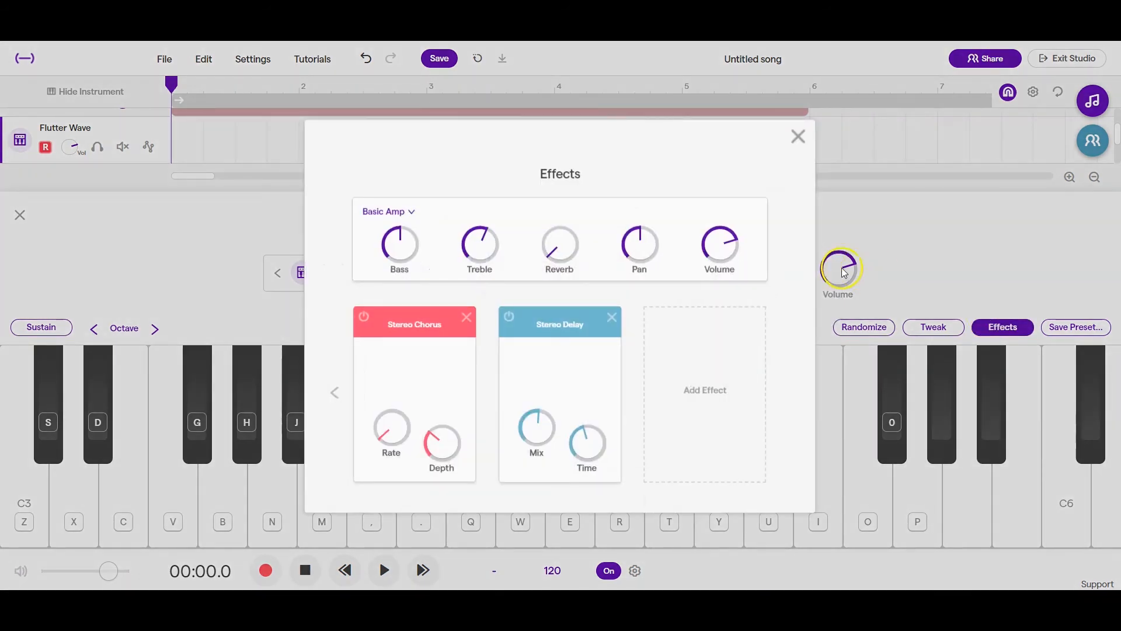
mouse_move(505, 372)
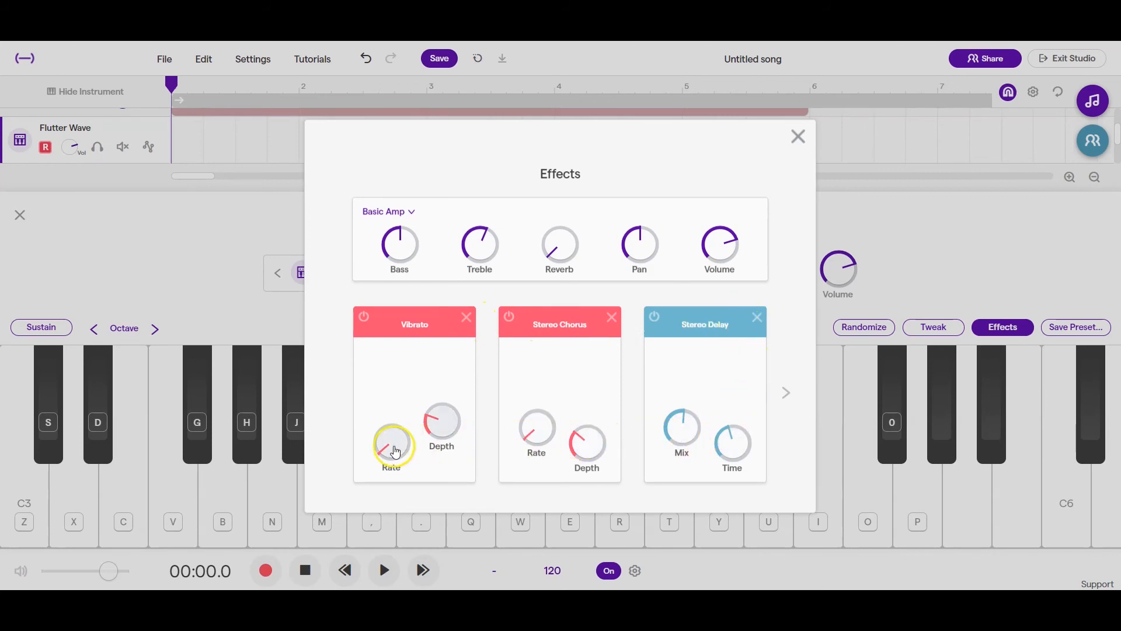
mouse_move(559, 336)
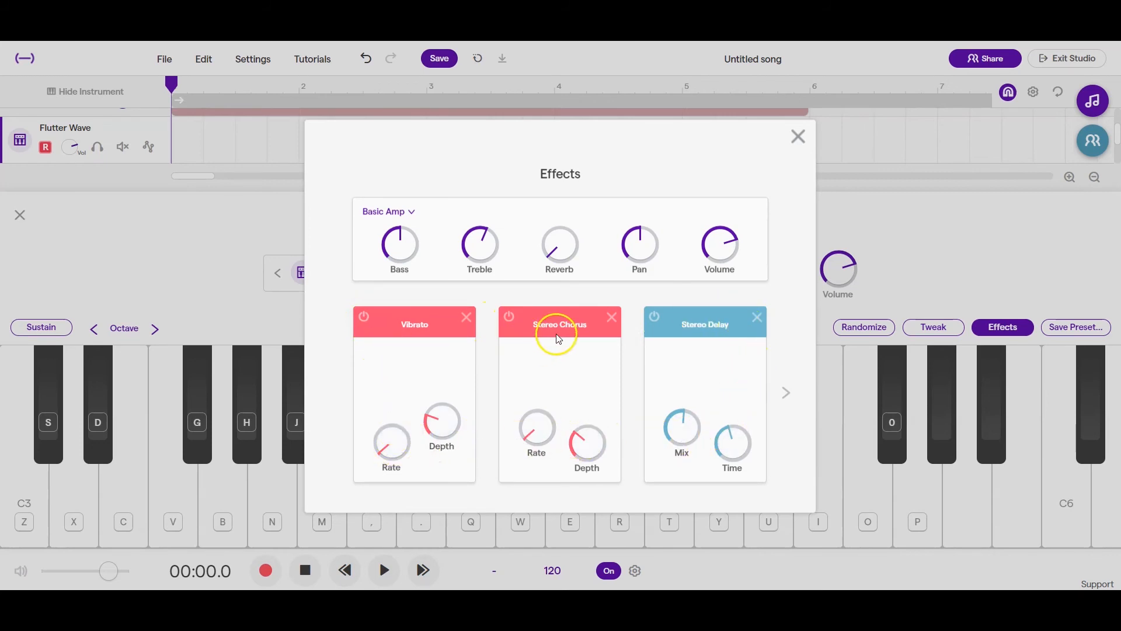
mouse_move(706, 333)
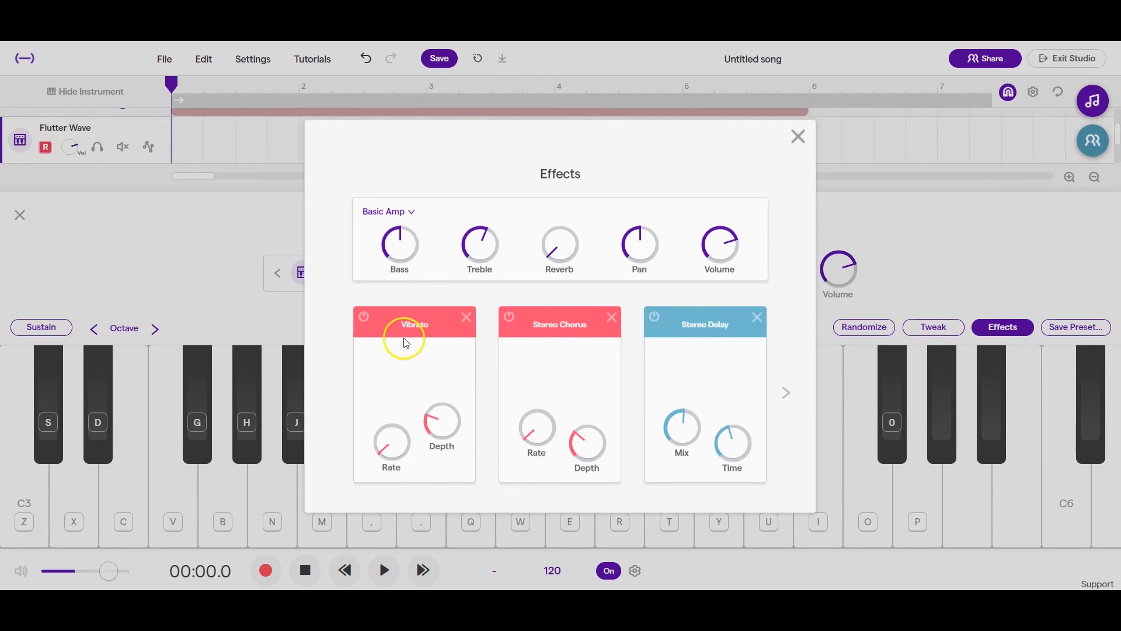
click(363, 317)
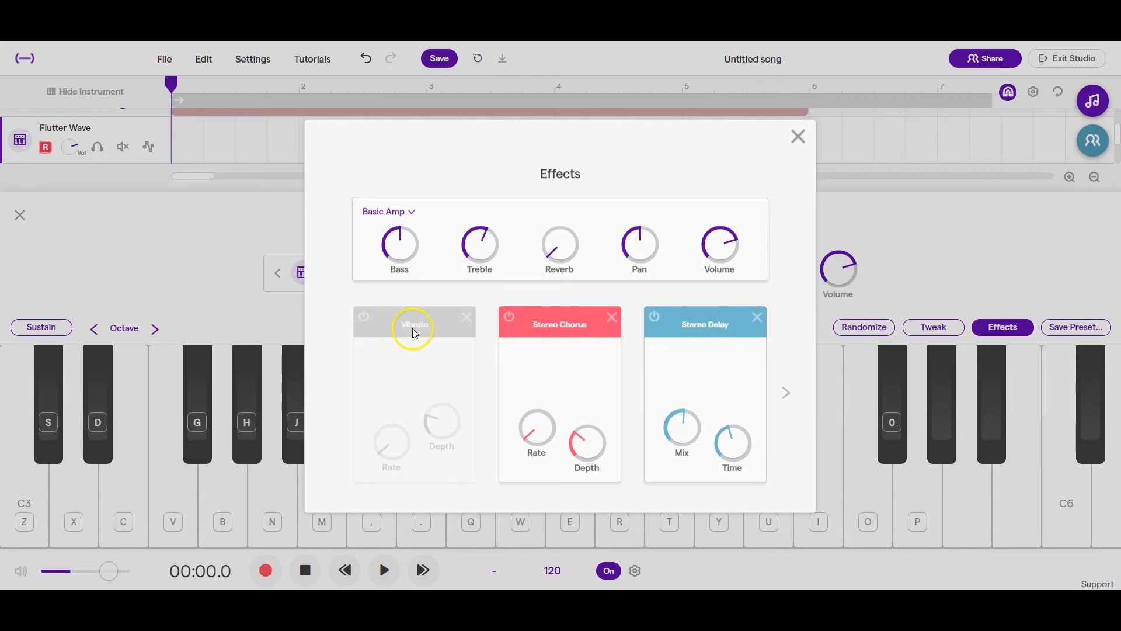
click(508, 317)
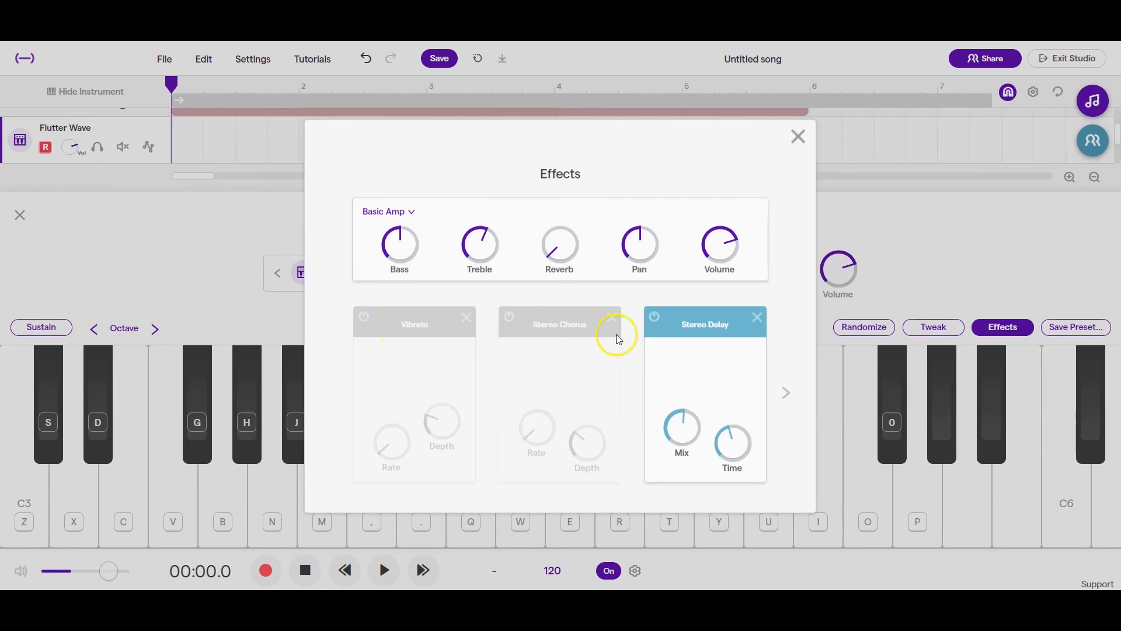
click(653, 316)
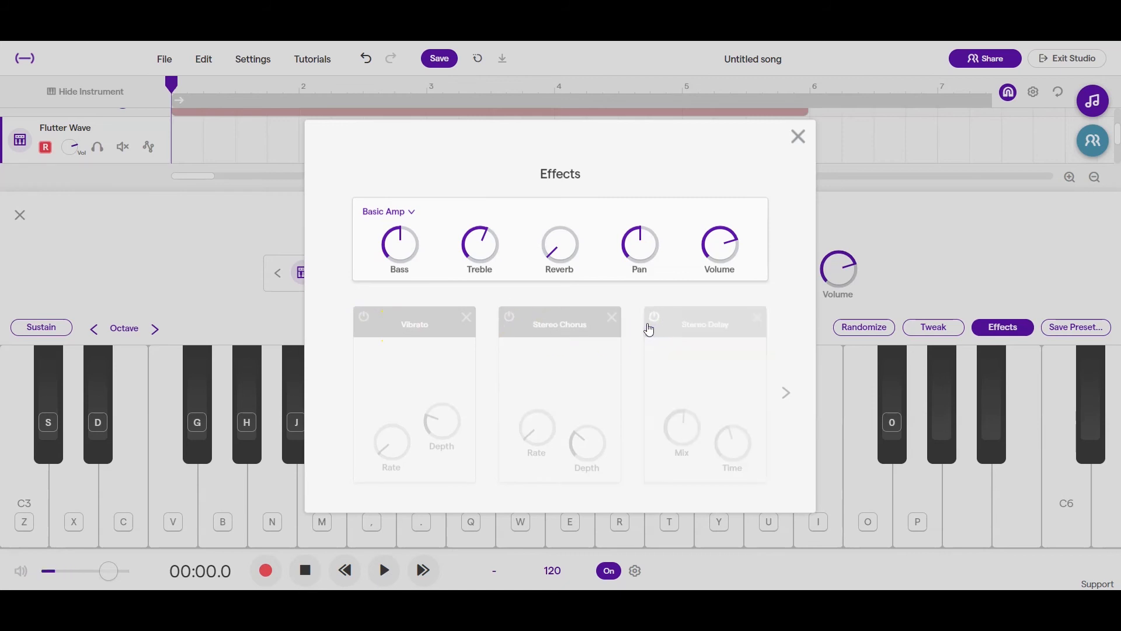
click(508, 316)
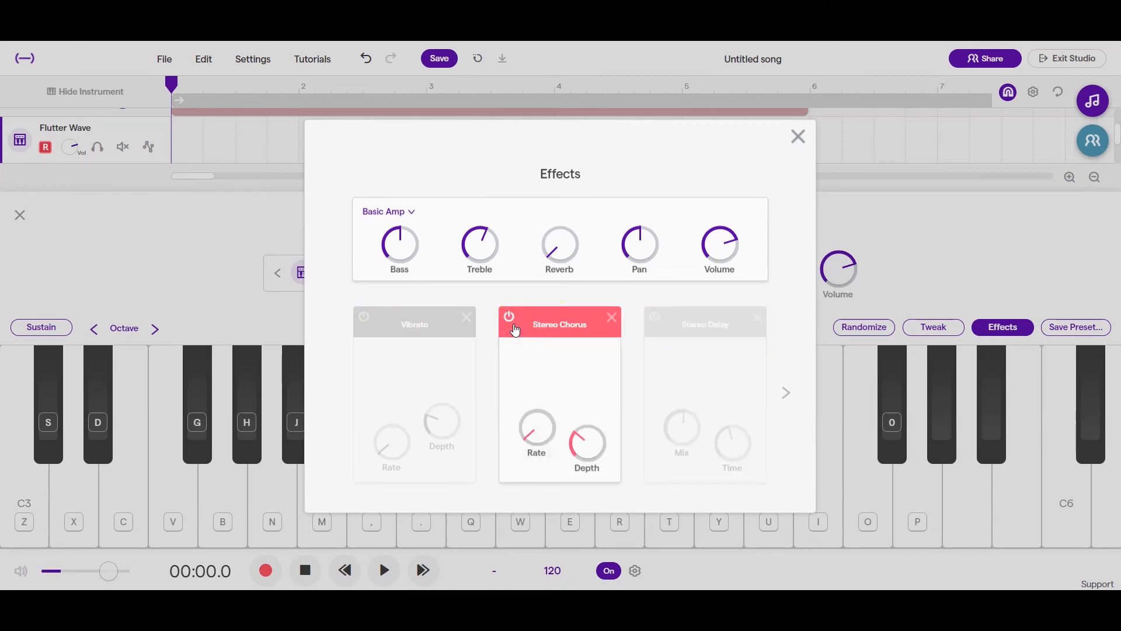
mouse_move(717, 340)
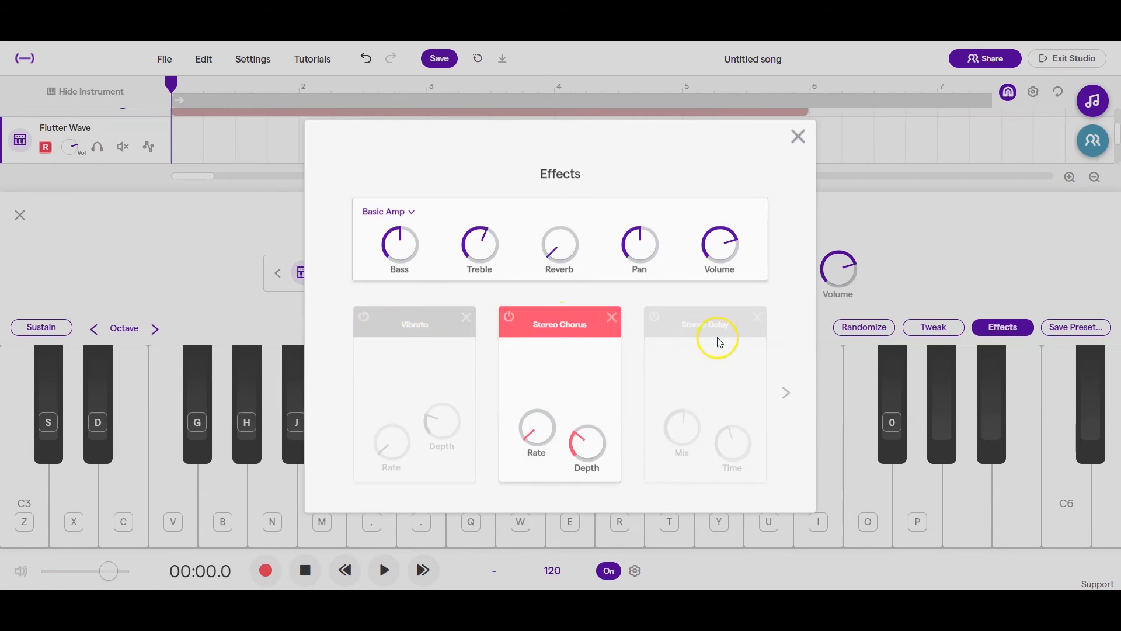
mouse_move(686, 361)
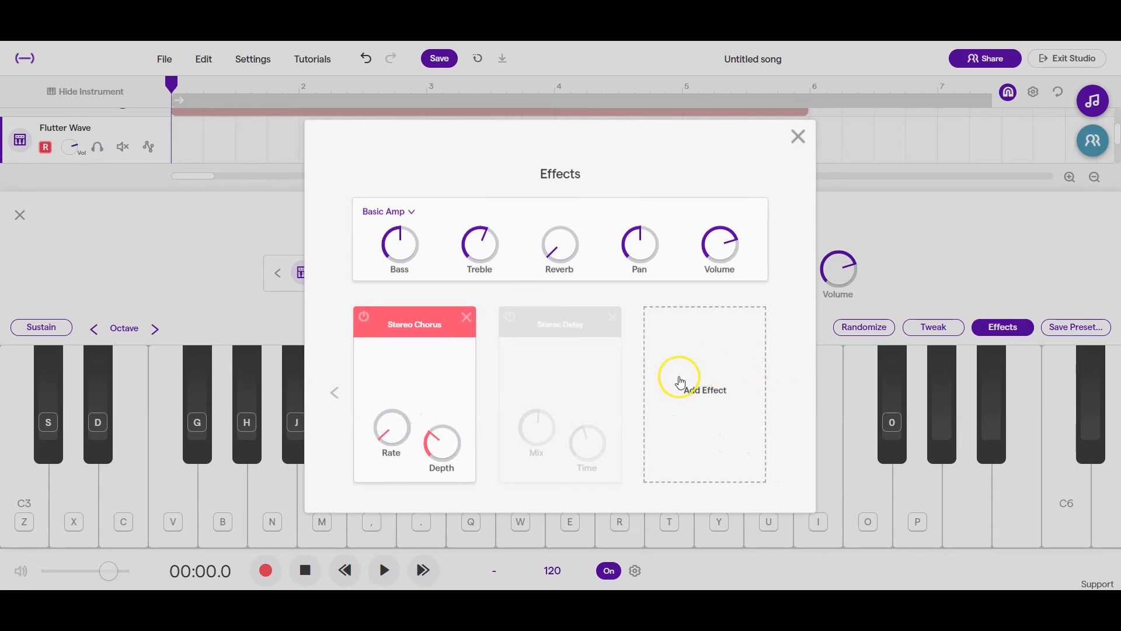
click(510, 319)
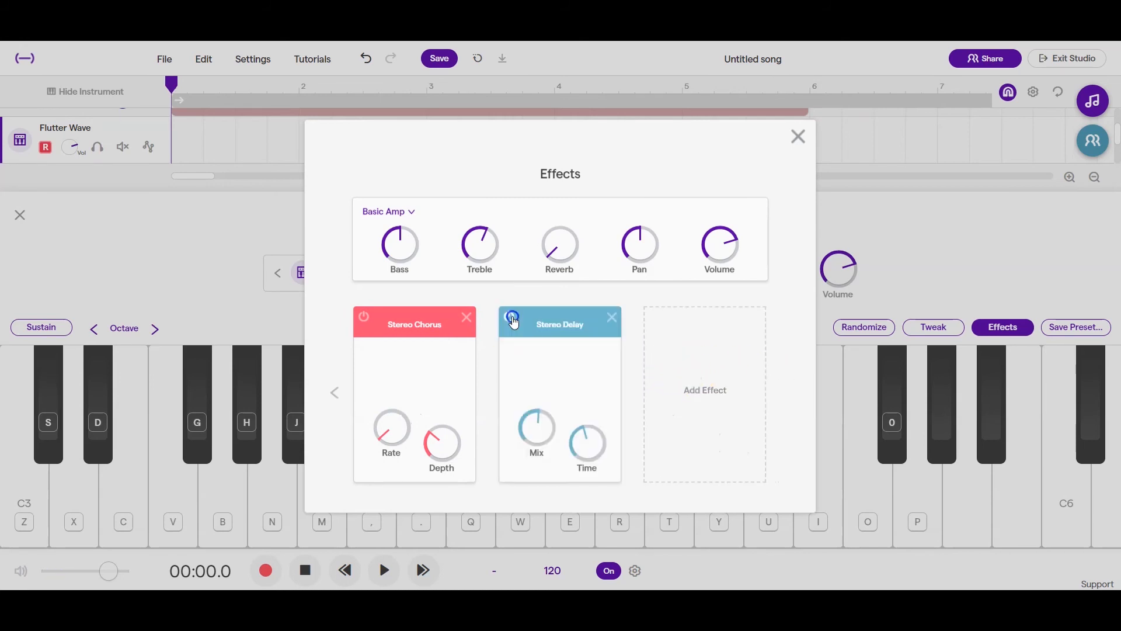
mouse_move(596, 322)
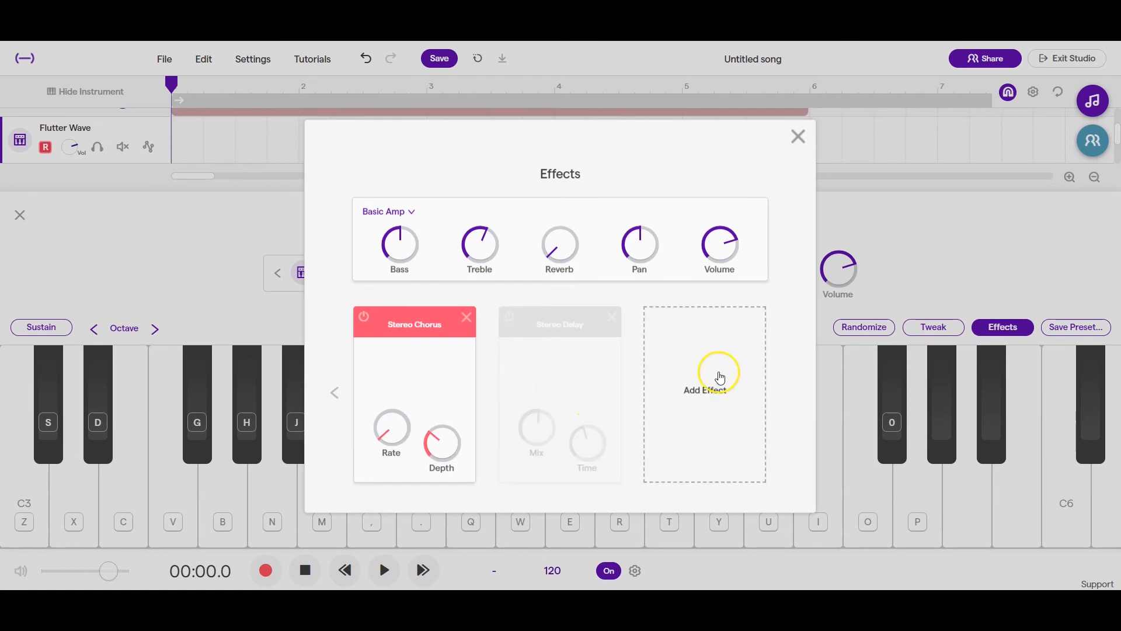
- Preview a few available effects and add Auto Pan to the Flutter Wave chain
click(703, 391)
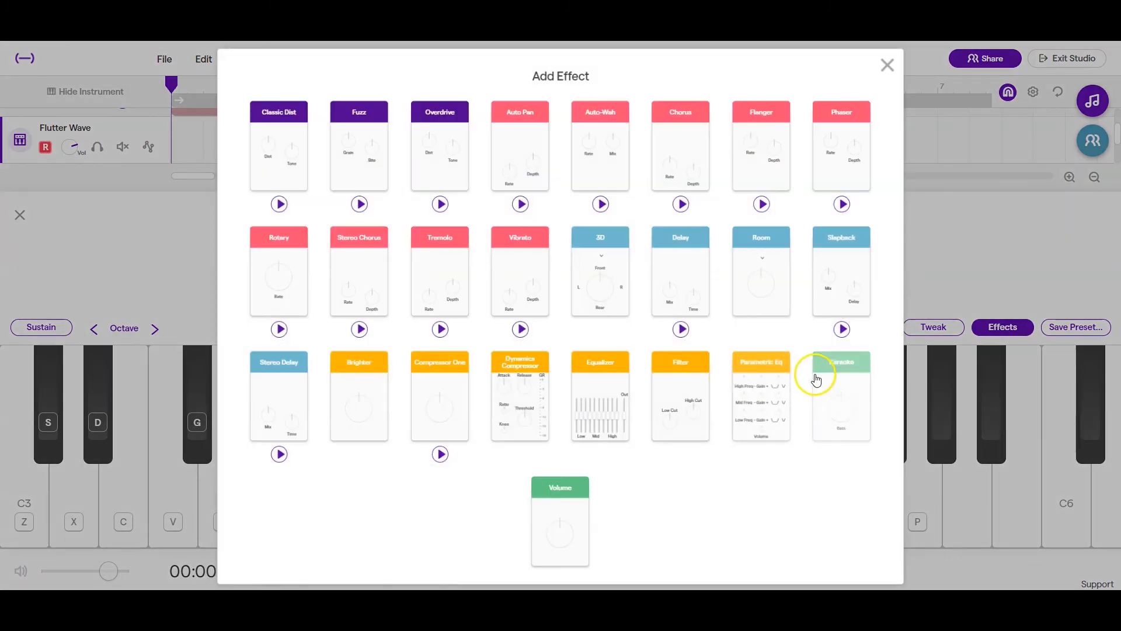
mouse_move(561, 77)
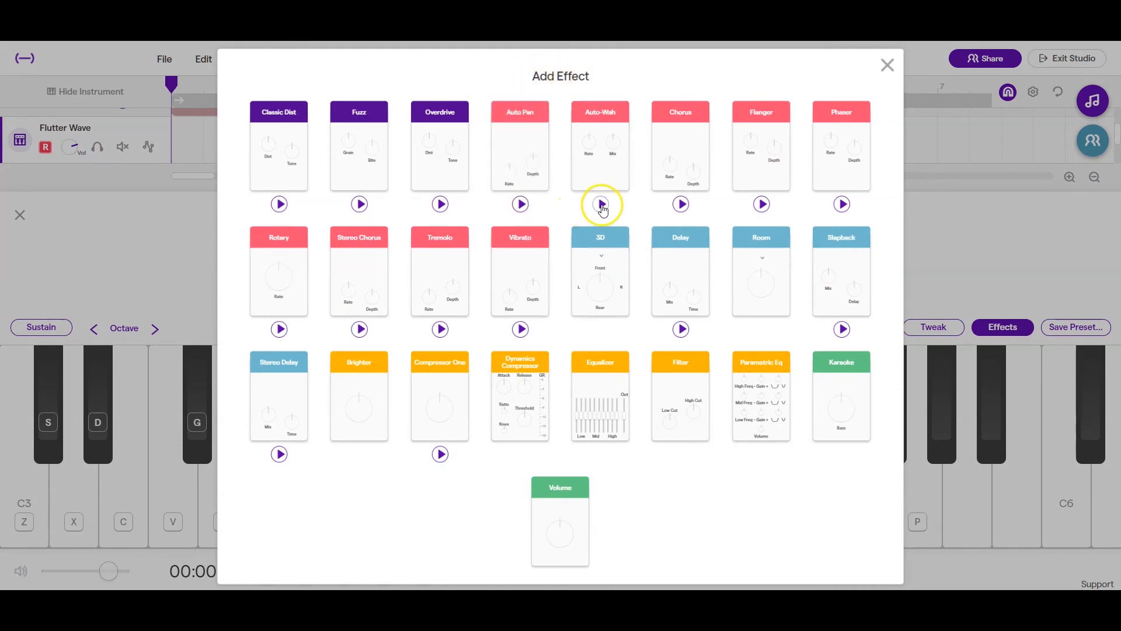
click(600, 204)
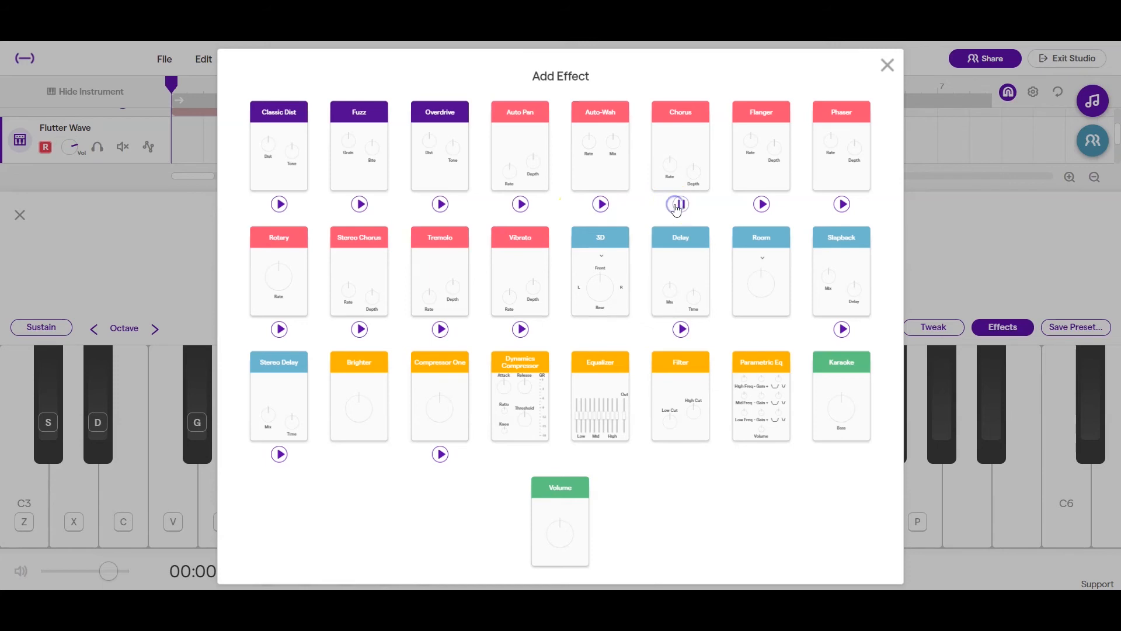
mouse_move(746, 207)
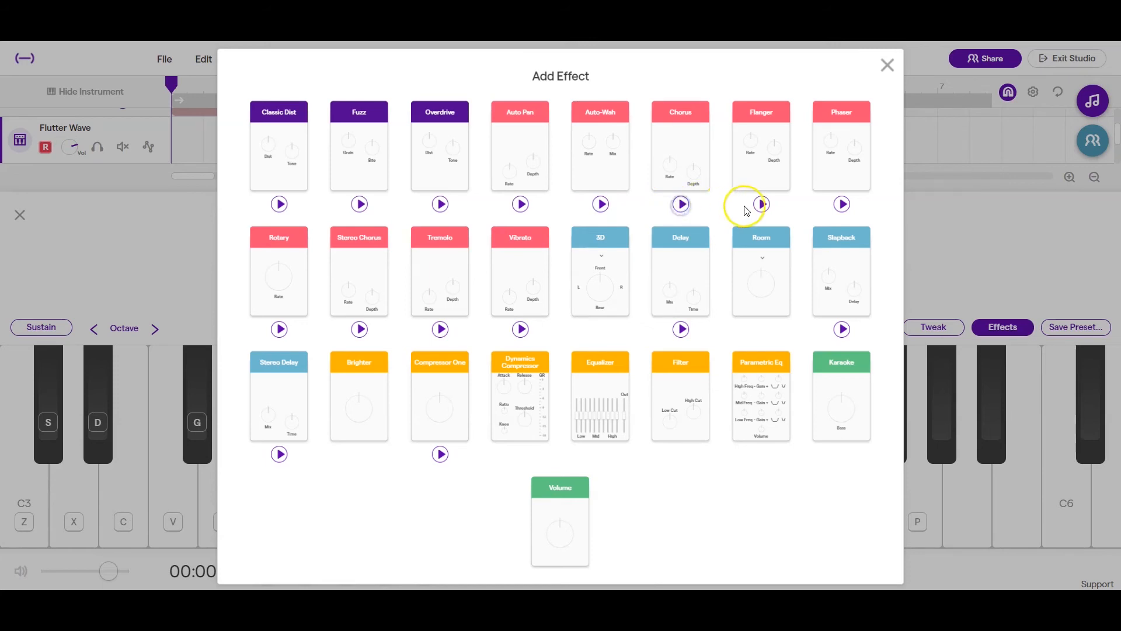
mouse_move(761, 204)
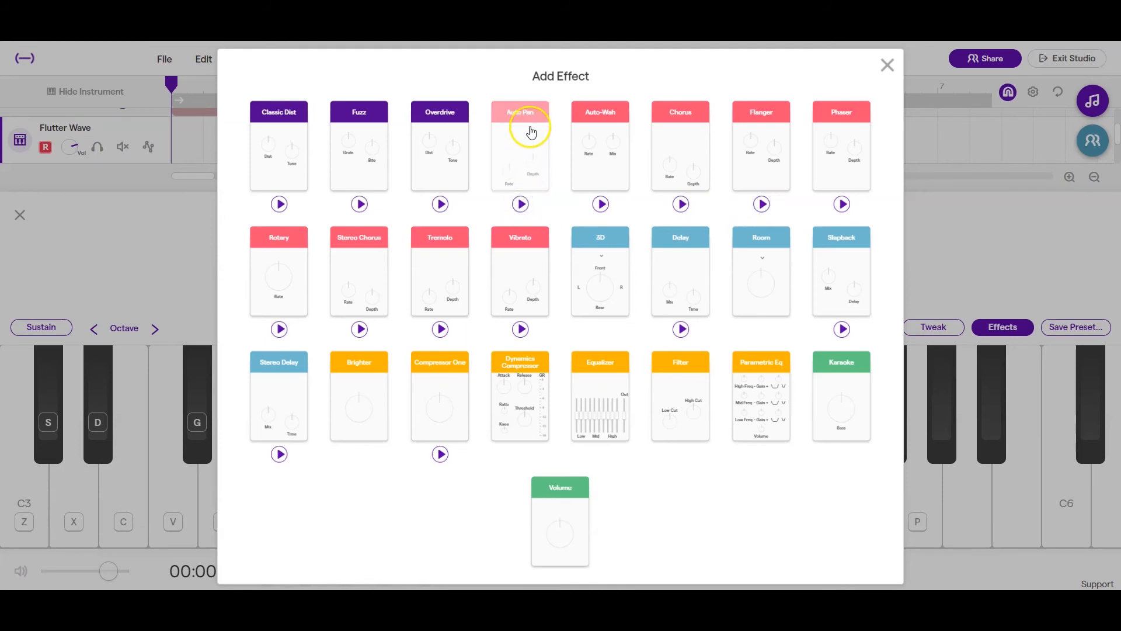
click(519, 143)
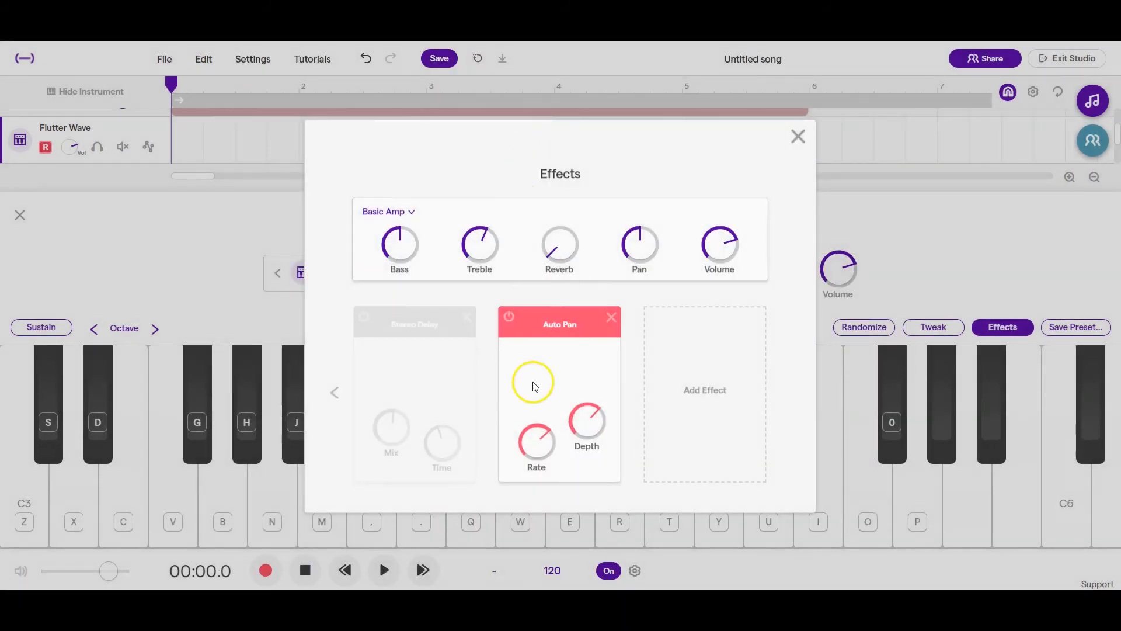
- Switch on Stereo Chorus next to Auto Pan for Flutter Wave and close the effects panel
click(334, 392)
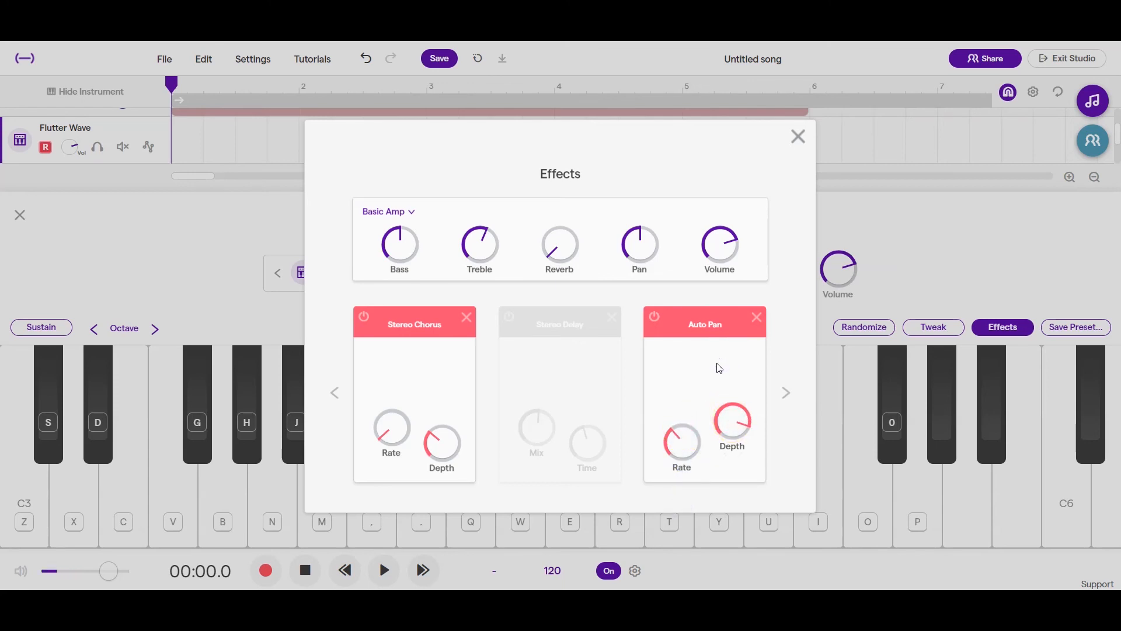
click(364, 316)
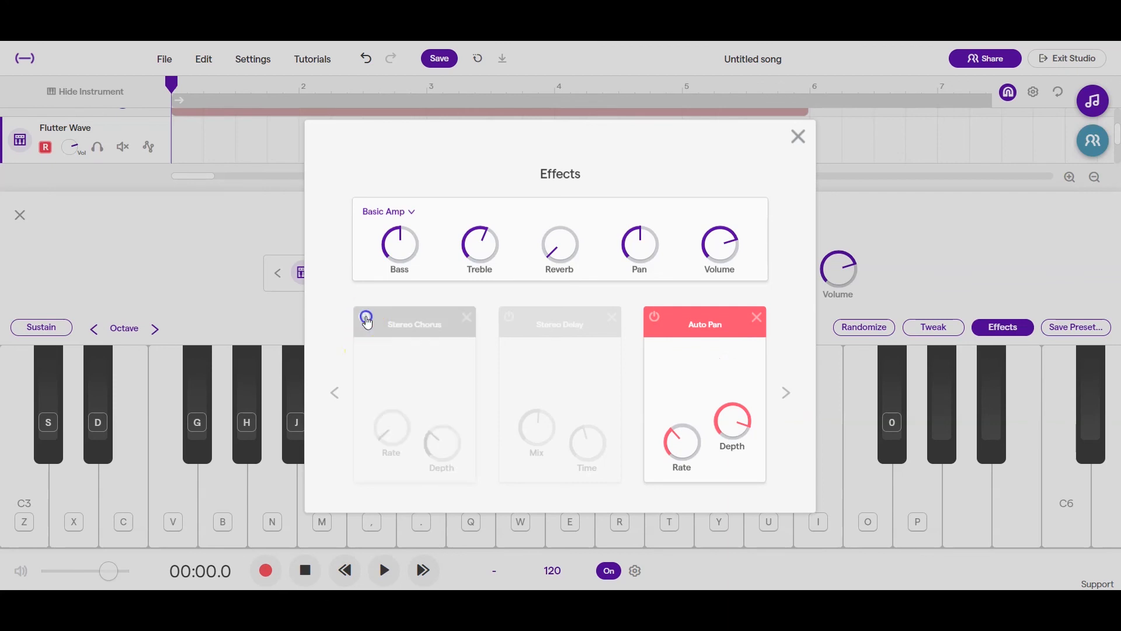
click(364, 318)
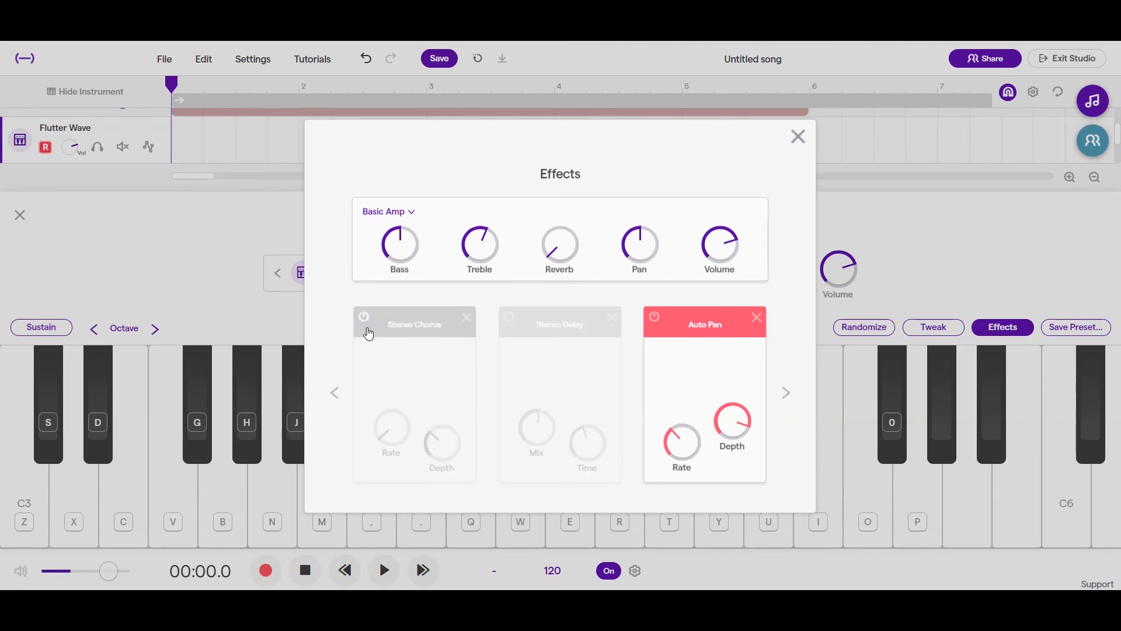
mouse_move(367, 330)
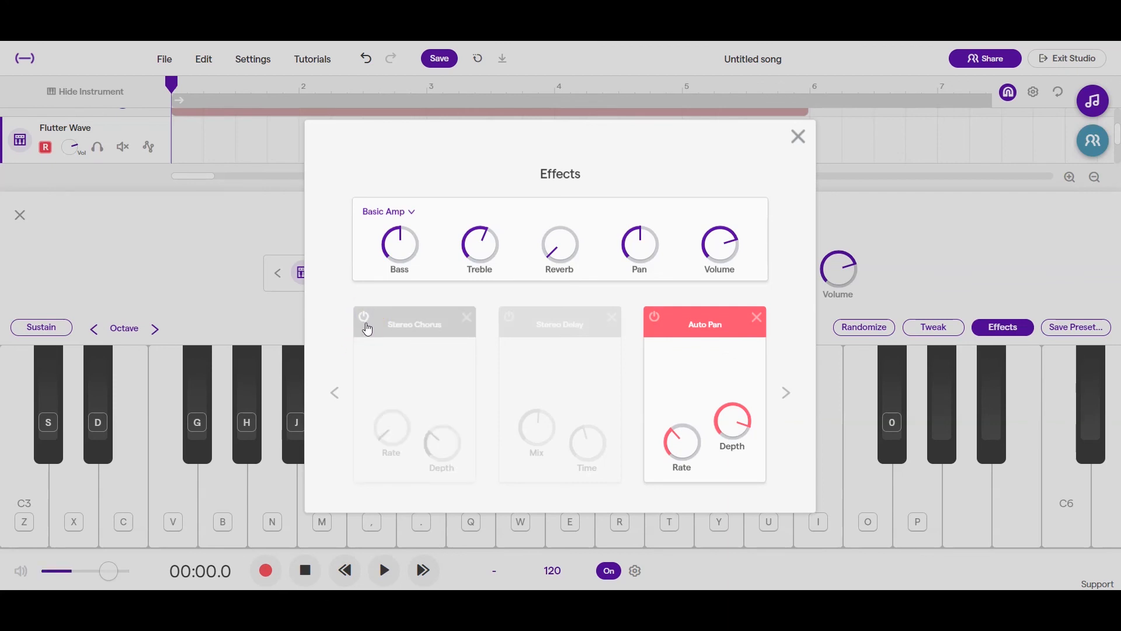
click(364, 316)
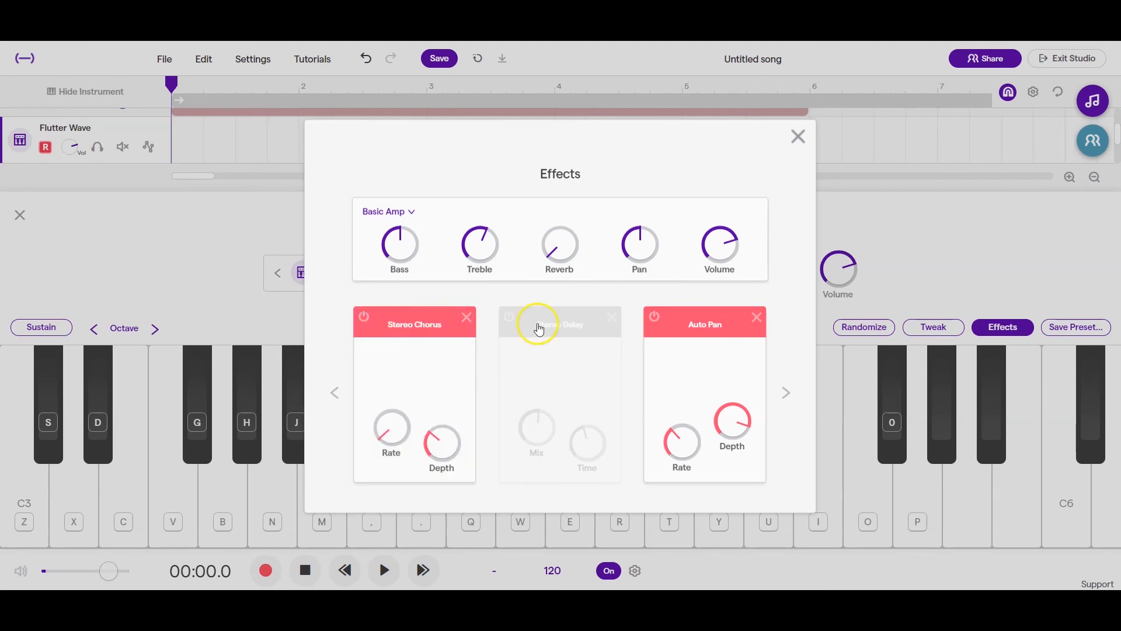
mouse_move(831, 176)
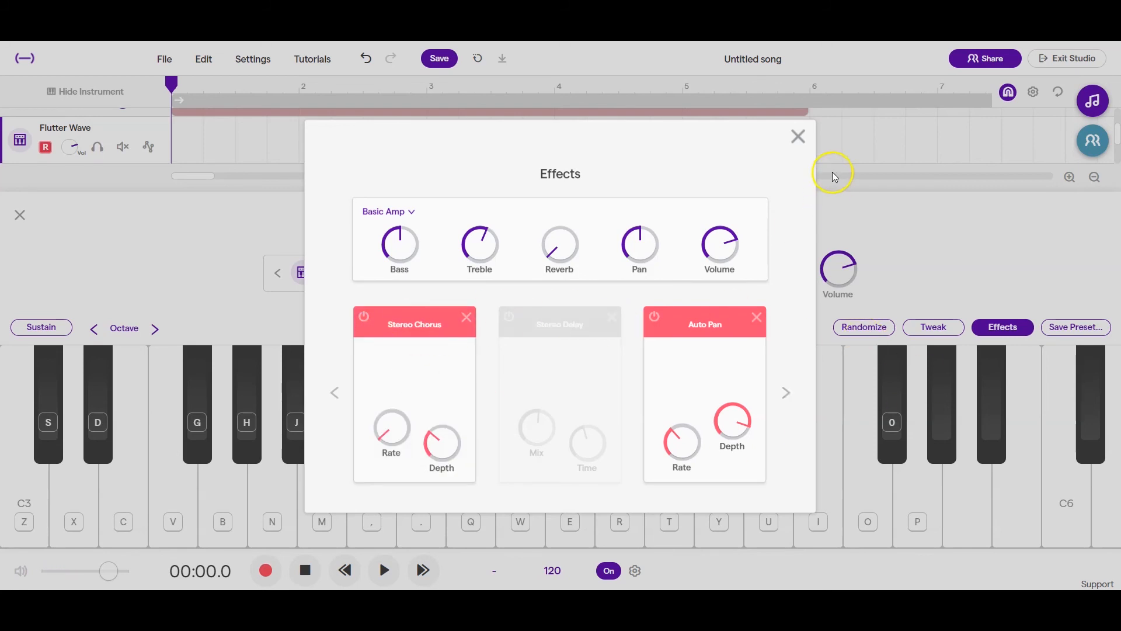
click(798, 135)
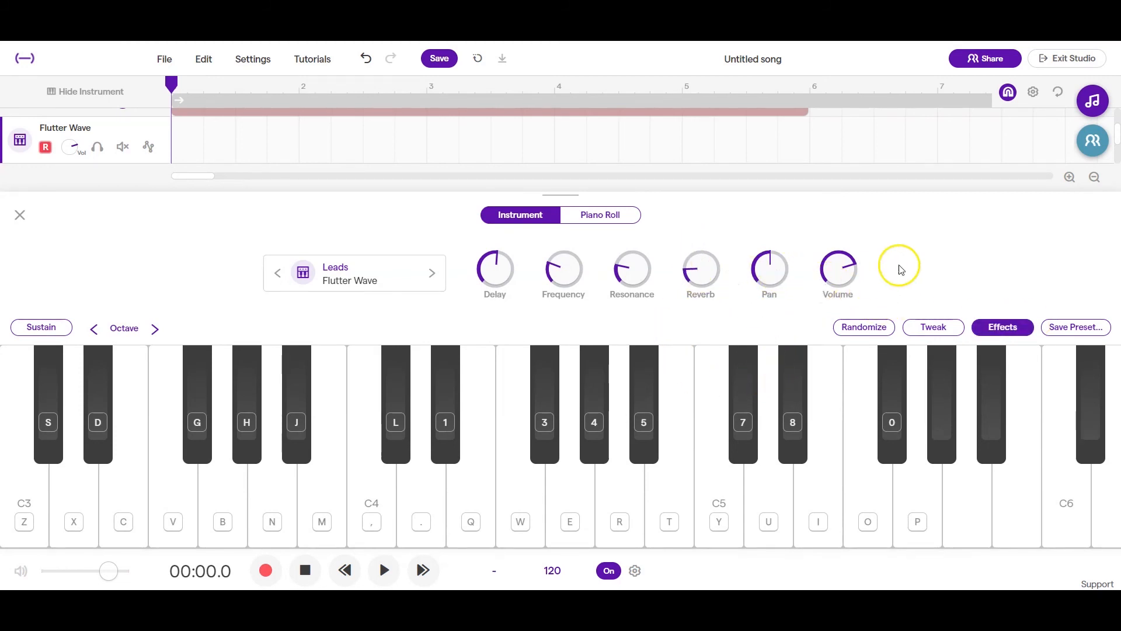
mouse_move(792, 286)
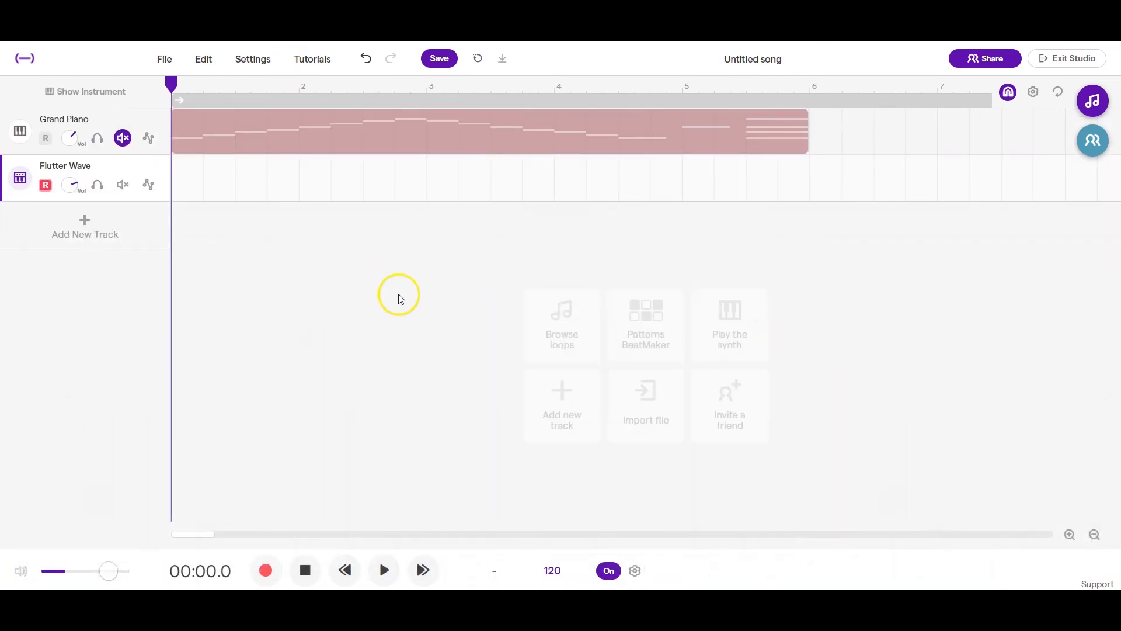
mouse_move(290, 571)
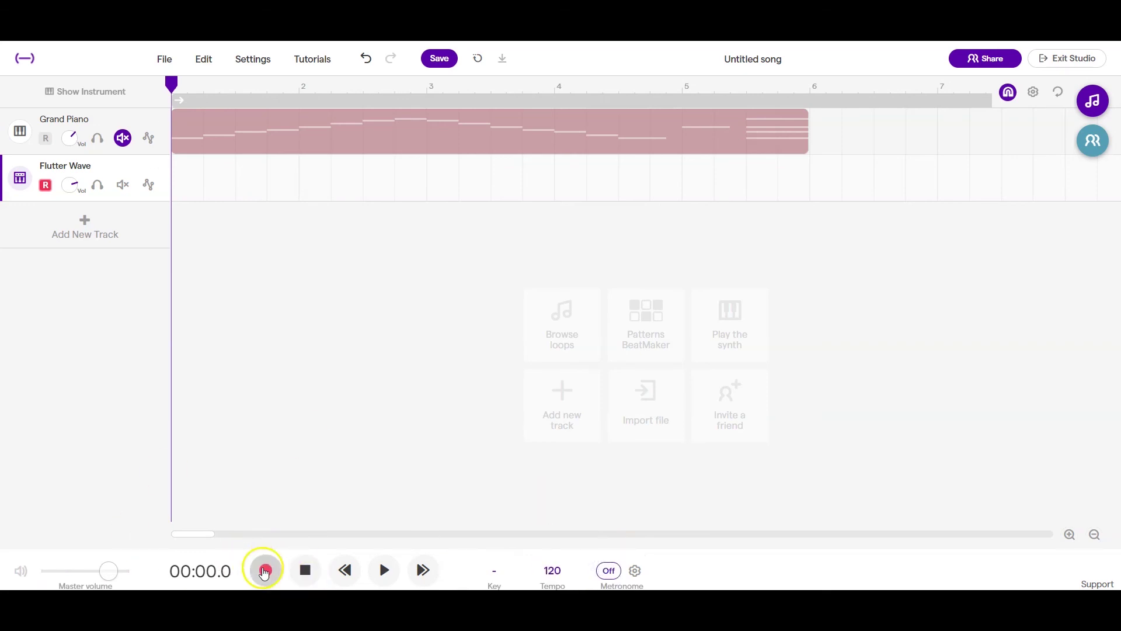
- Record a Flutter Wave clip matching the length of the muted piano scale
click(264, 570)
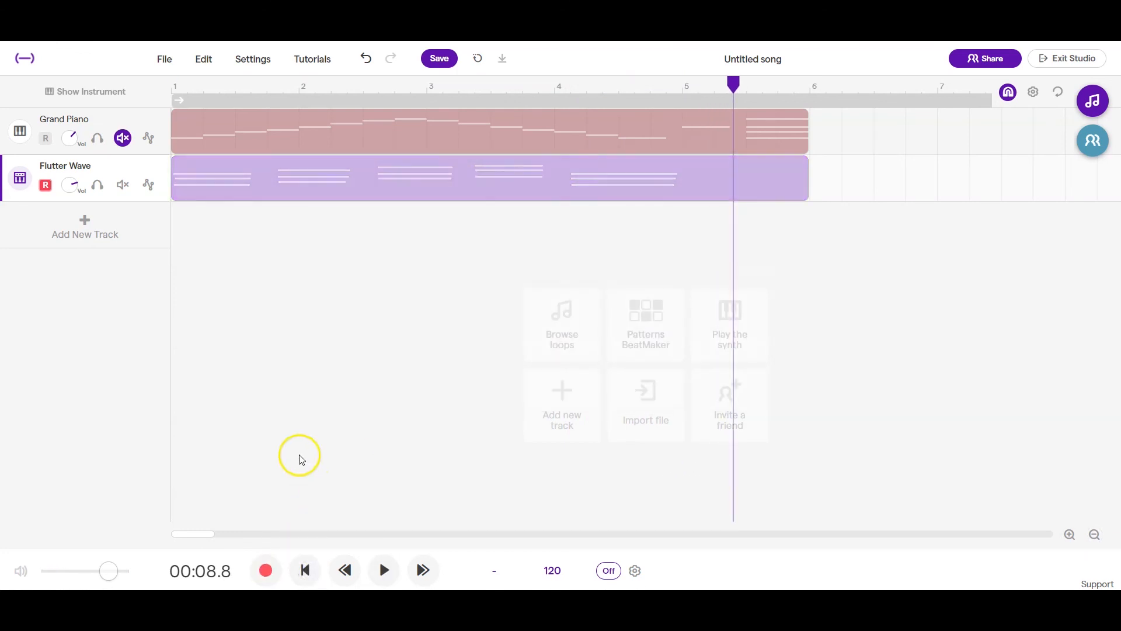
click(503, 59)
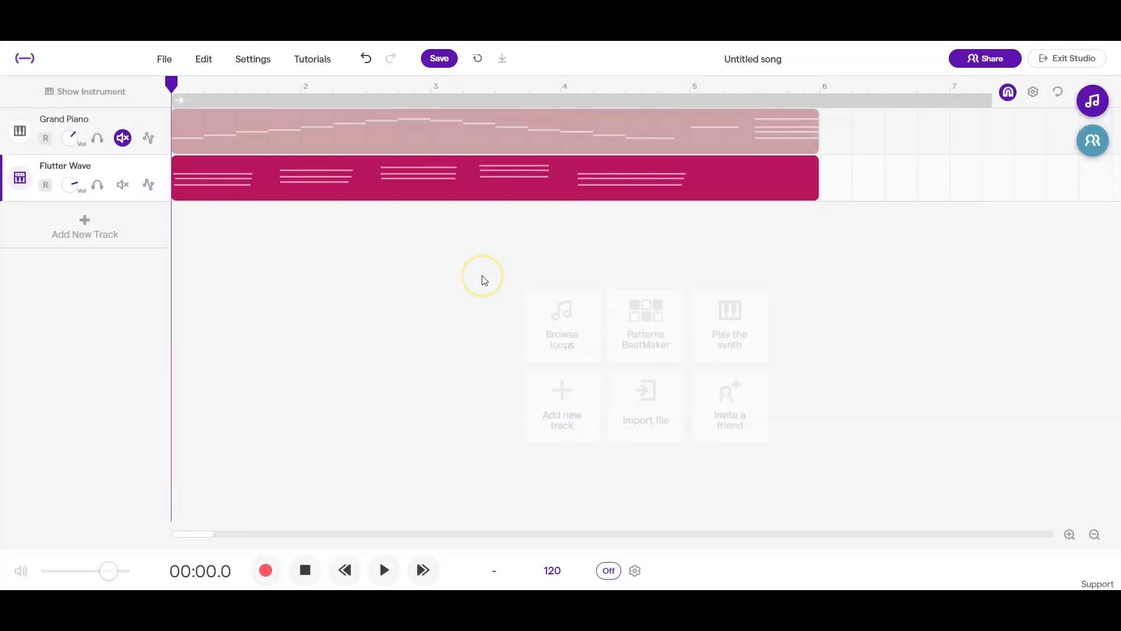
mouse_move(483, 278)
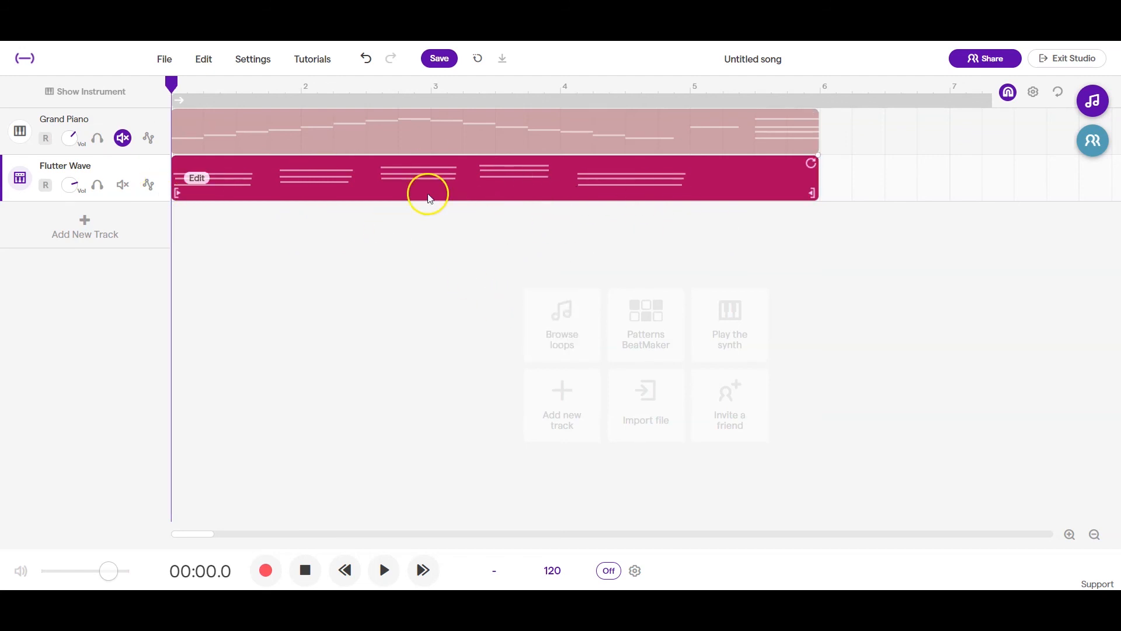
- Save the song with the muted Grand Piano clip and new Flutter Wave recording
click(438, 133)
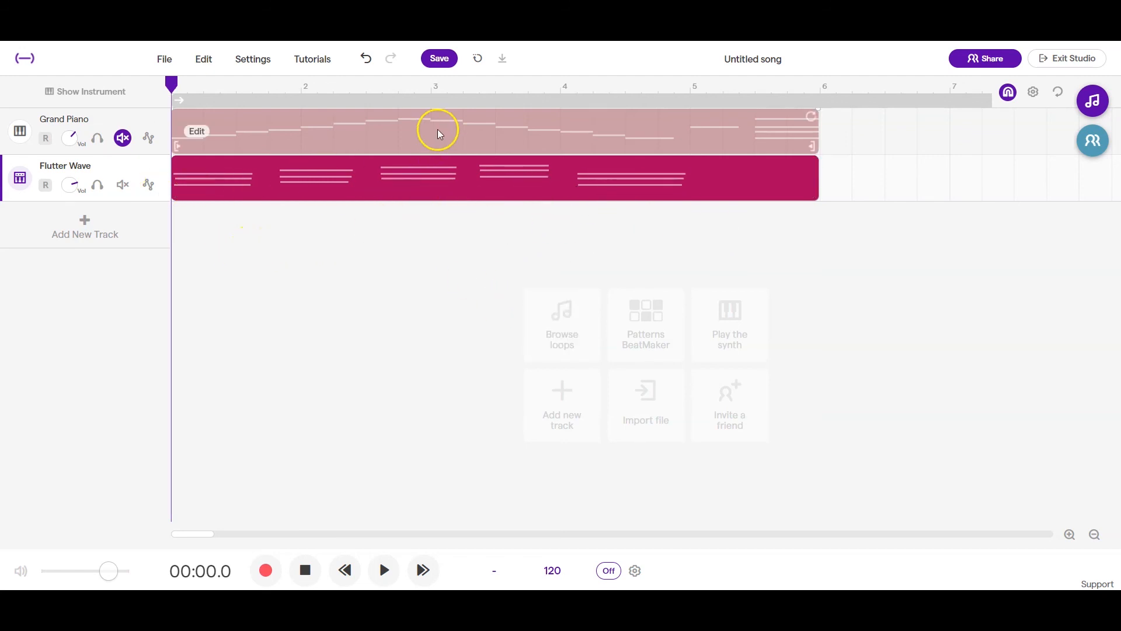
click(439, 58)
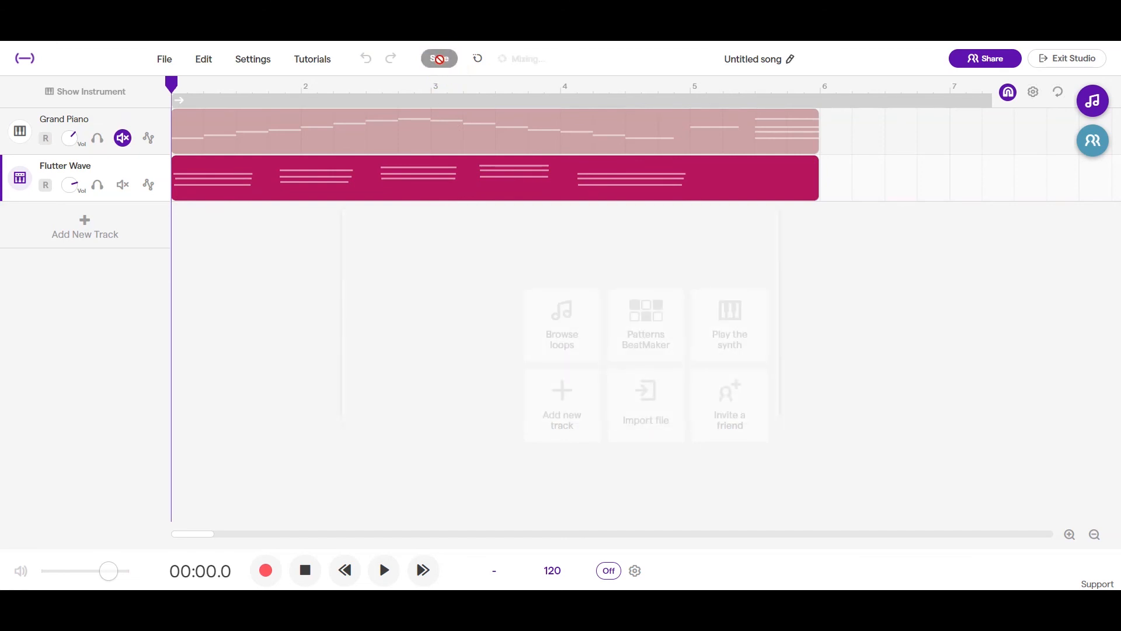
click(437, 58)
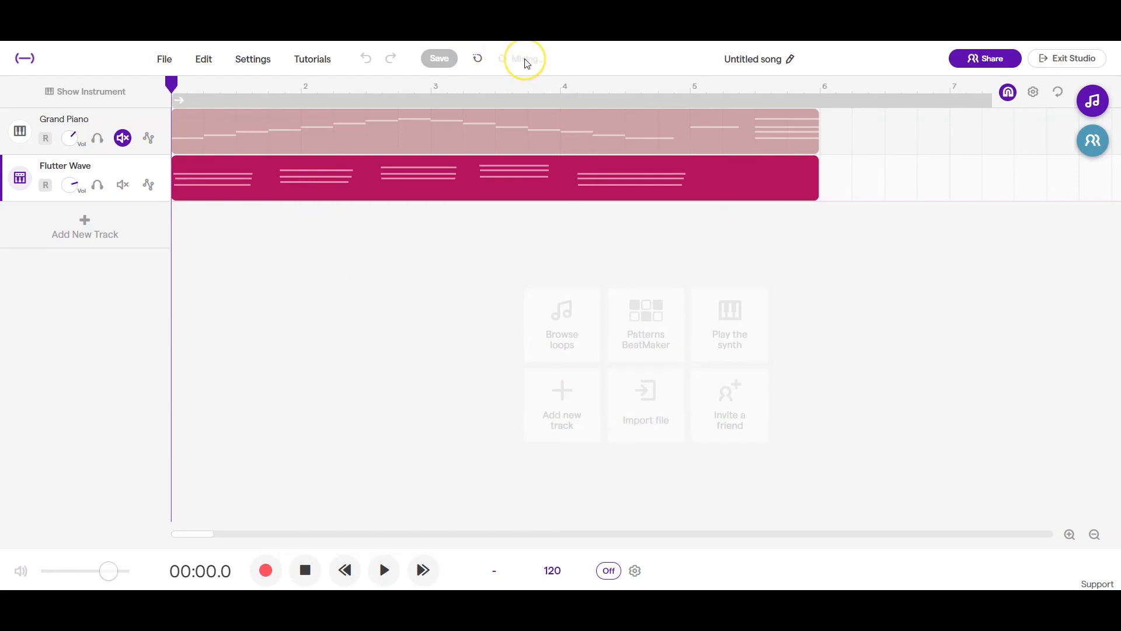
mouse_move(518, 96)
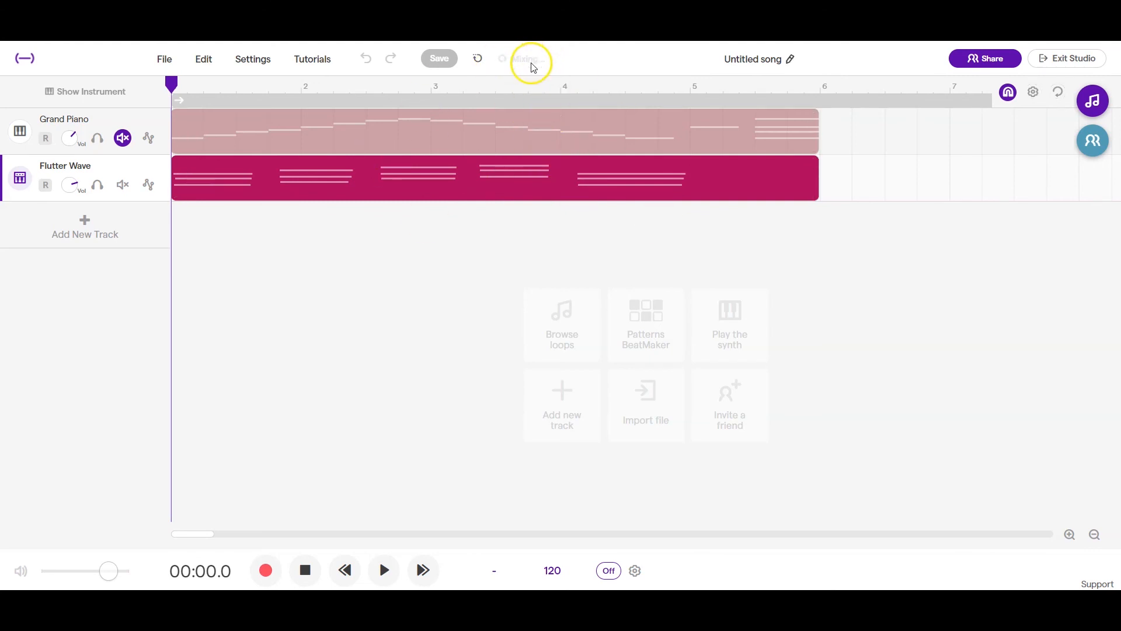
mouse_move(172, 59)
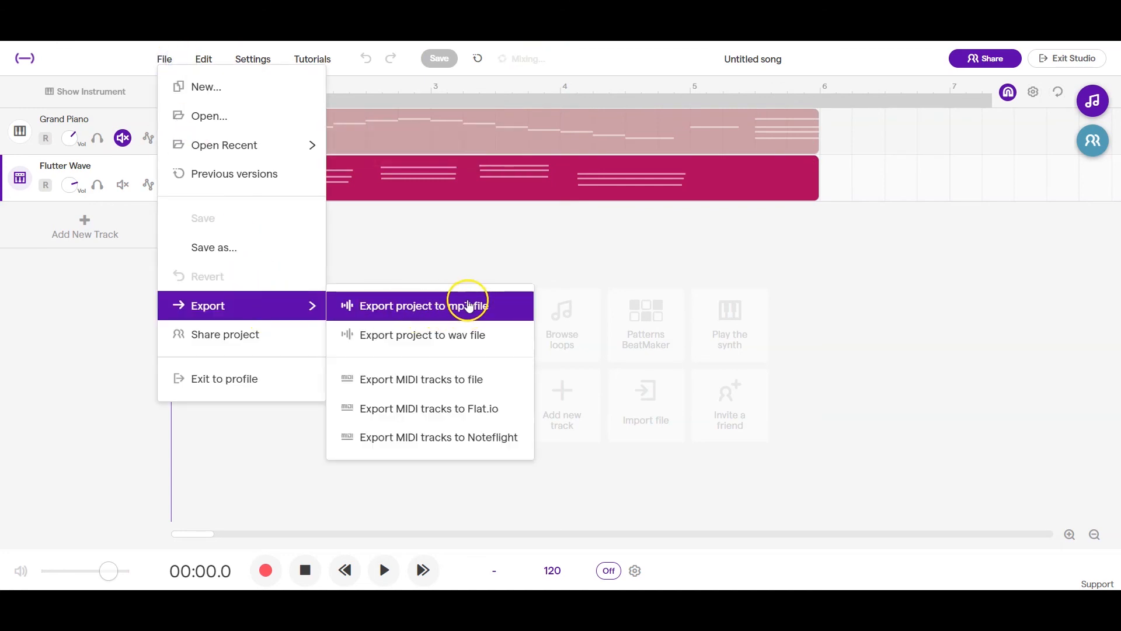
mouse_move(427, 355)
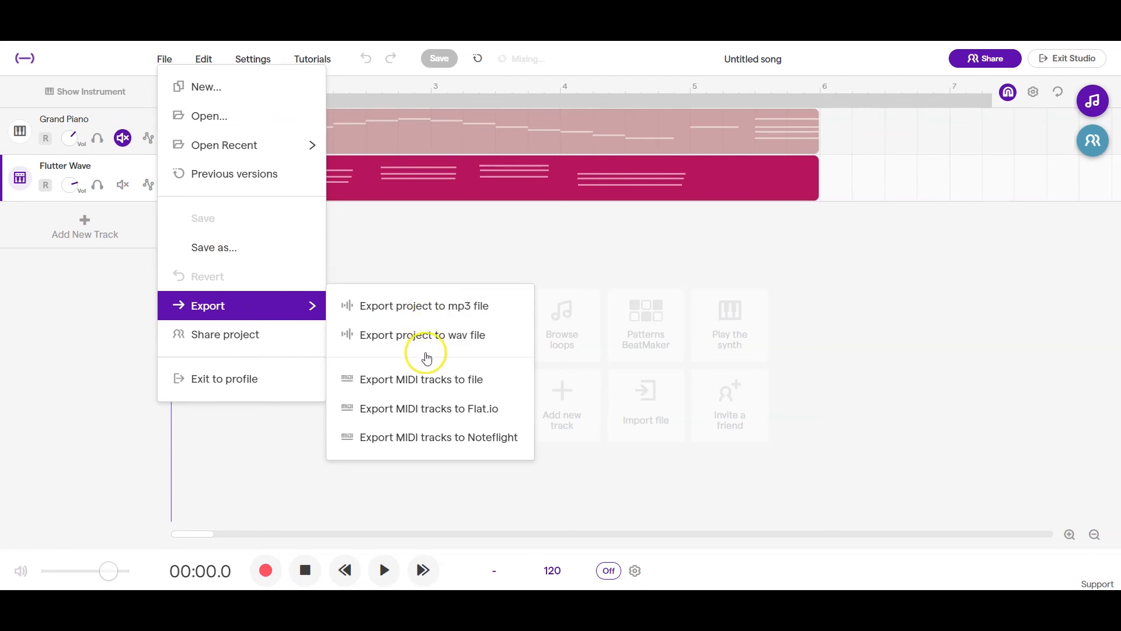
mouse_move(377, 315)
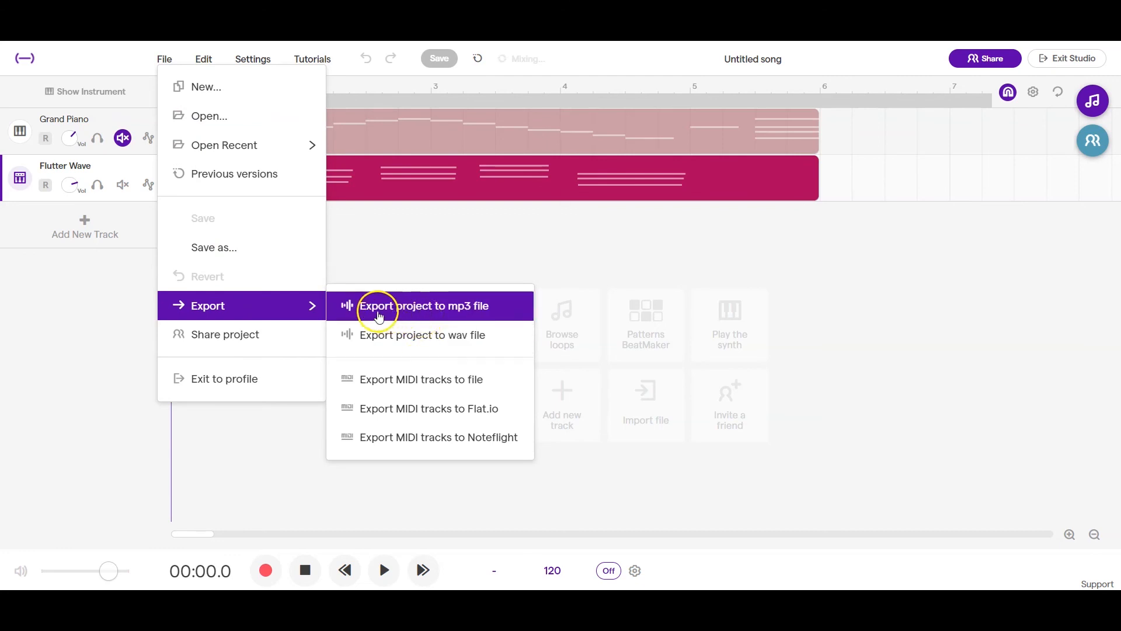
mouse_move(293, 308)
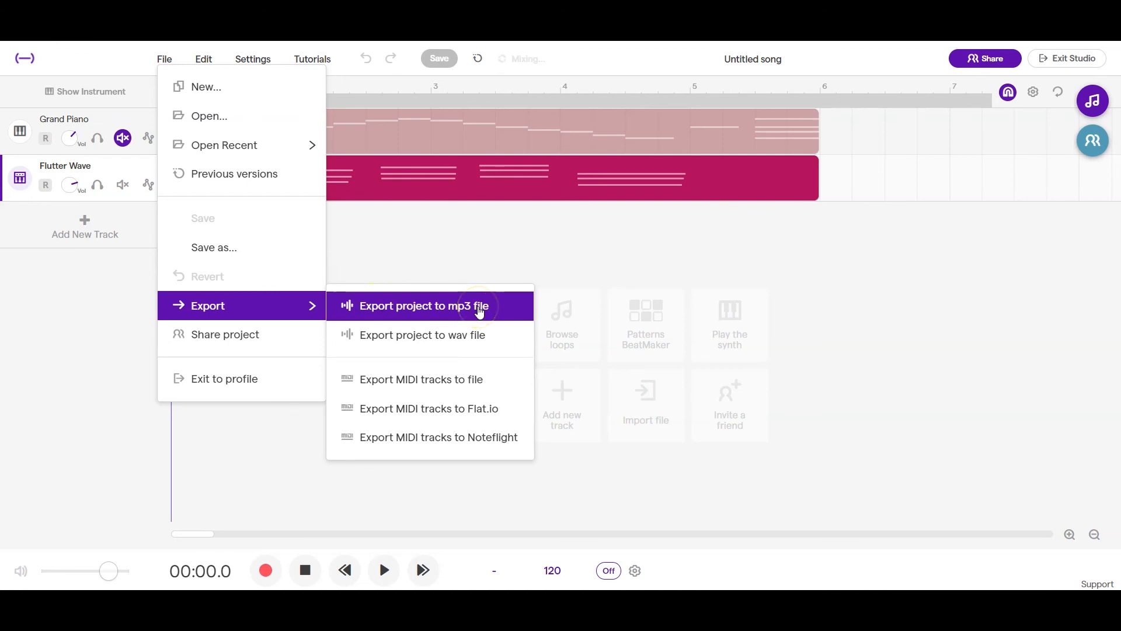
mouse_move(438, 335)
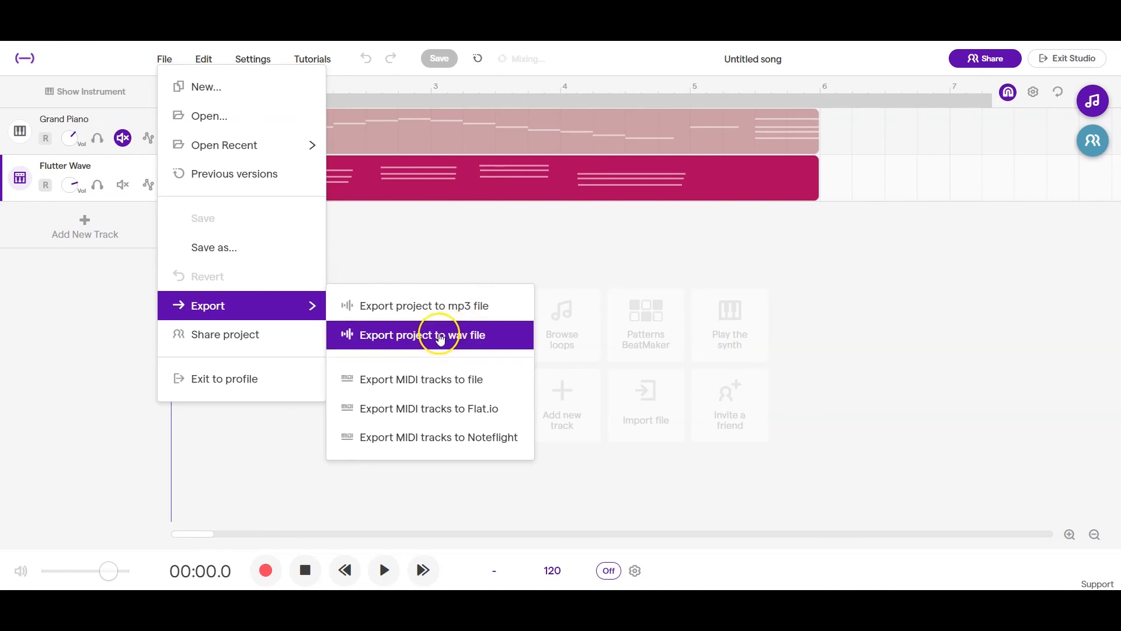
mouse_move(404, 343)
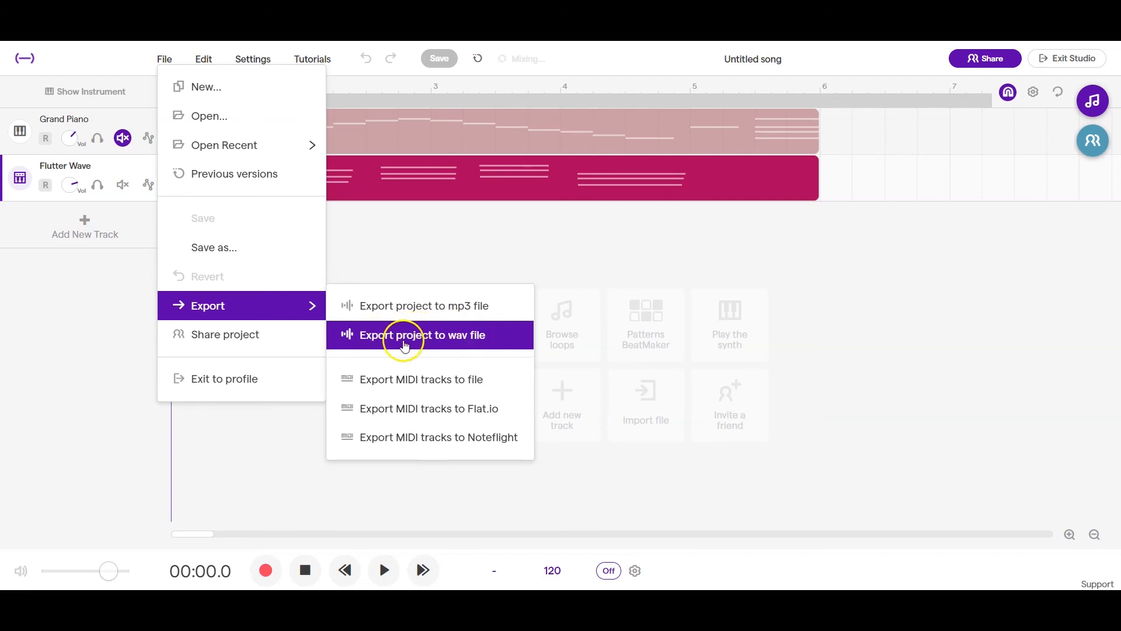
mouse_move(460, 338)
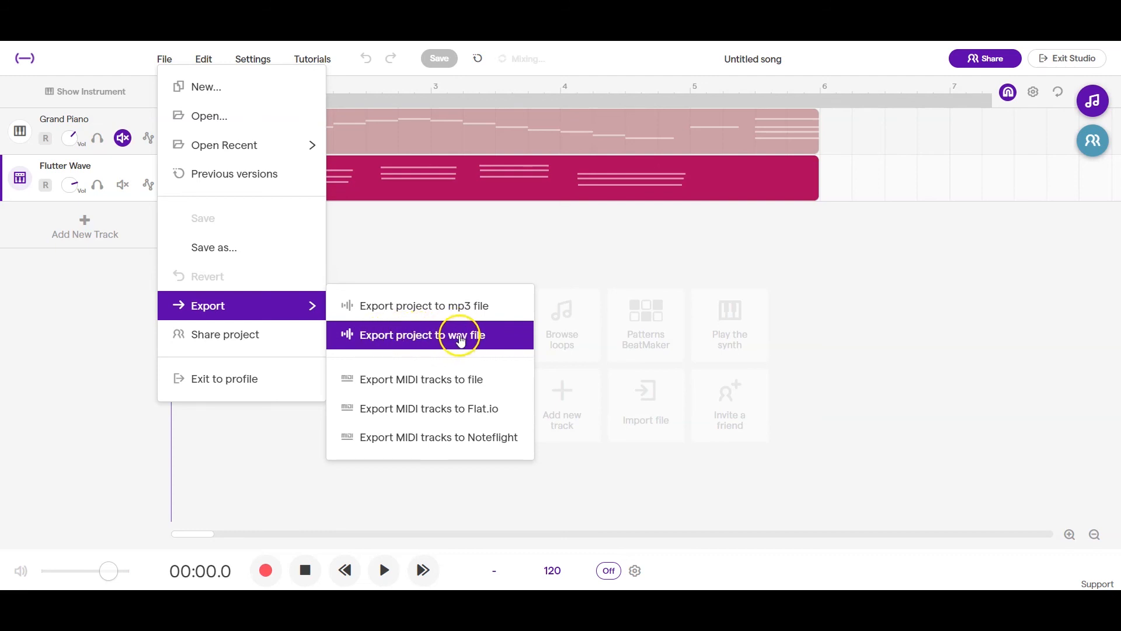
- Show the File > Export options for mp3, wav and MIDI
click(421, 335)
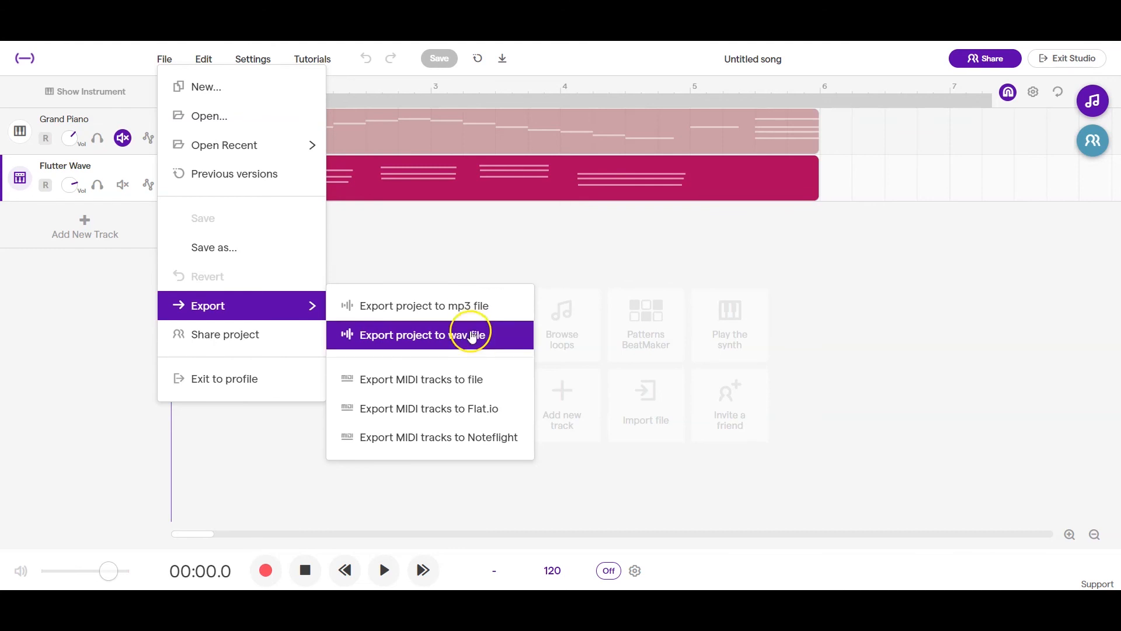
mouse_move(470, 306)
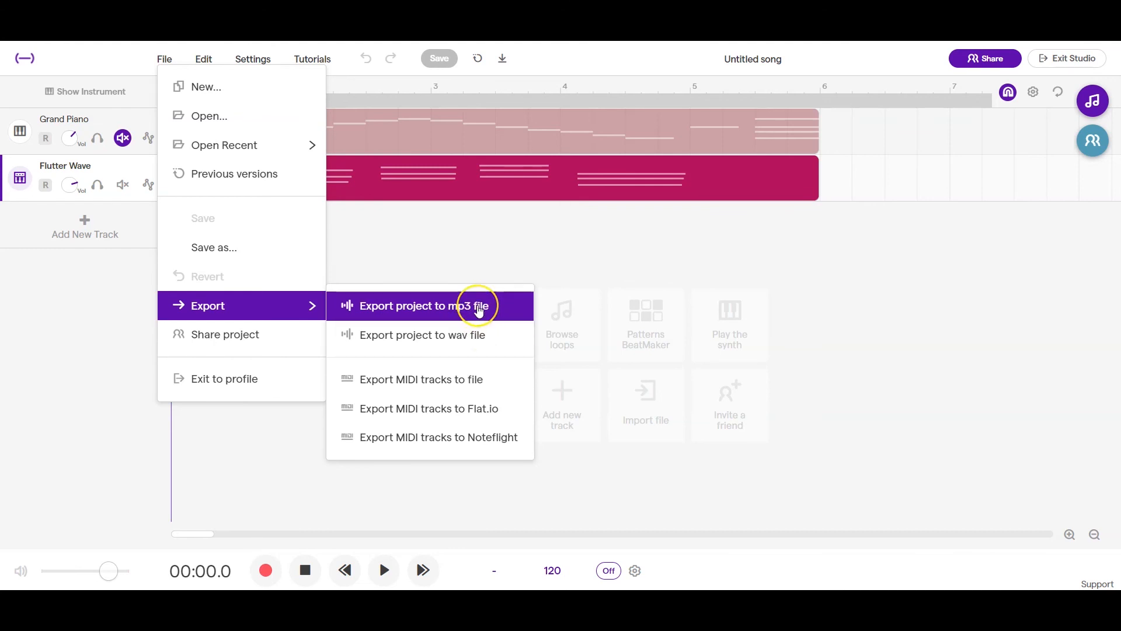
click(414, 305)
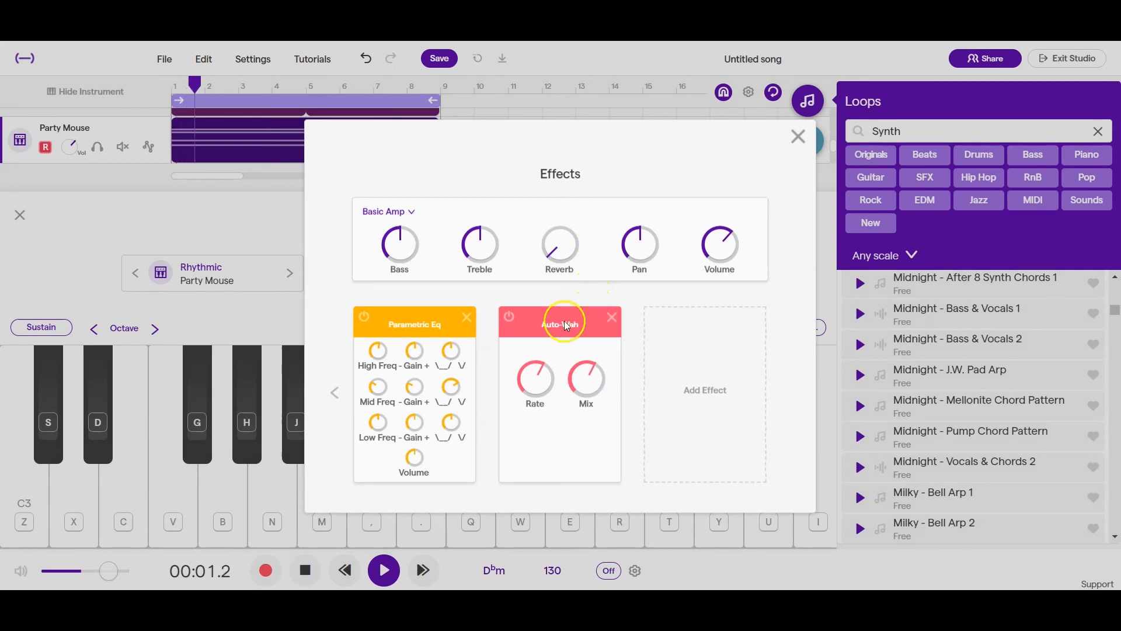
- Remove Auto-Wah from Party Mouse and add a Phaser beside the Parametric EQ
click(610, 317)
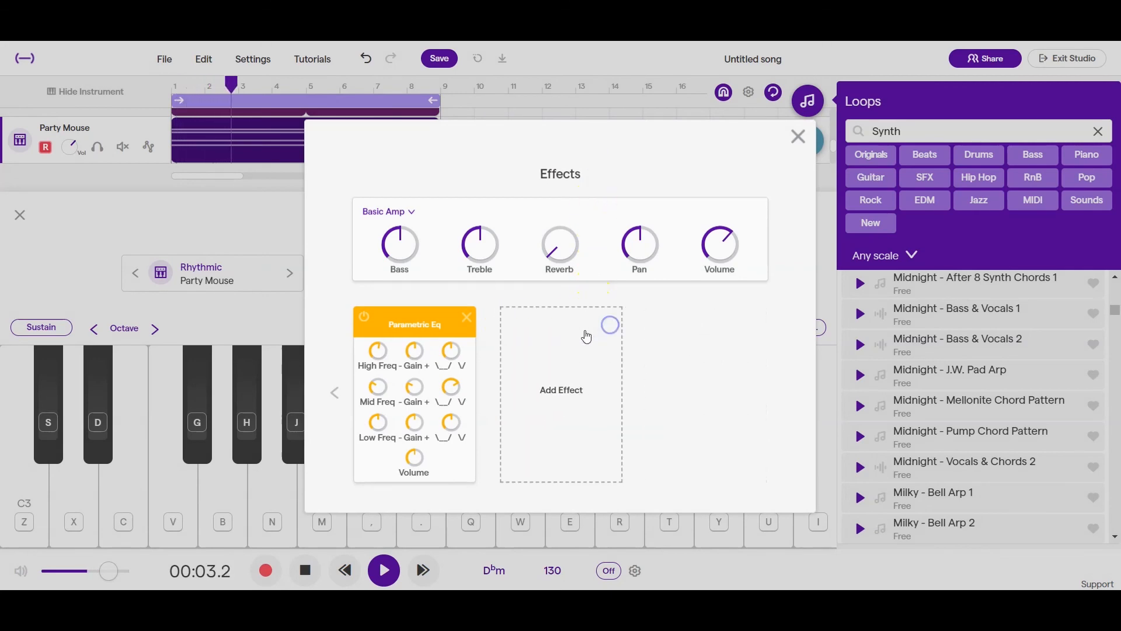
click(560, 390)
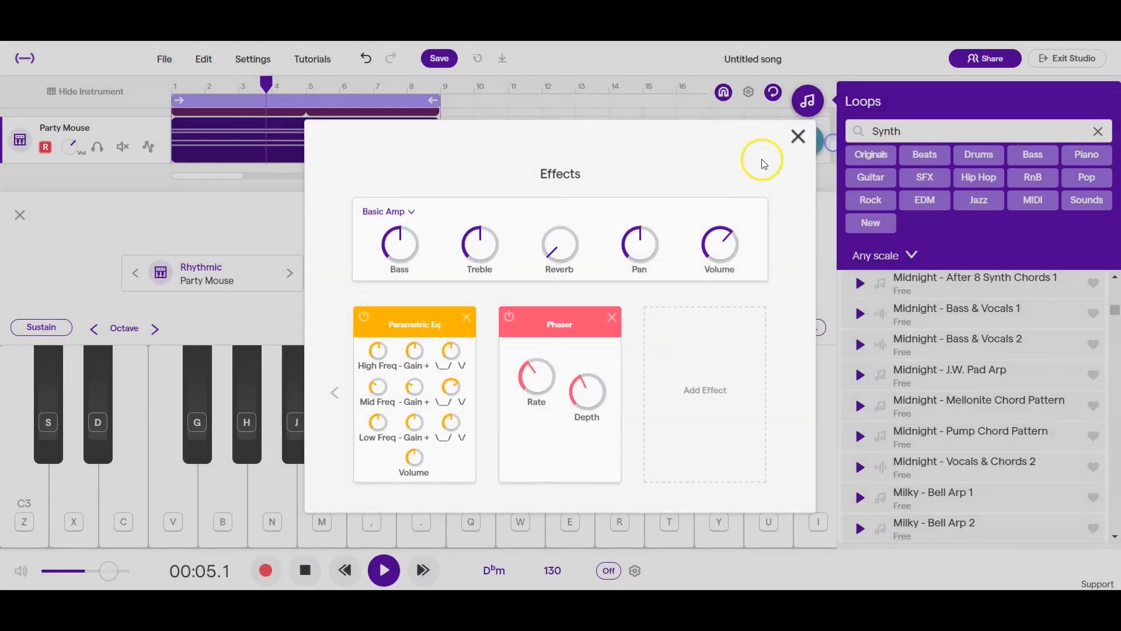